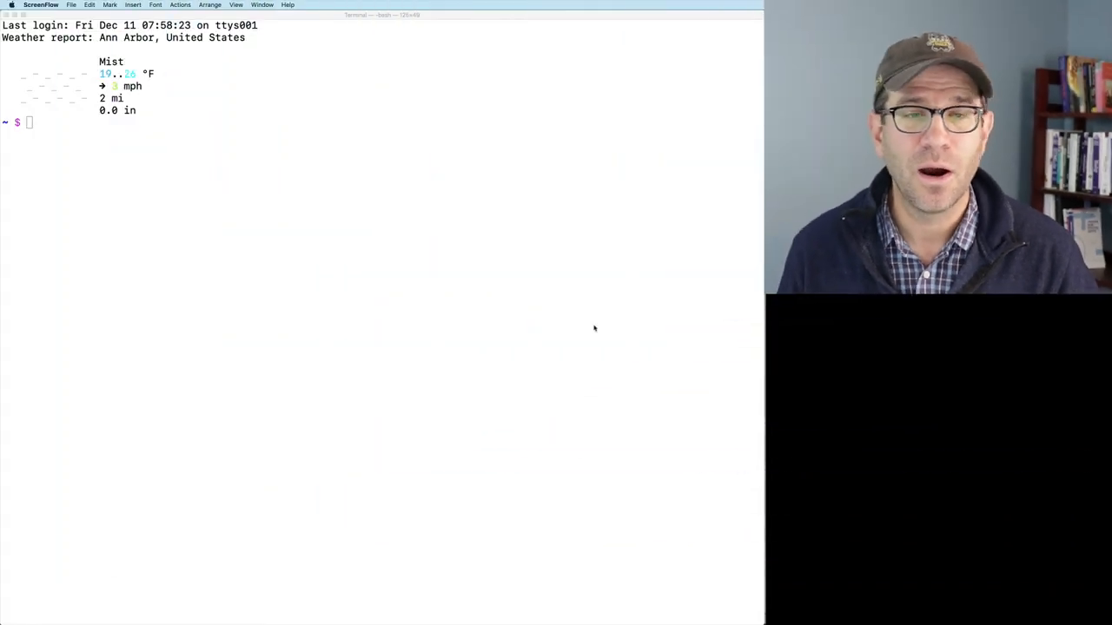
# - Use the rrn alias to enter the project, then launch its .Rproj in RStudio
pyautogui.write('rrn')
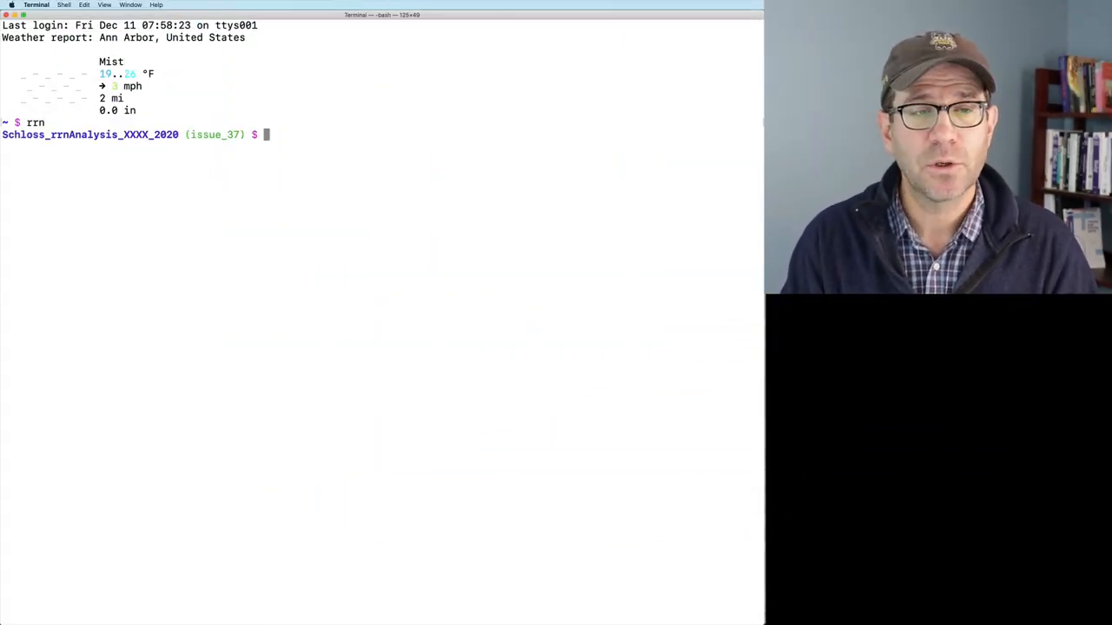
pyautogui.write('open S')
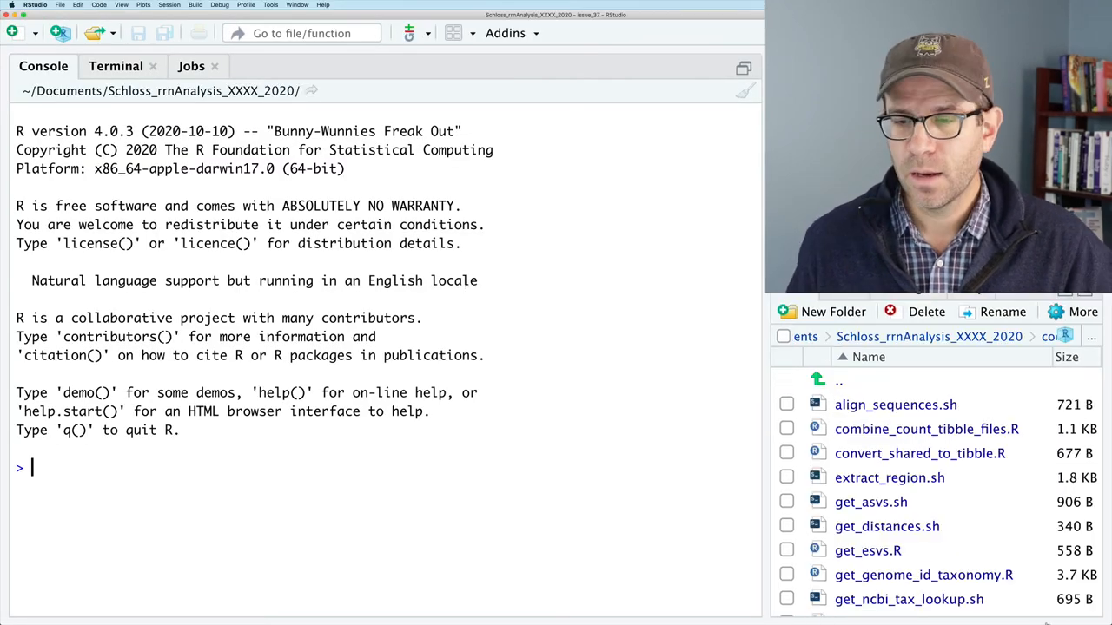
# - Open get_roc_data.R from the Files pane and read through its threshold plan and confusion-matrix code
pyautogui.scroll(-3)
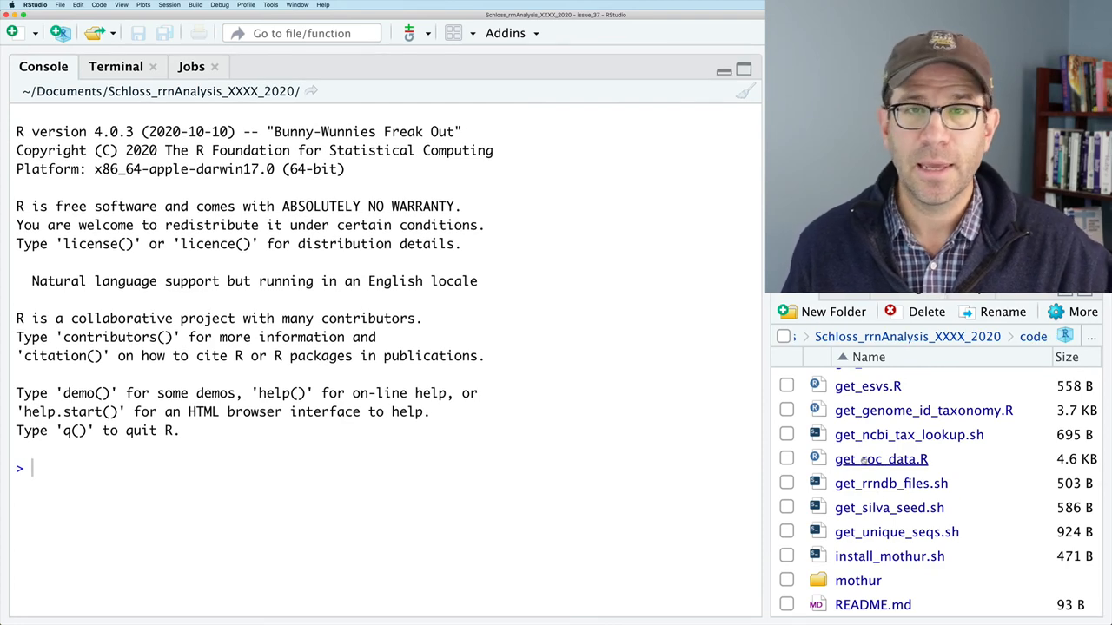
pyautogui.doubleClick(881, 459)
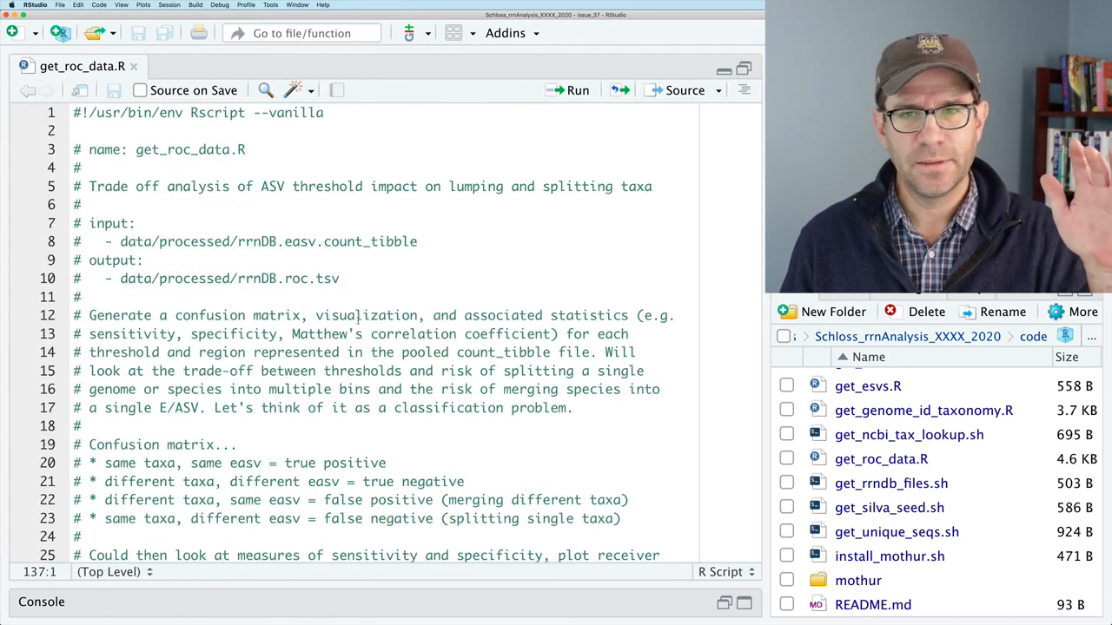
pyautogui.click(276, 112)
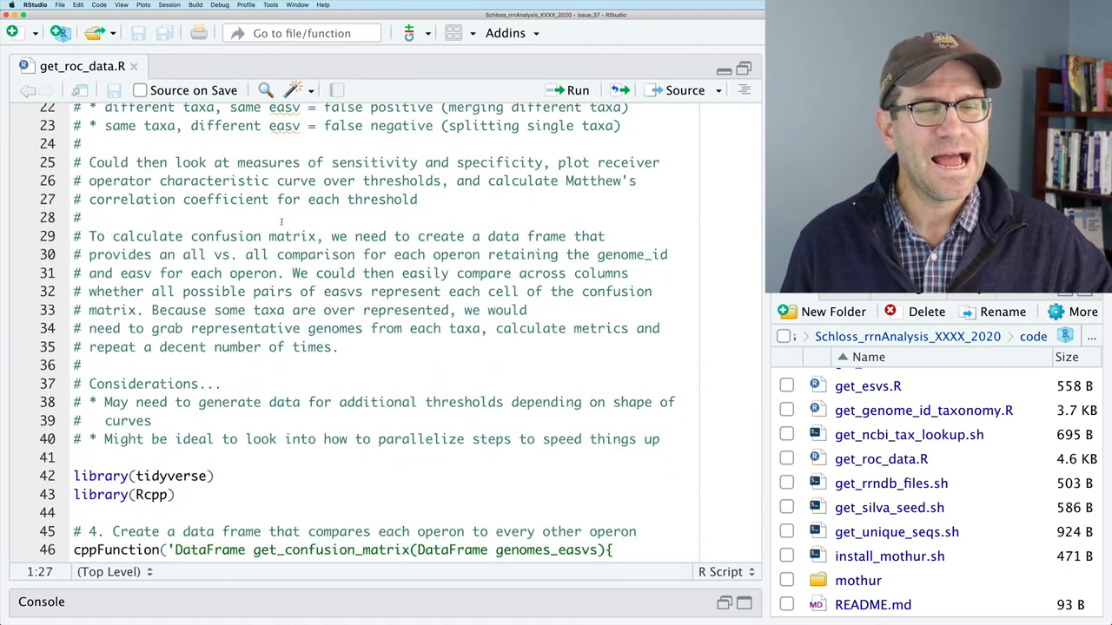
pyautogui.scroll(-3)
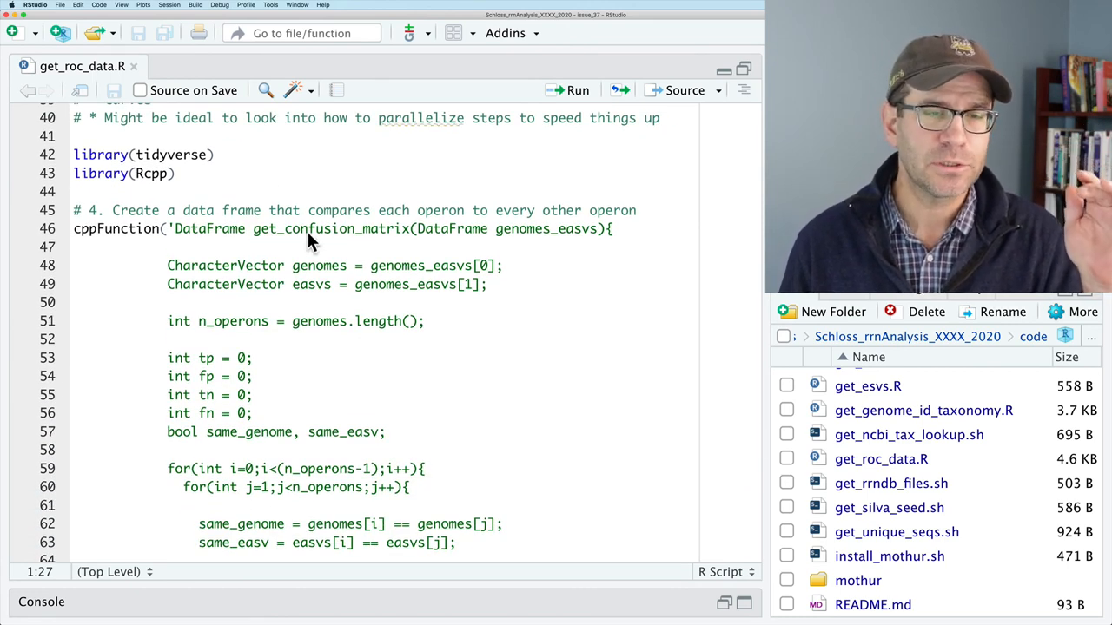
pyautogui.scroll(-3)
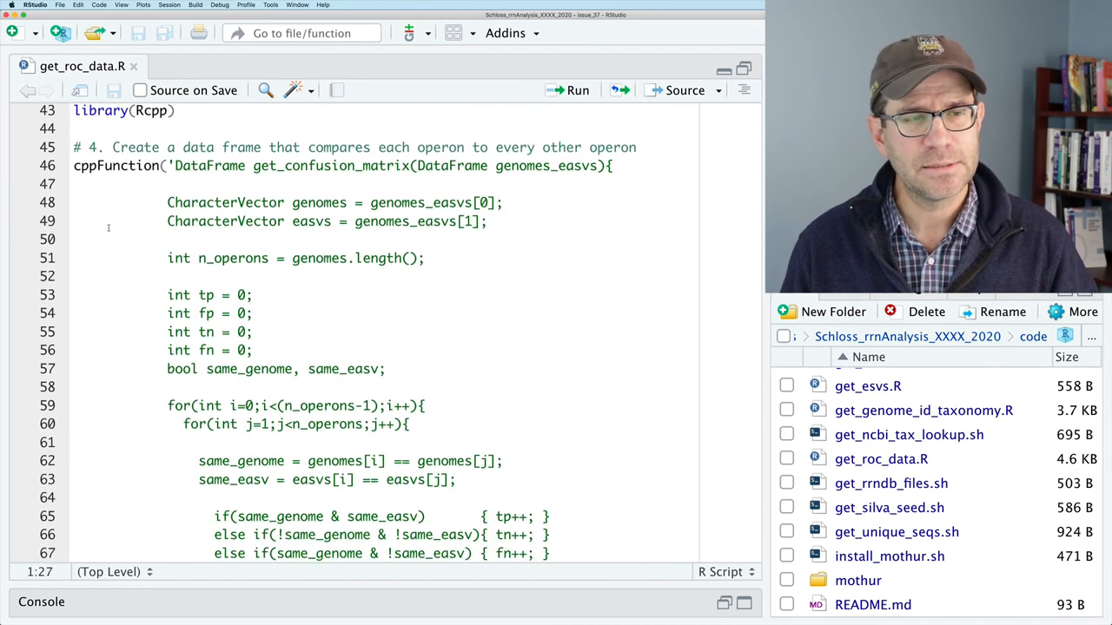
pyautogui.scroll(-3)
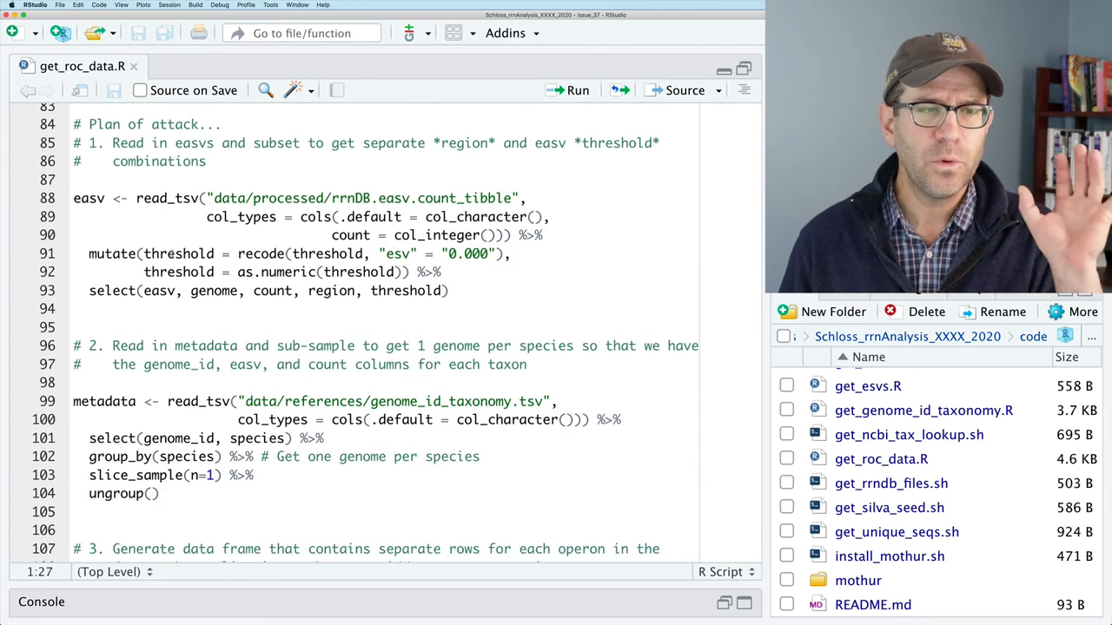
pyautogui.scroll(-3)
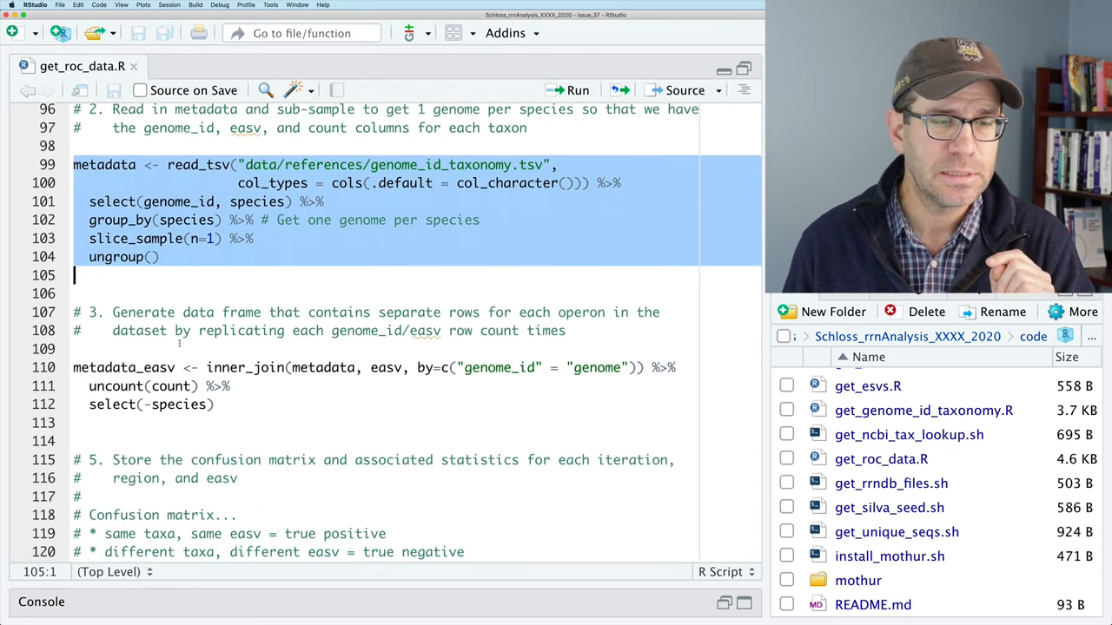
pyautogui.scroll(-3)
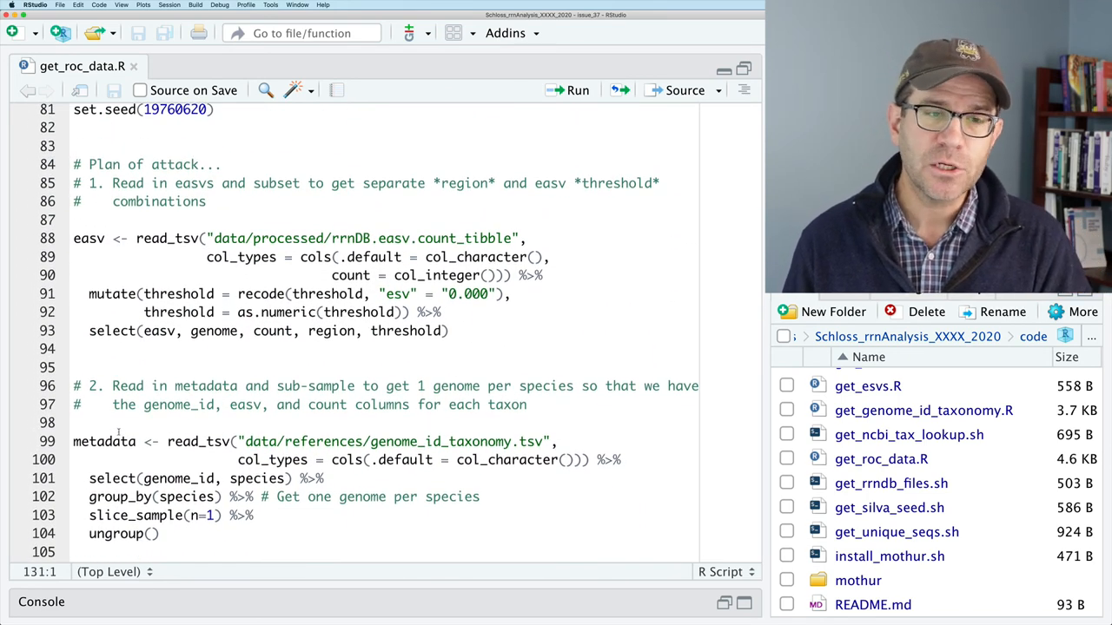
# - Add get_iteration <- function() { before the metadata line and close it with } after ungroup()
pyautogui.click(125, 442)
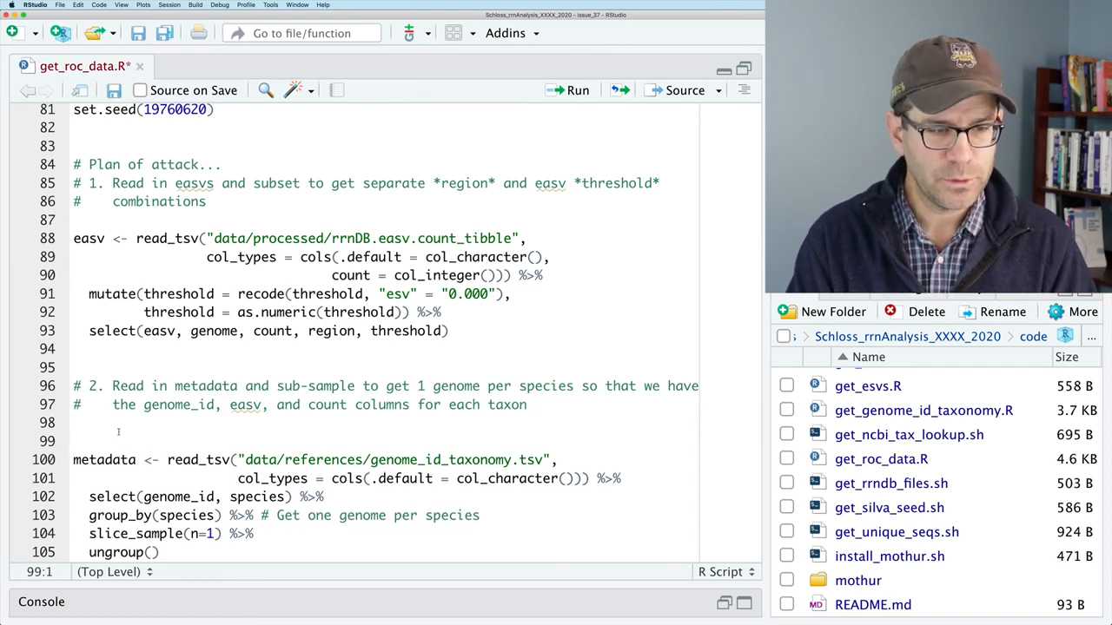
pyautogui.write('get_iterat')
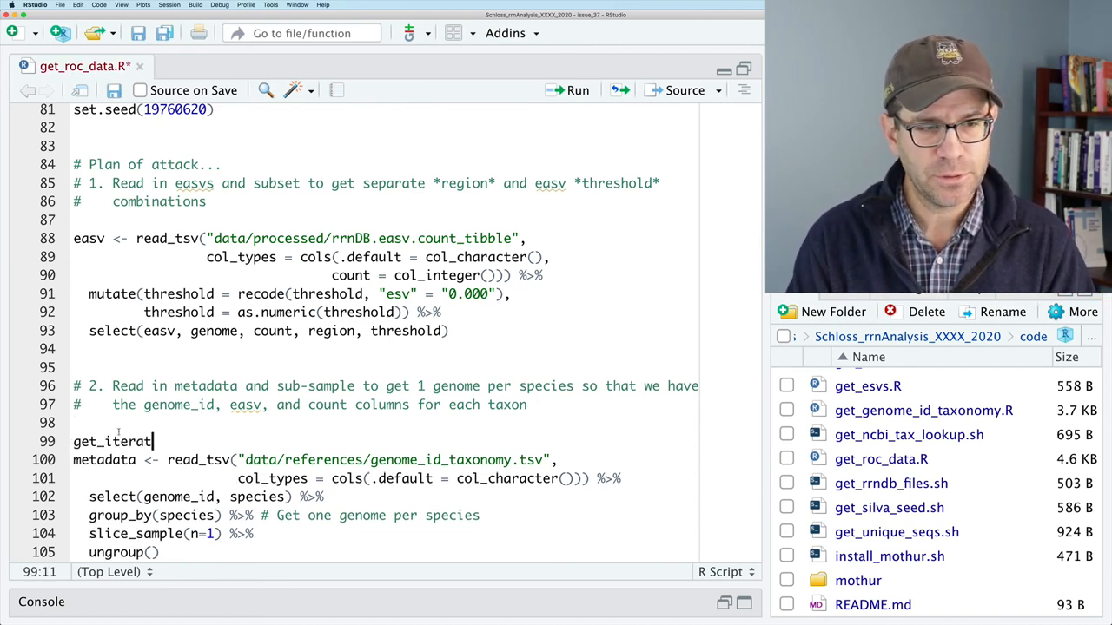
pyautogui.write('ion <- function() {')
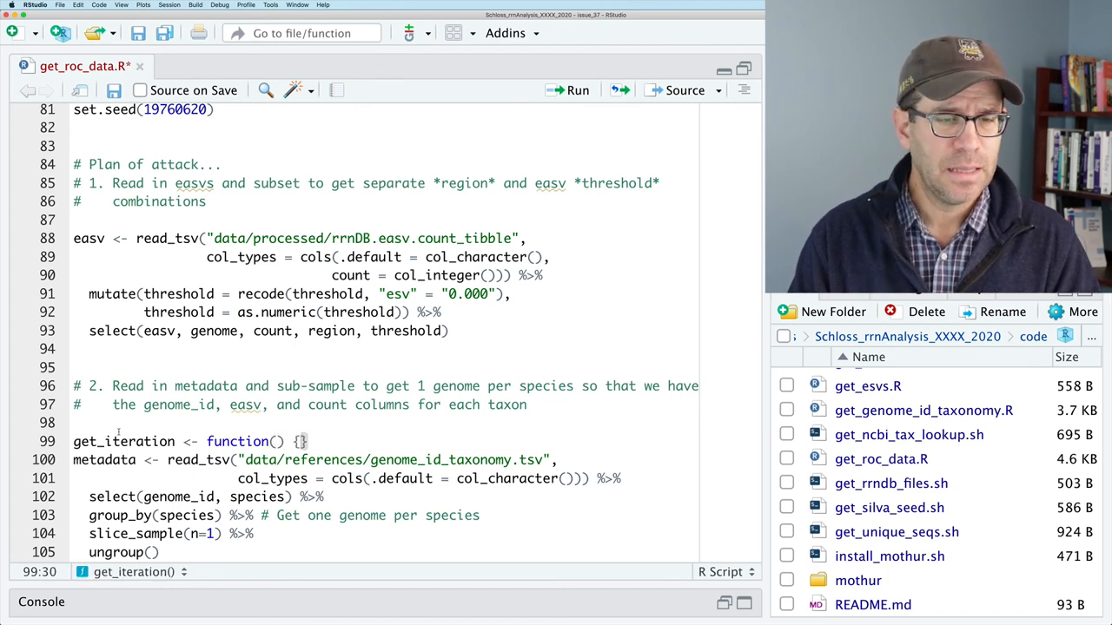
pyautogui.scroll(-3)
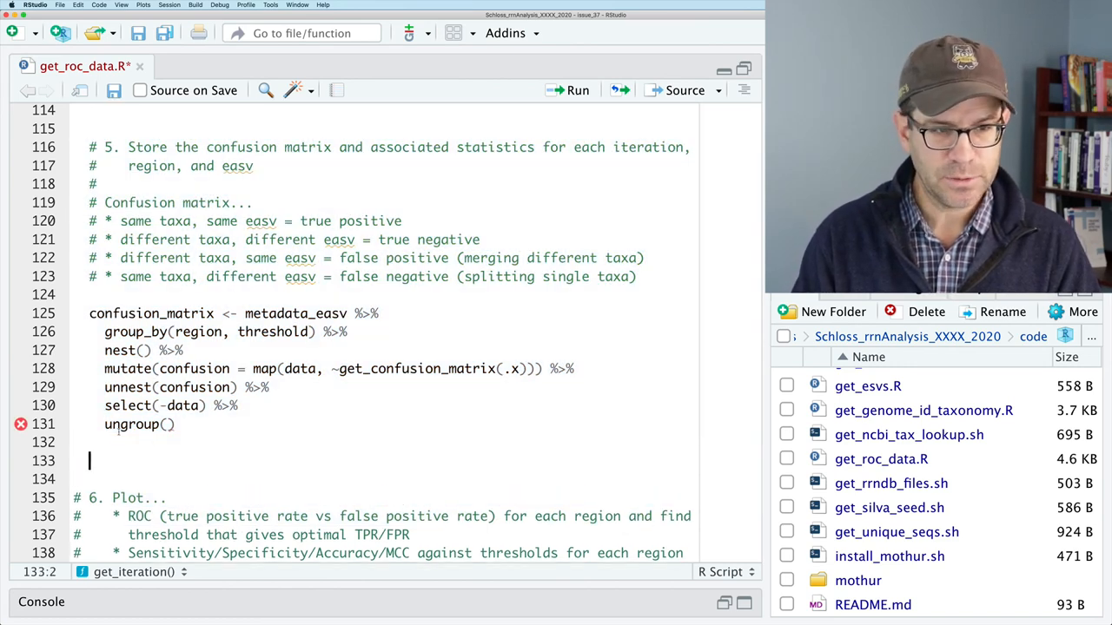
pyautogui.write('}')
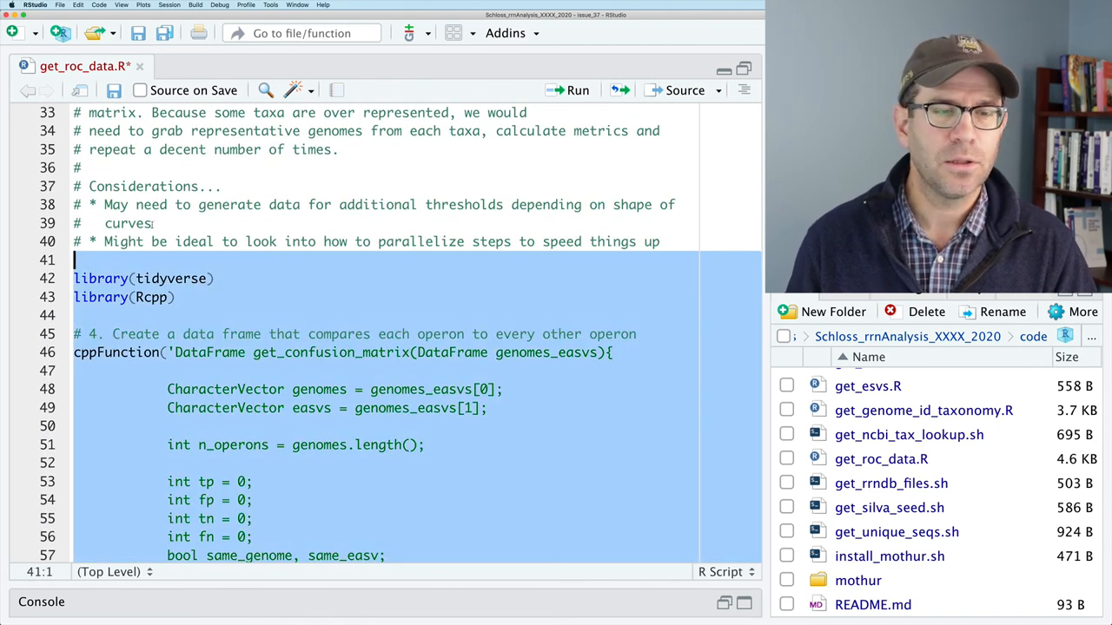
# - Run the code from library(tidyverse) onward and add system.time(confusion <- get_iteration()) below the function
pyautogui.click(570, 90)
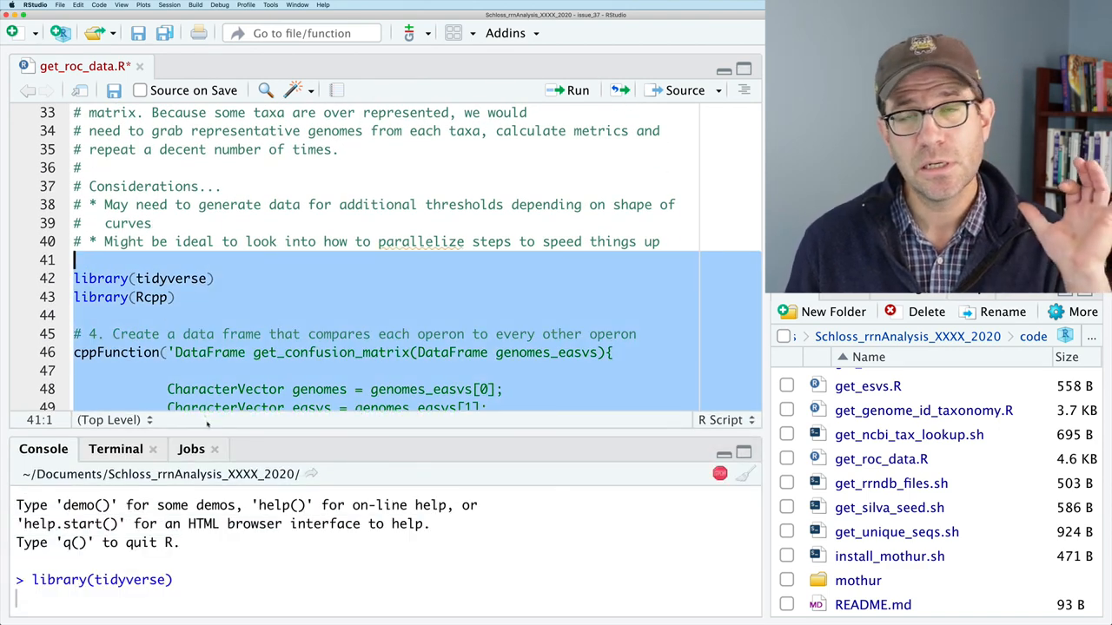
pyautogui.scroll(-3)
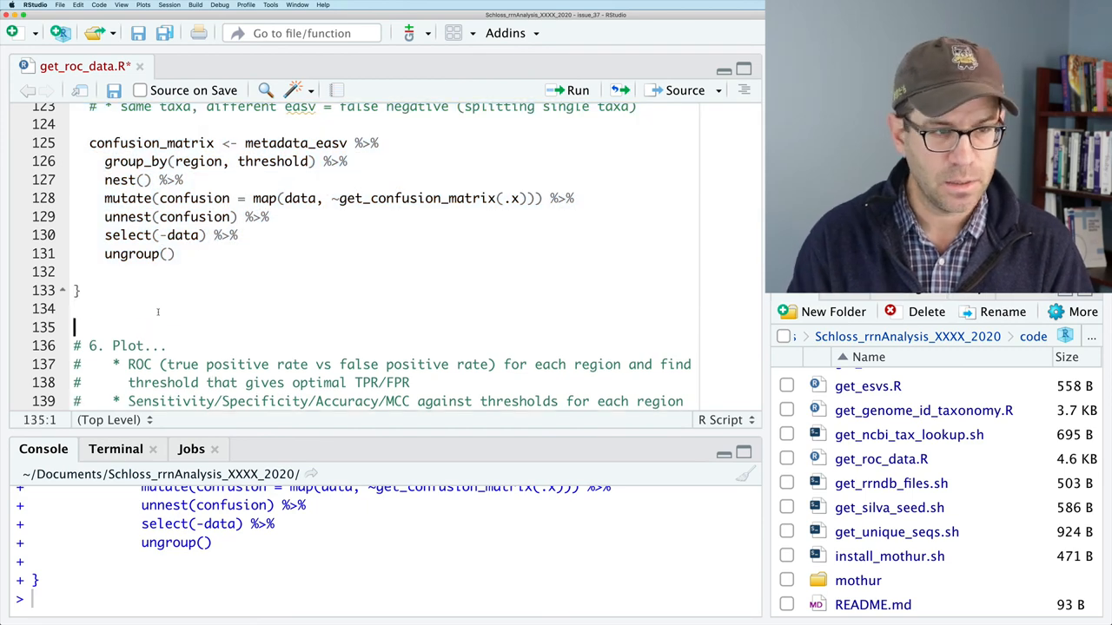
pyautogui.write('system.tims')
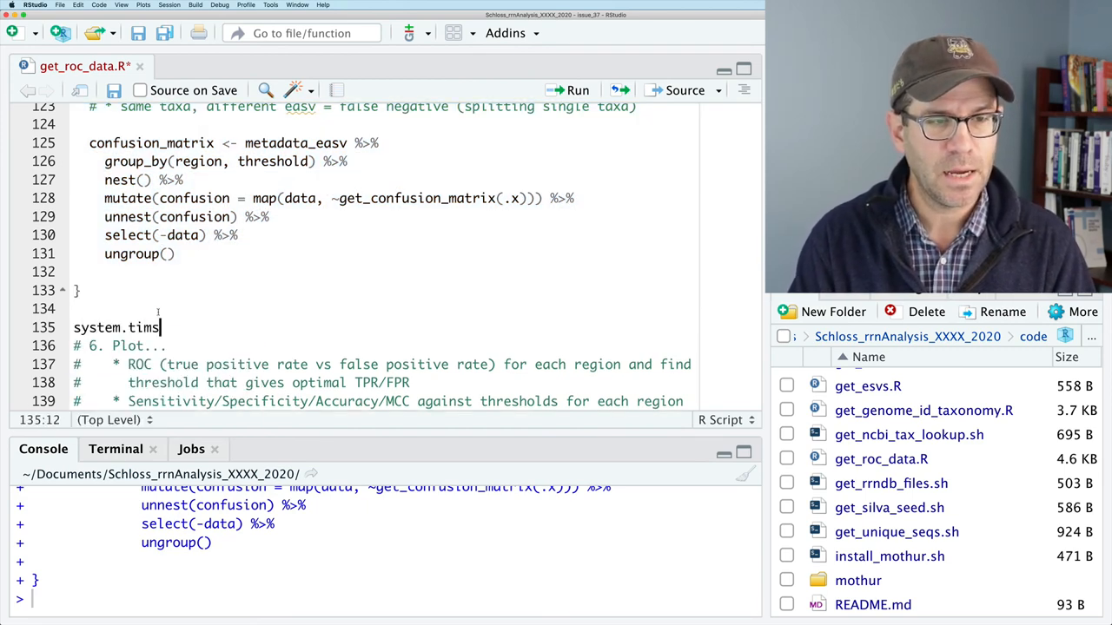
pyautogui.write('(')
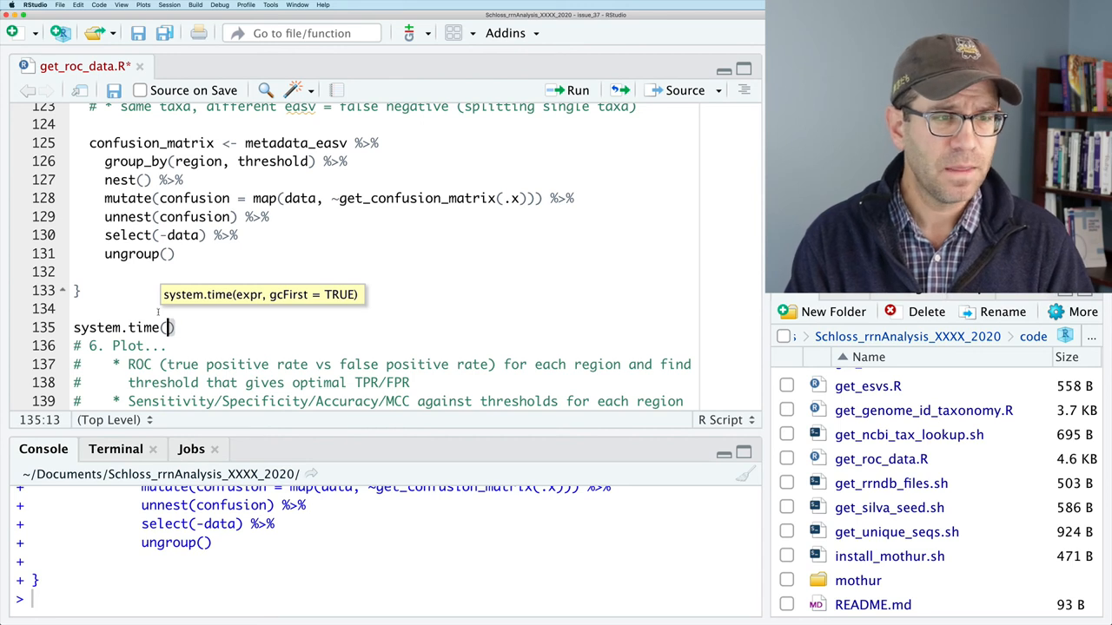
pyautogui.write('confusion <-')
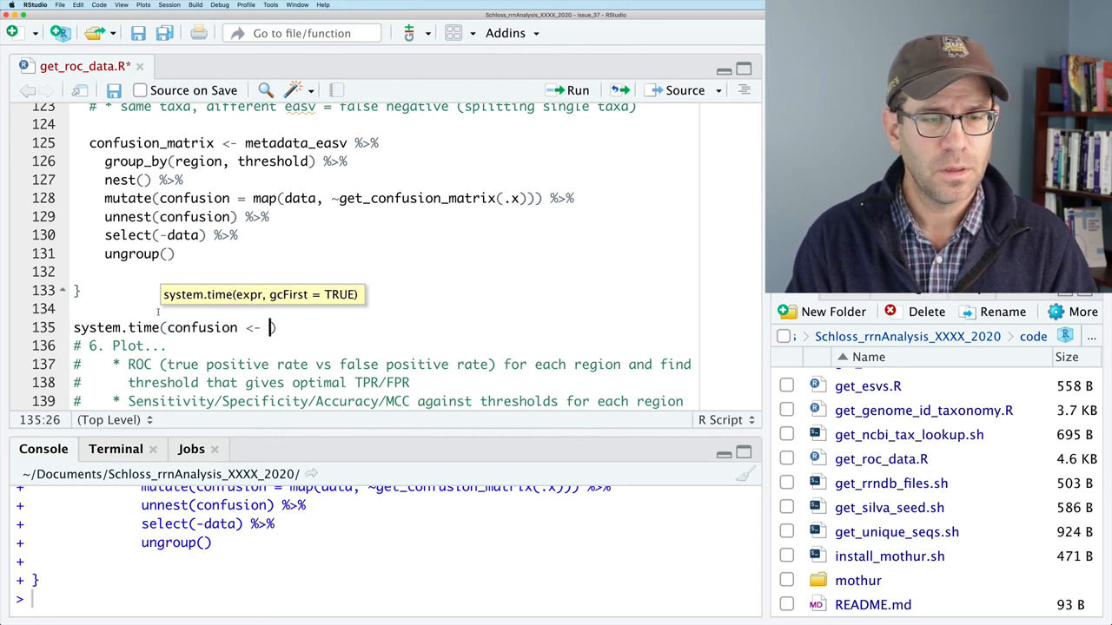
pyautogui.write('get_iteration()')
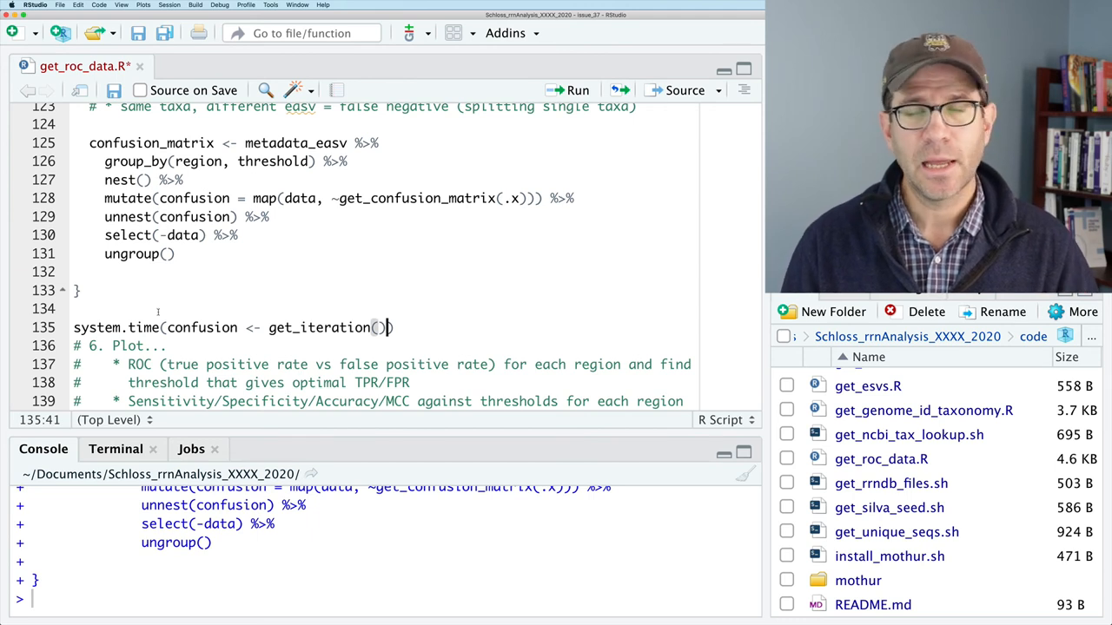
pyautogui.write(')')
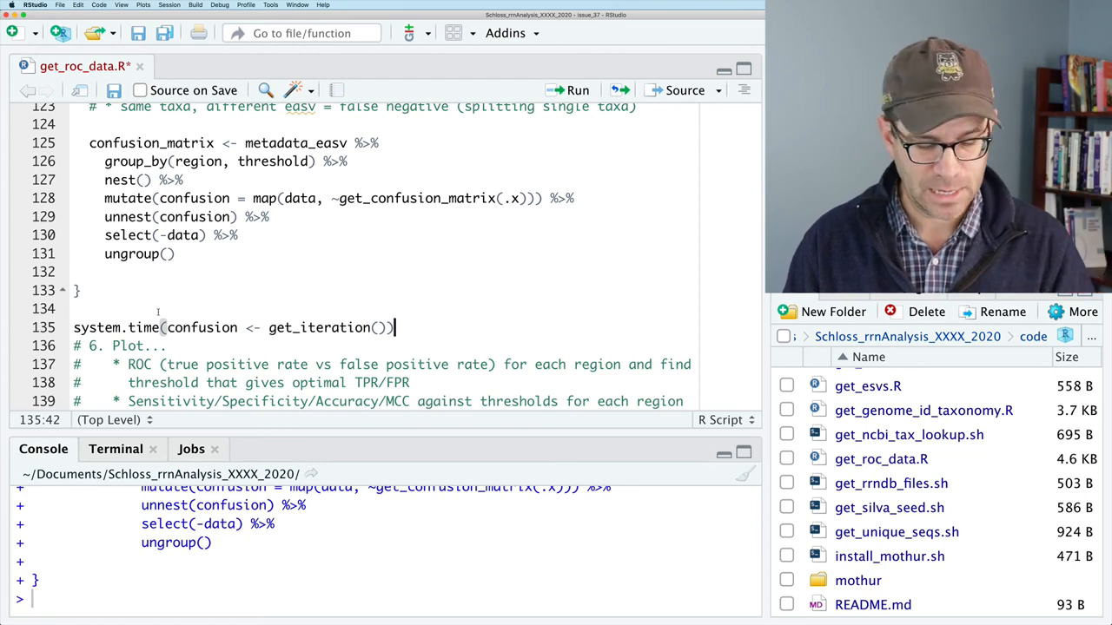
# - Run the timed call (~550 s) and compute 549.793/60*100/60 to estimate 100 iterations at ~15 hours
pyautogui.press('Return')
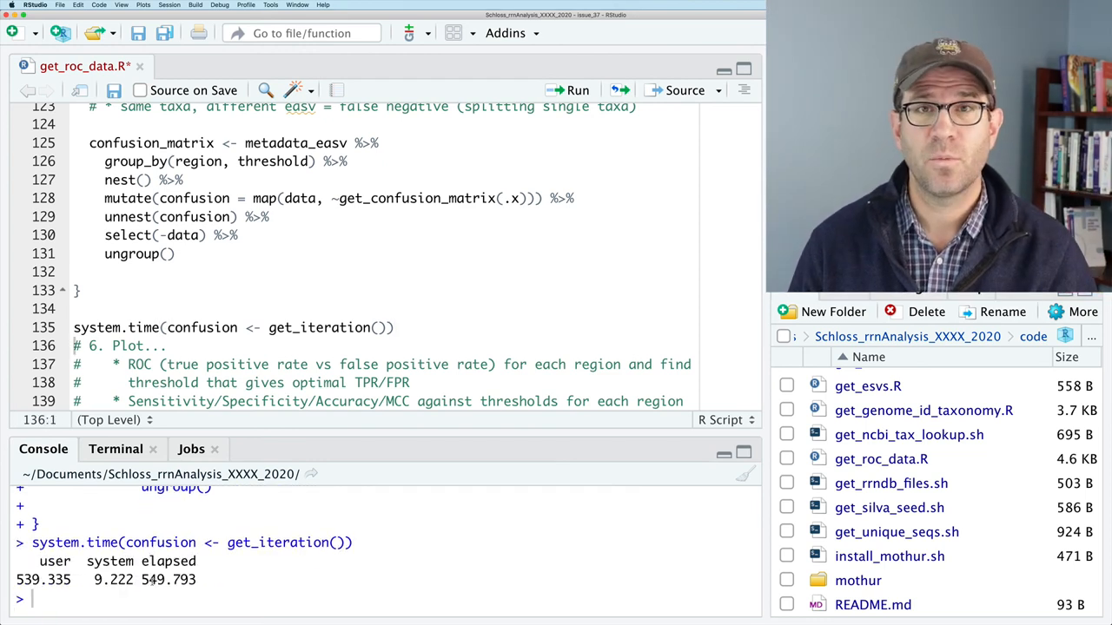
pyautogui.write('549.793')
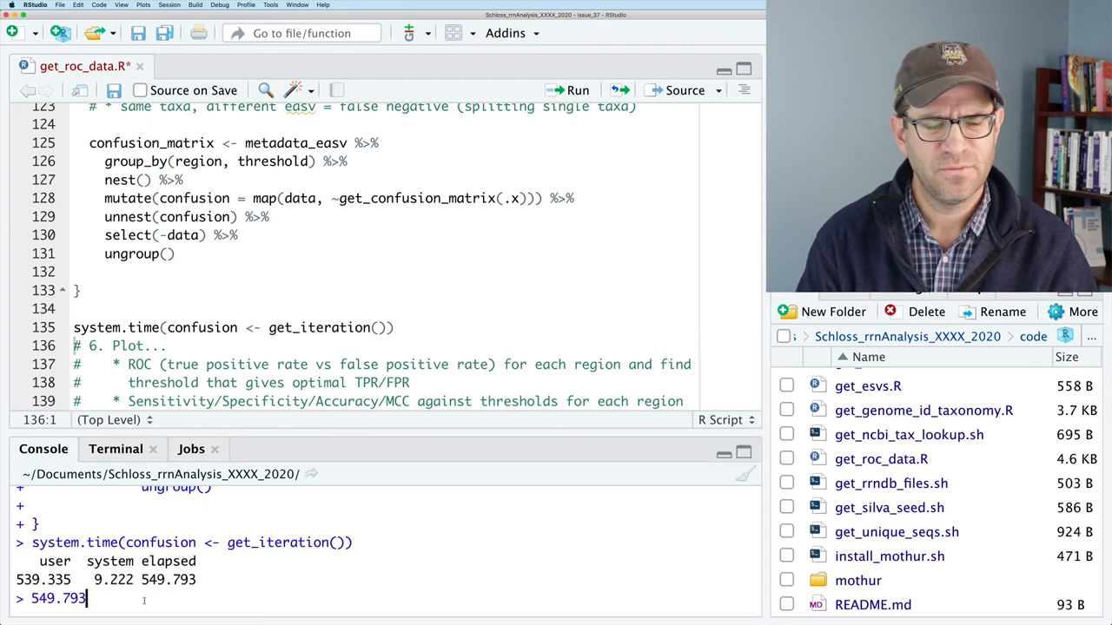
pyautogui.write('/60*100/')
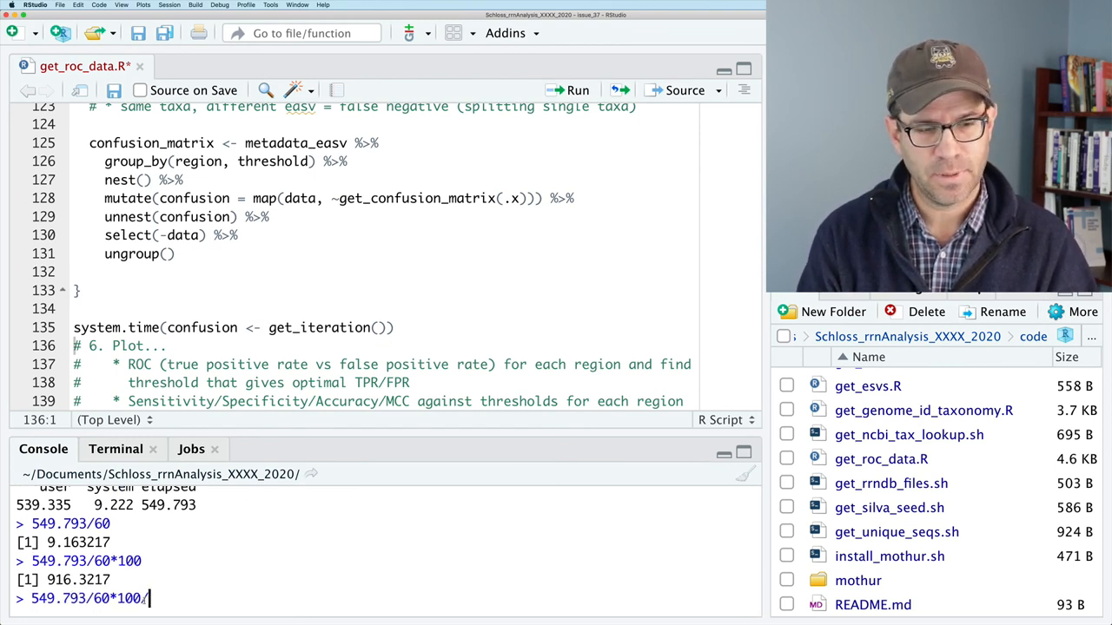
pyautogui.write('5')
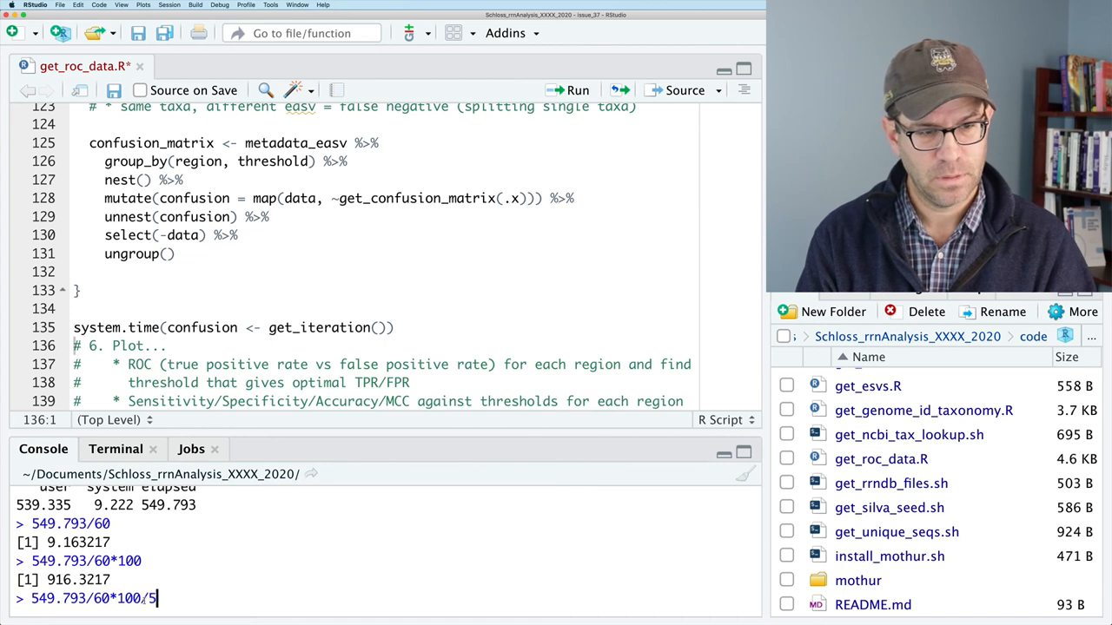
pyautogui.write('60')
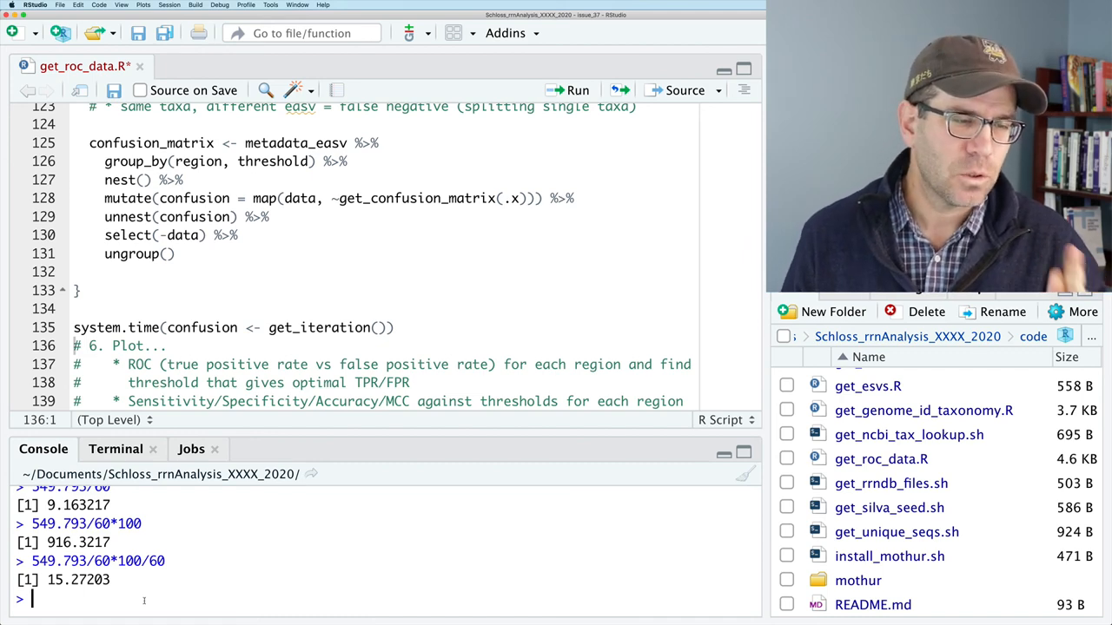
# - Print the confusion tibble in the console to view per-region, per-threshold counts
pyautogui.write('confusion')
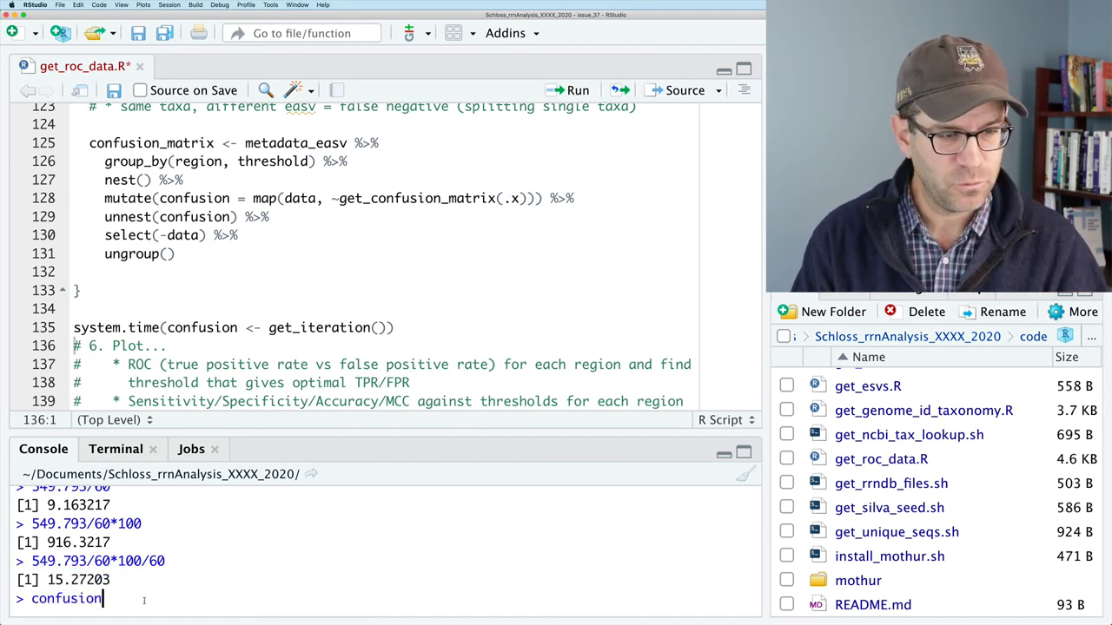
pyautogui.press('enter')
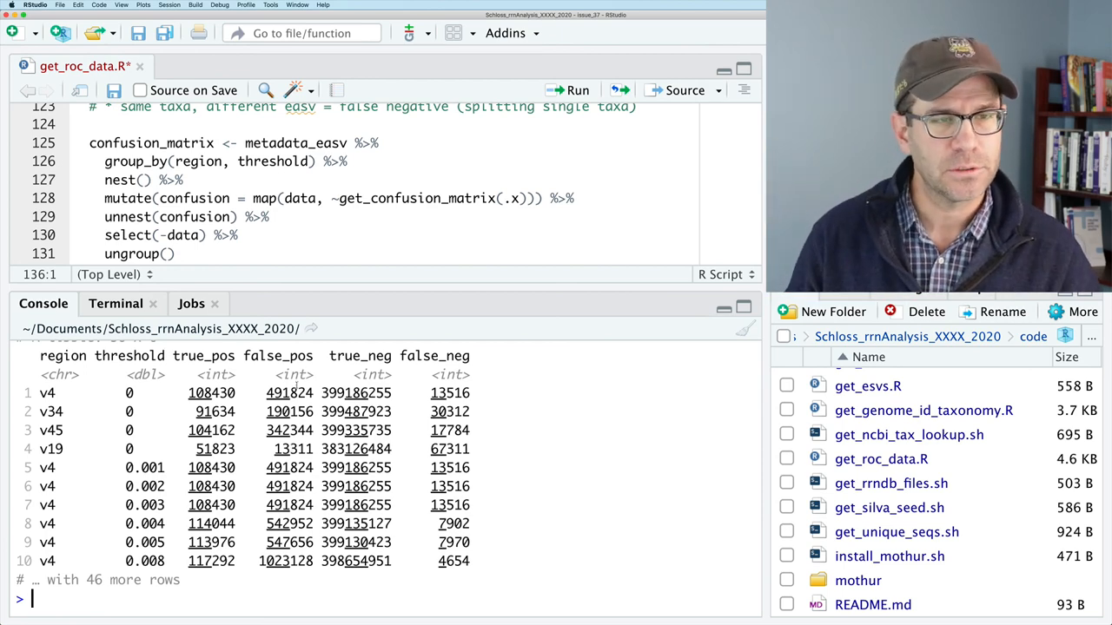
pyautogui.scroll(-3)
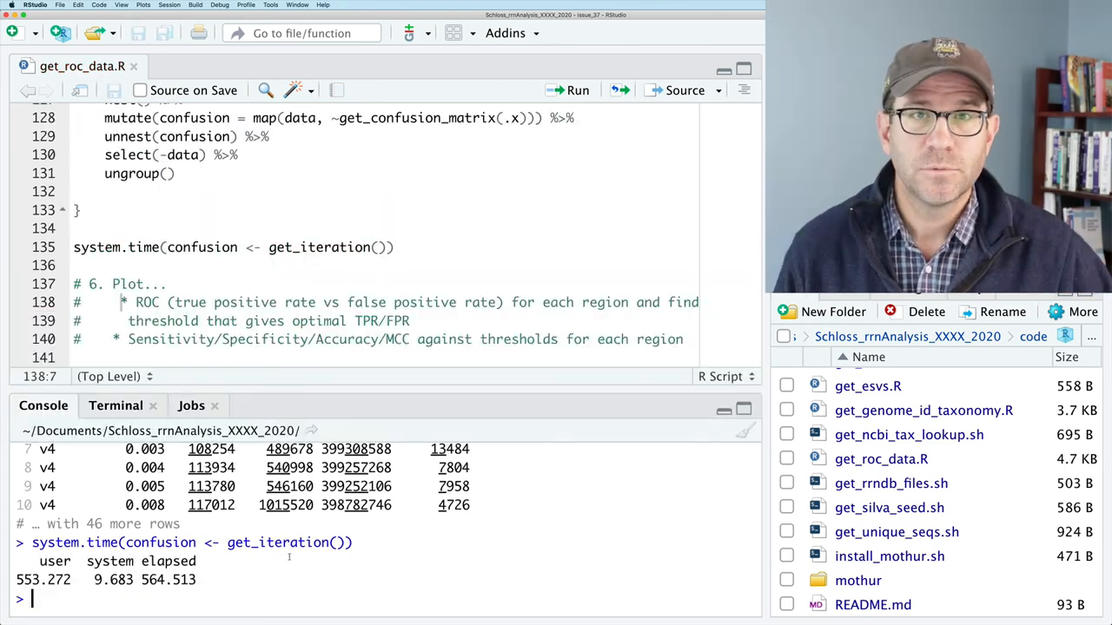
# - Note the 564.513 s elapsed time and tuck the console away so the script fills the left side
pyautogui.doubleClick(167, 580)
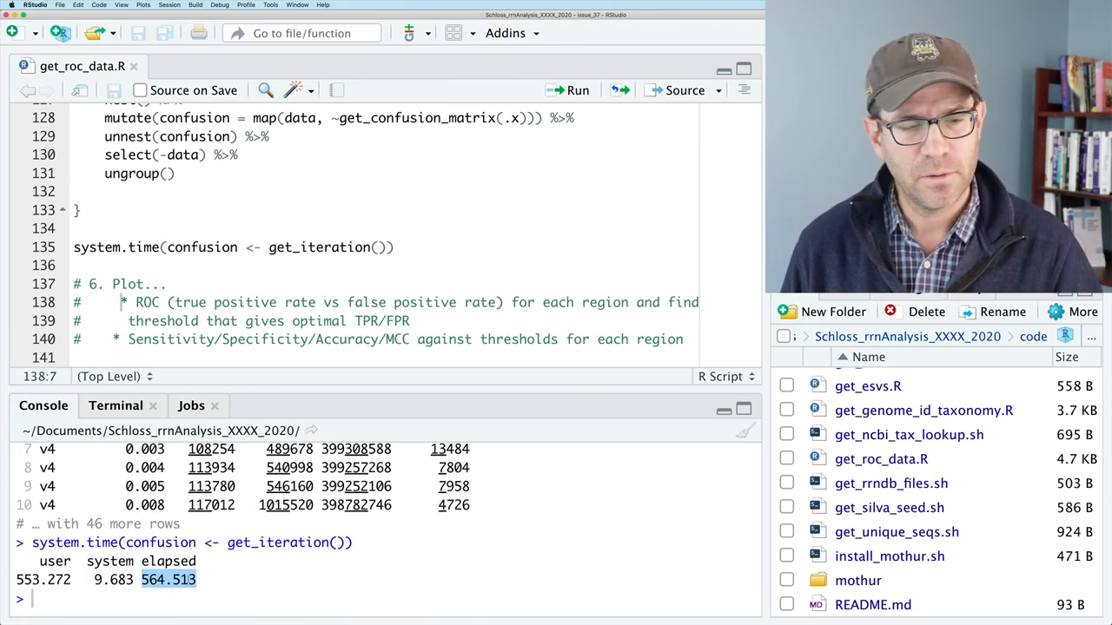
pyautogui.write('conu')
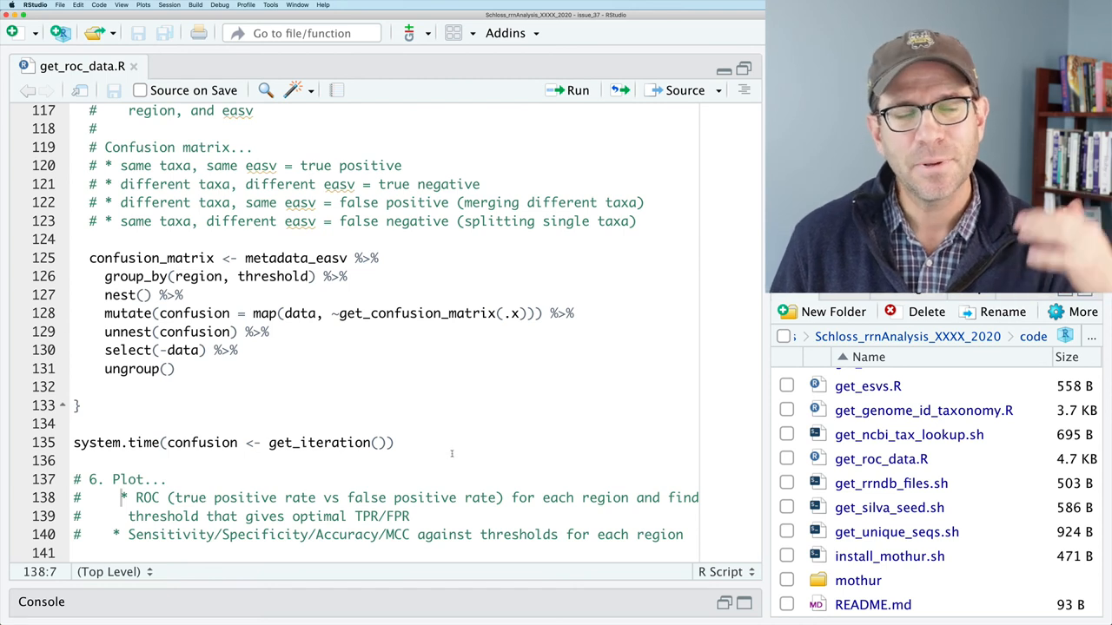
# - Rewrite the timing call as map_dfr(1:100, ~get_iteration(), .id="iteration") split across lines
pyautogui.write('map_dfr(')
pyautogui.press('Enter')
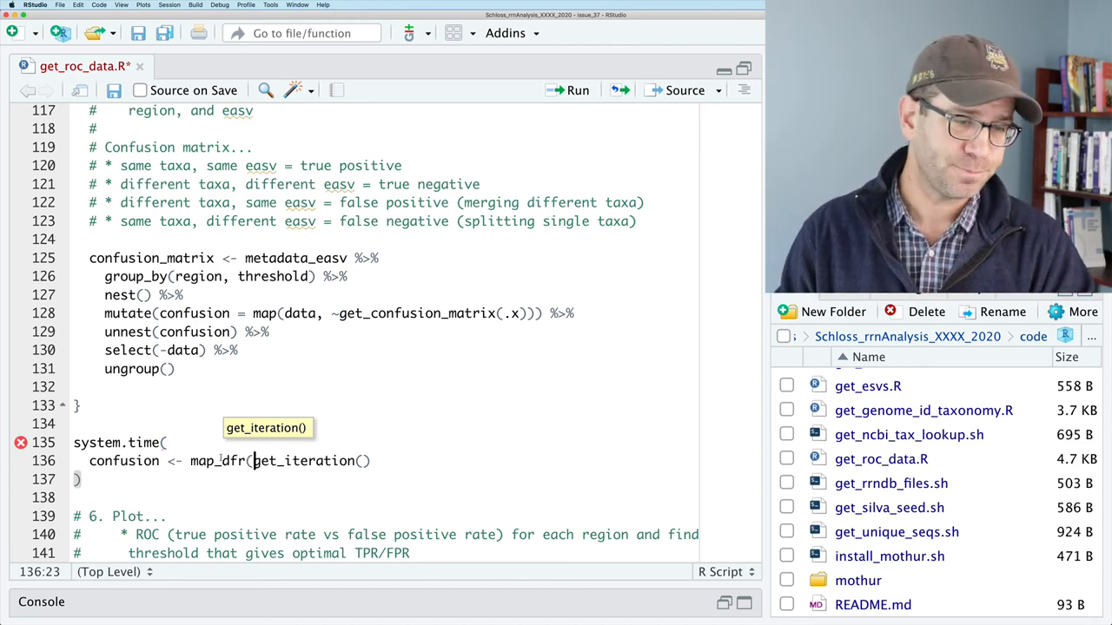
pyautogui.write('1:')
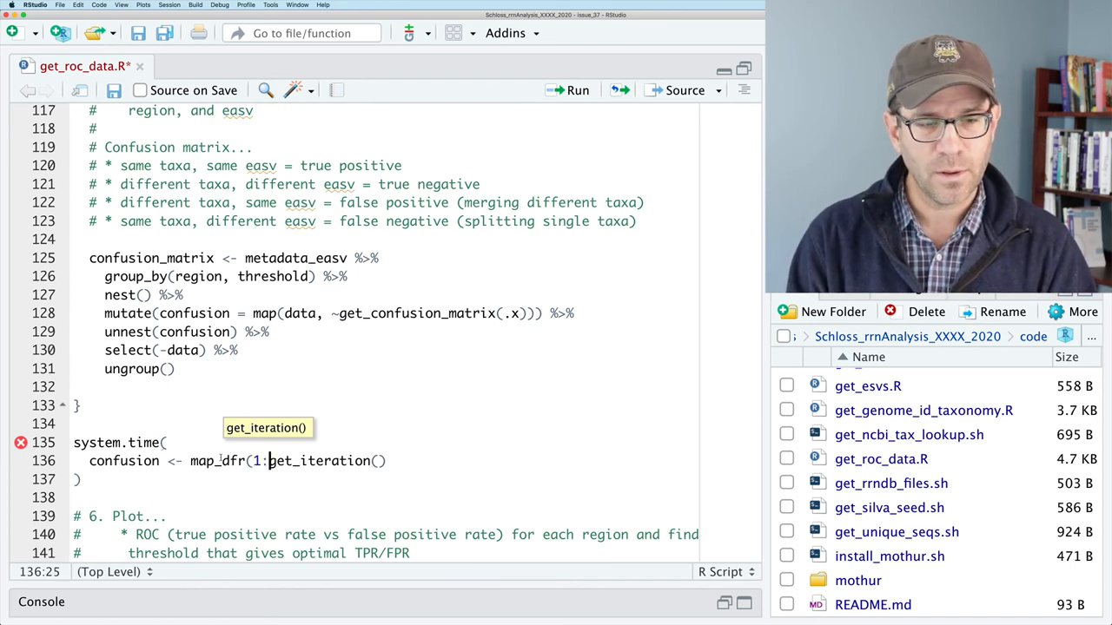
pyautogui.write('100,')
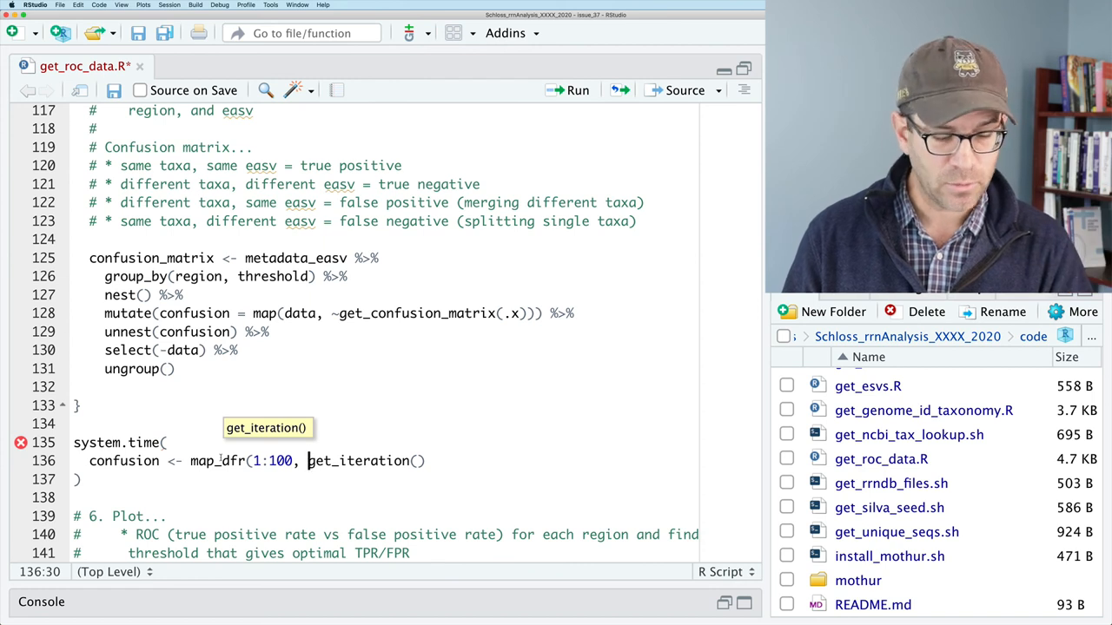
pyautogui.write('~')
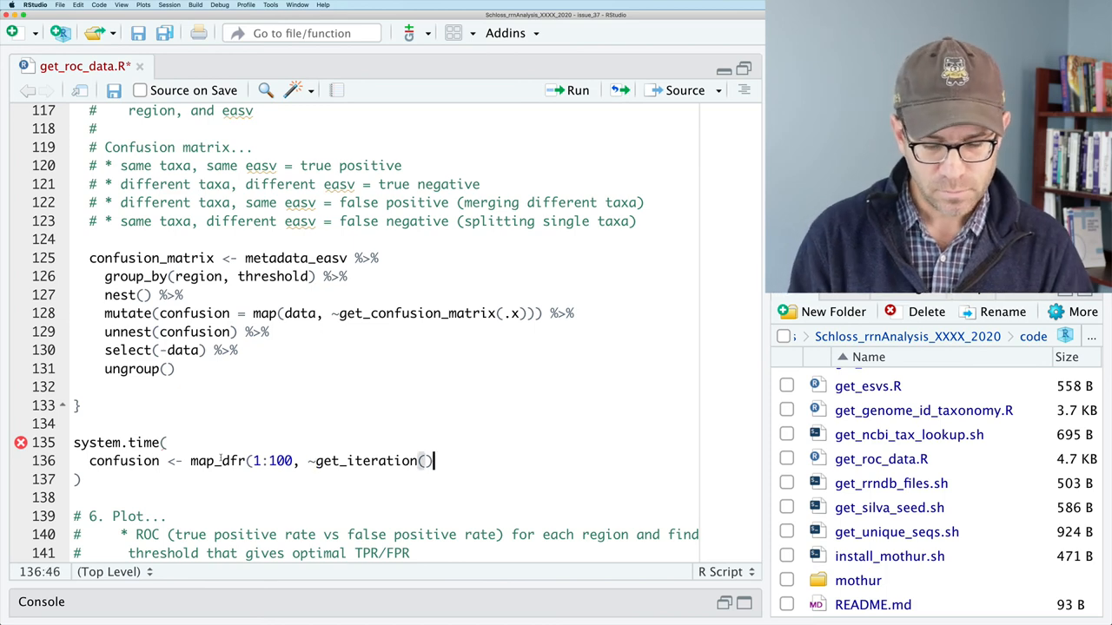
pyautogui.write(', .id')
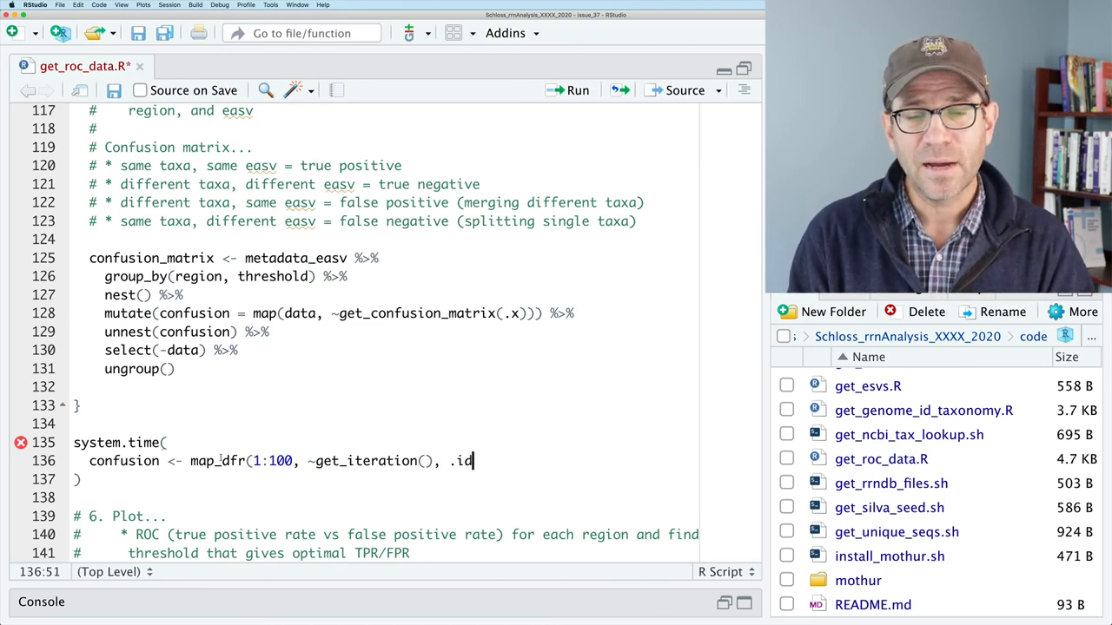
pyautogui.write('="')
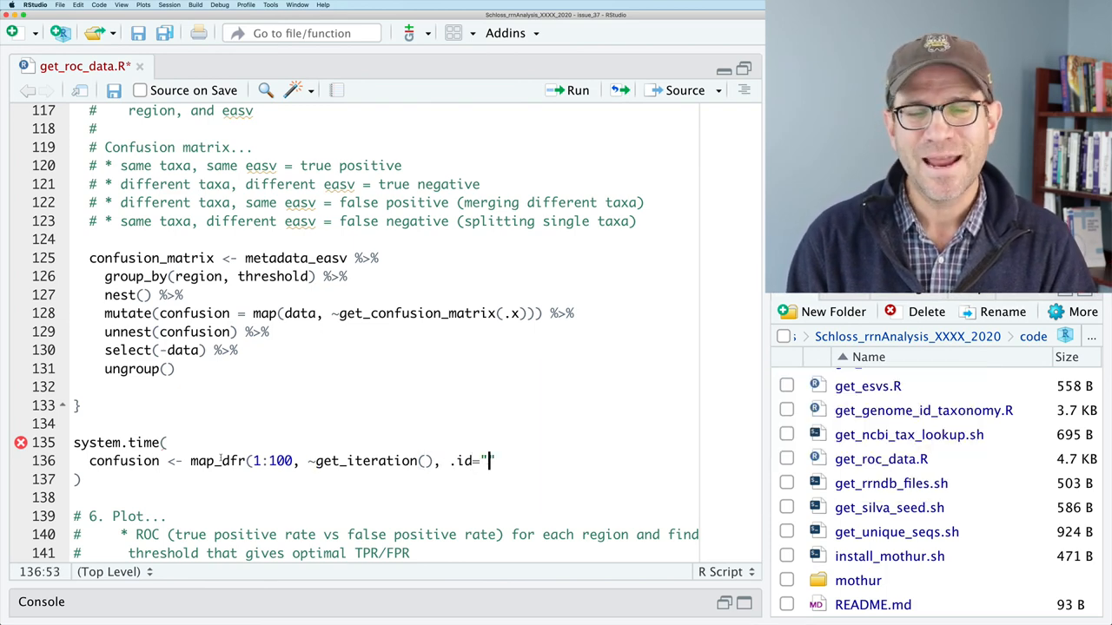
pyautogui.write('iteration')
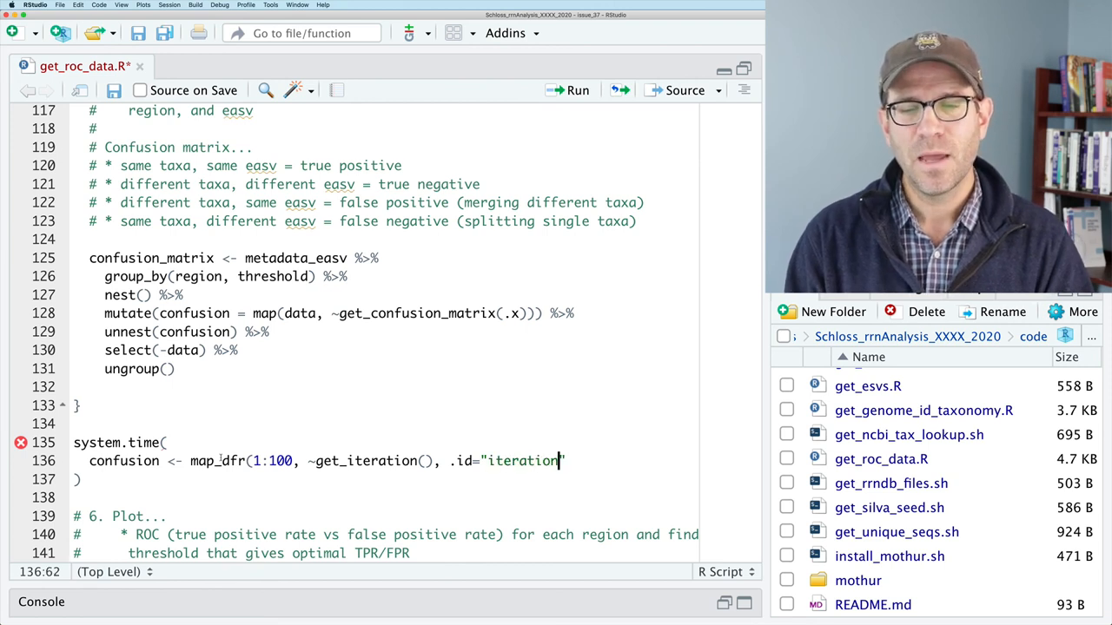
pyautogui.write(')')
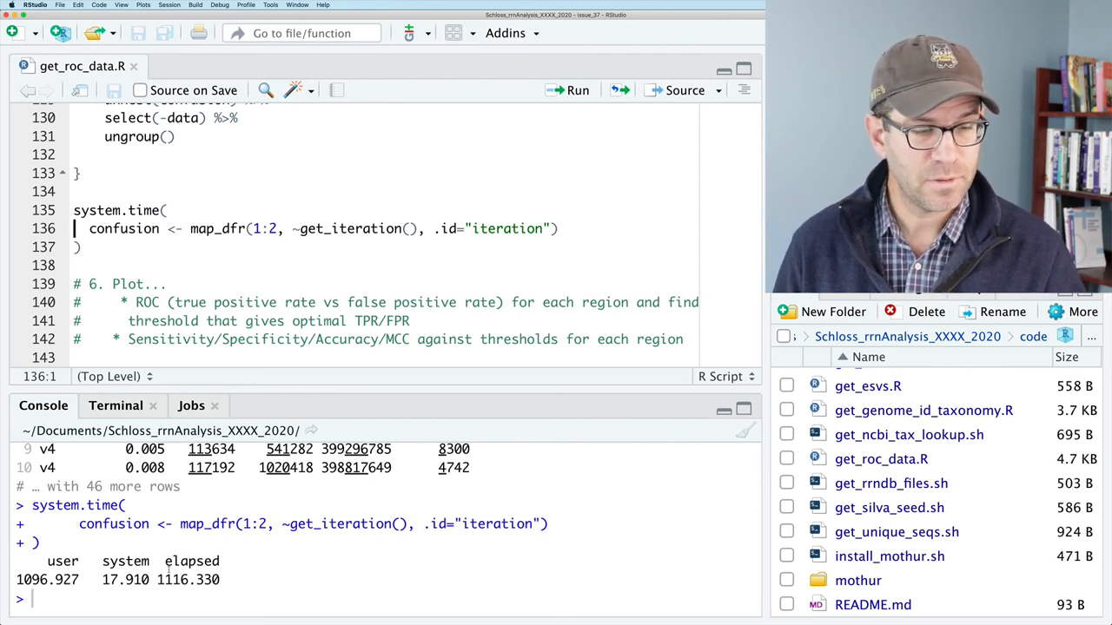
# - Compute 1116.330/60 in the console and point out the 112 rows in confusion
pyautogui.write('1116.330/60')
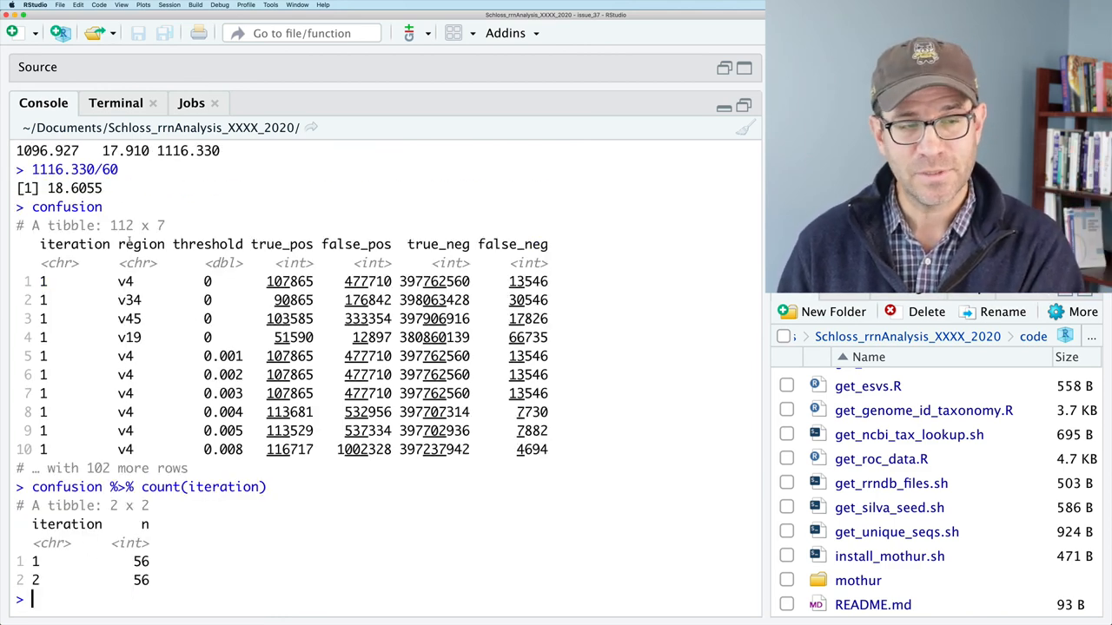
pyautogui.doubleClick(121, 226)
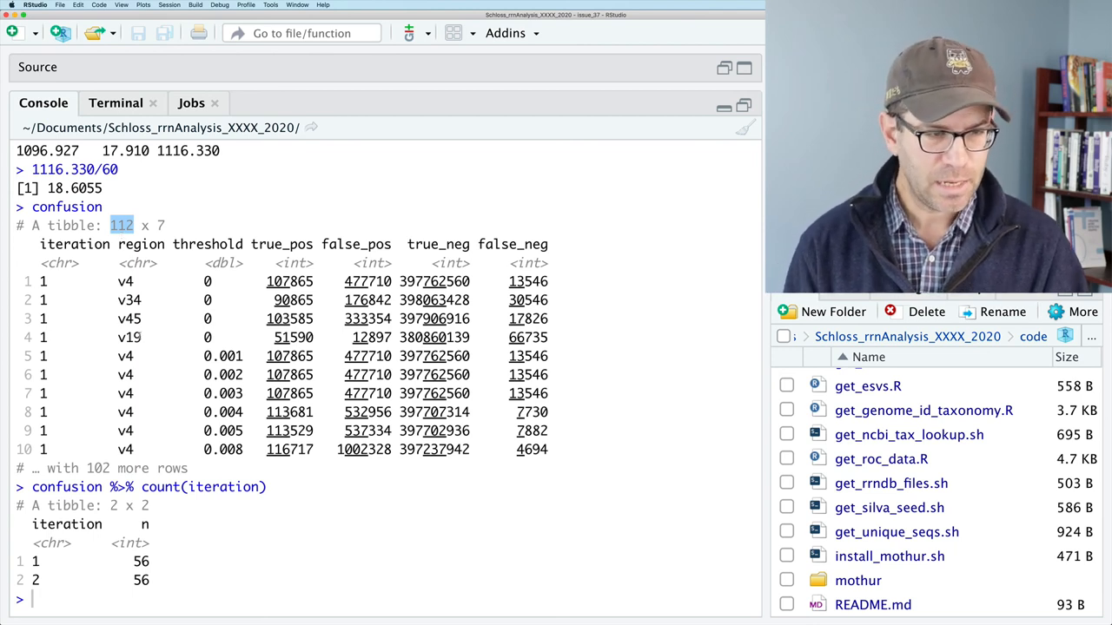
# - Filter confusion to region == "v4" & threshold == 0.03, getting one row per iteration
pyautogui.write('confusion %>% filtr')
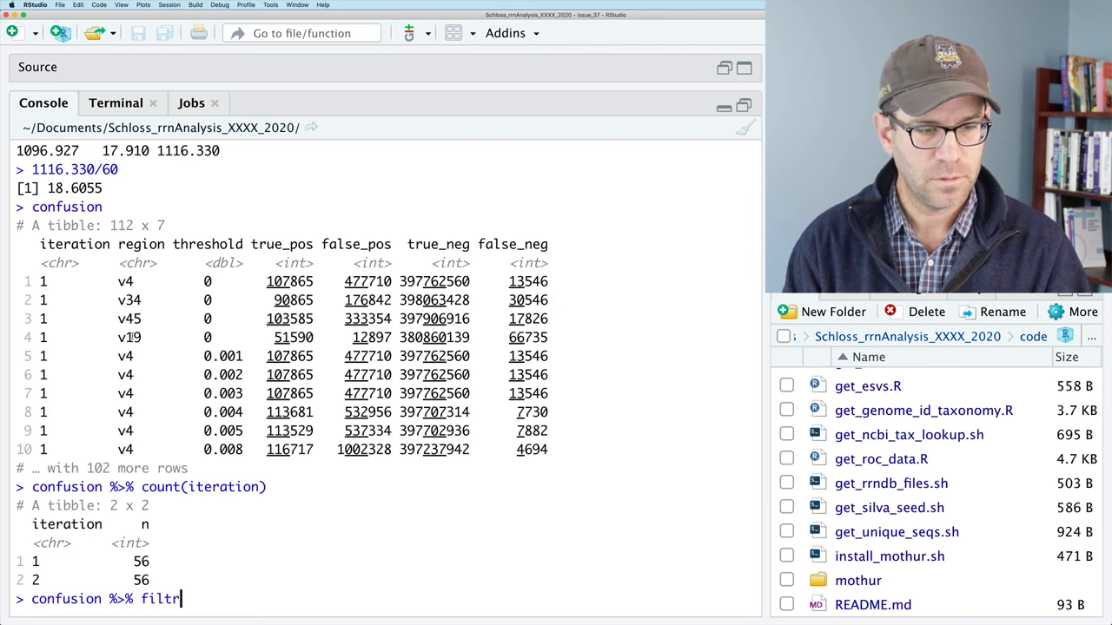
pyautogui.write('(region == "v3')
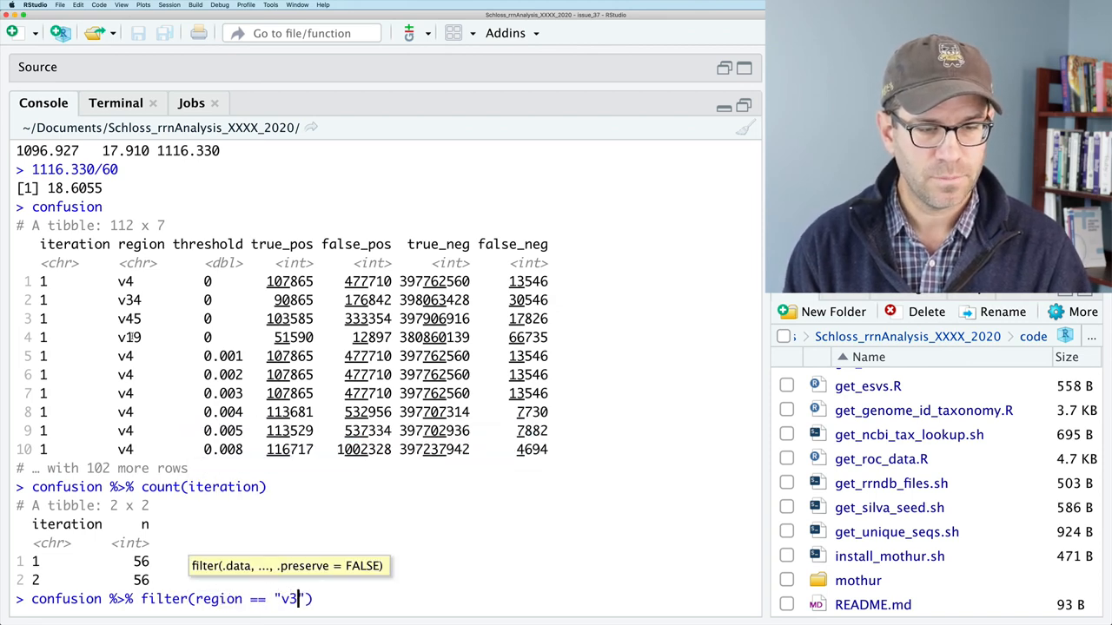
pyautogui.write('4')
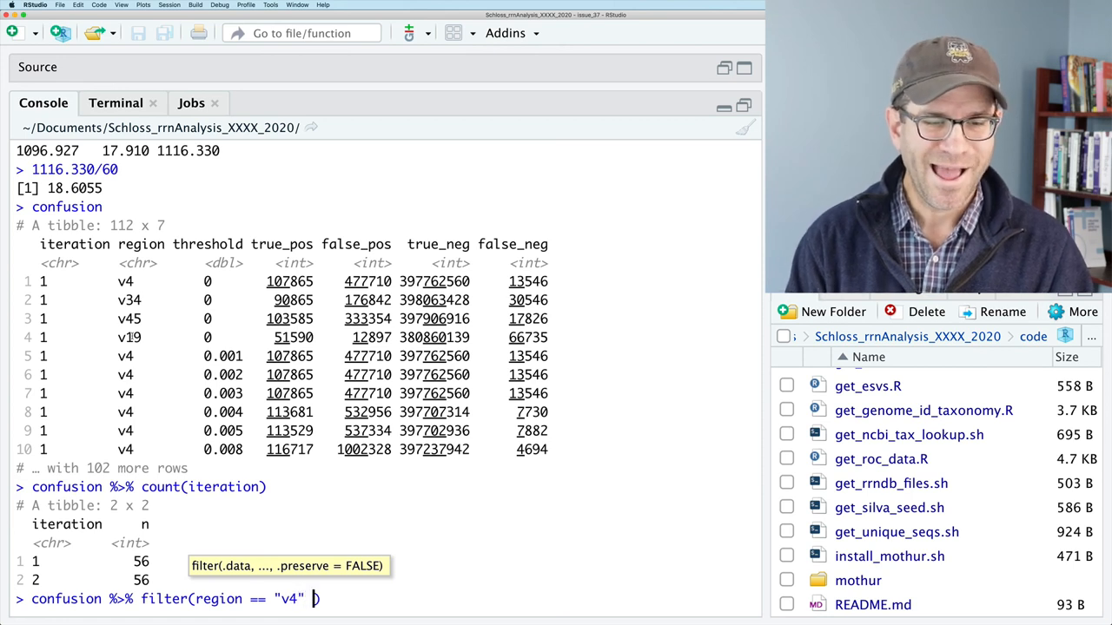
pyautogui.write('& threshold')
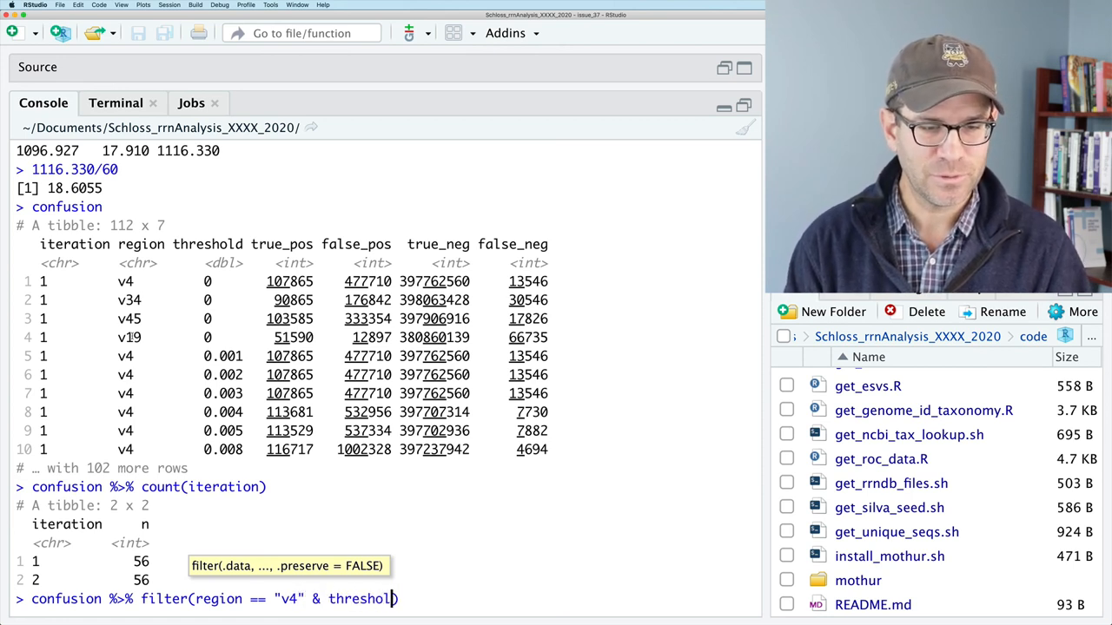
pyautogui.write('== 0.03')
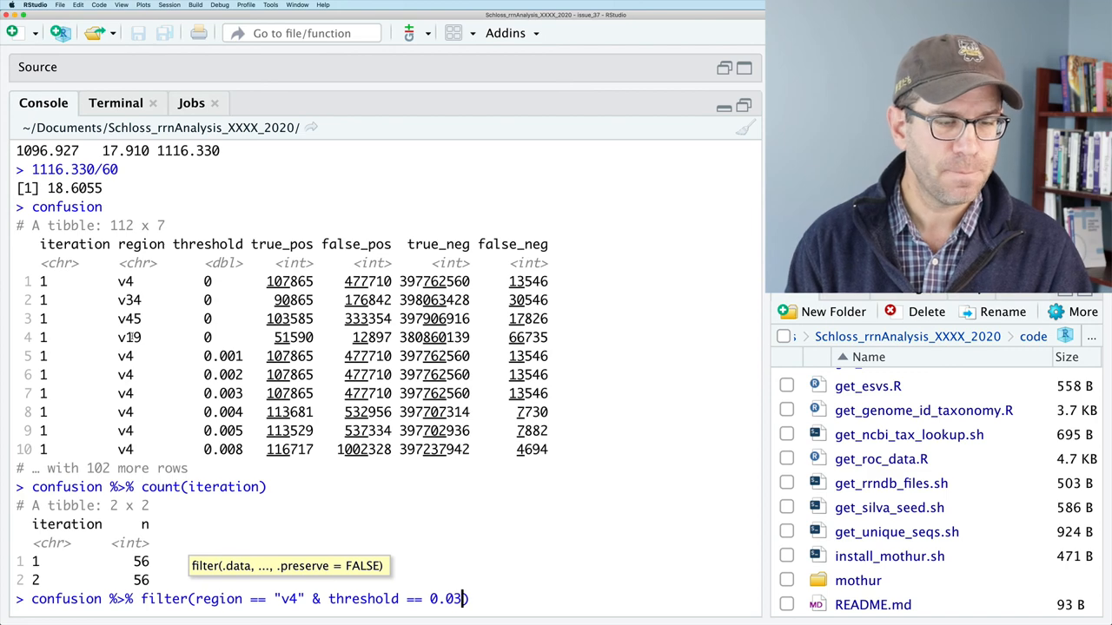
pyautogui.press('Return')
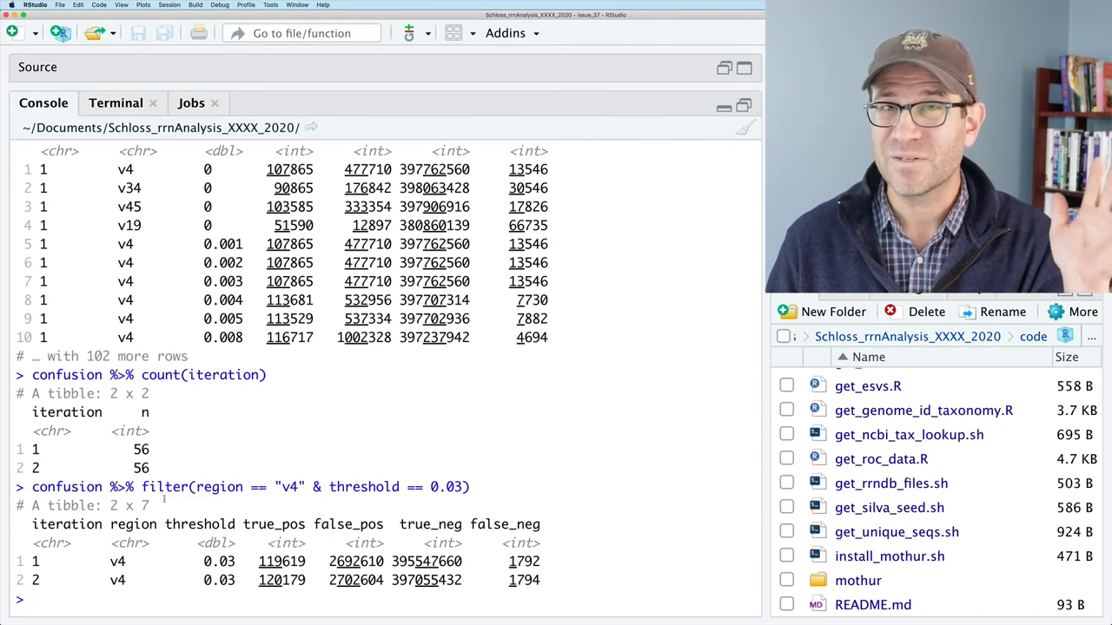
# - Restore the layout so get_roc_data.R sits beside the console again
pyautogui.click(879, 459)
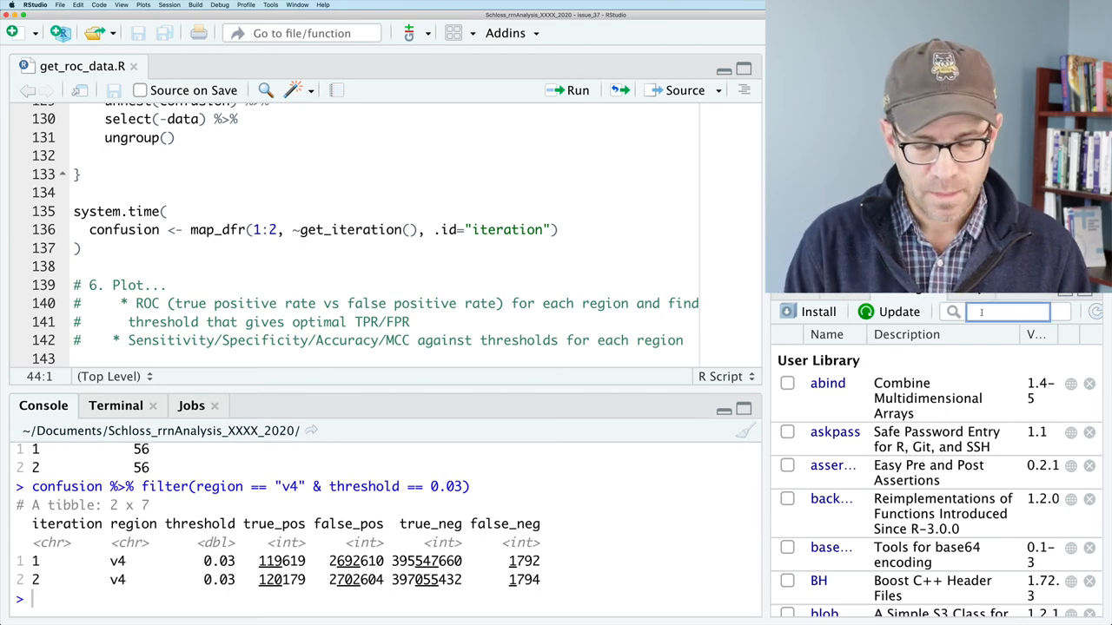
# - Search the Packages pane for 'furrr' to confirm furrr 0.2.1 is installed
pyautogui.write('furrr')
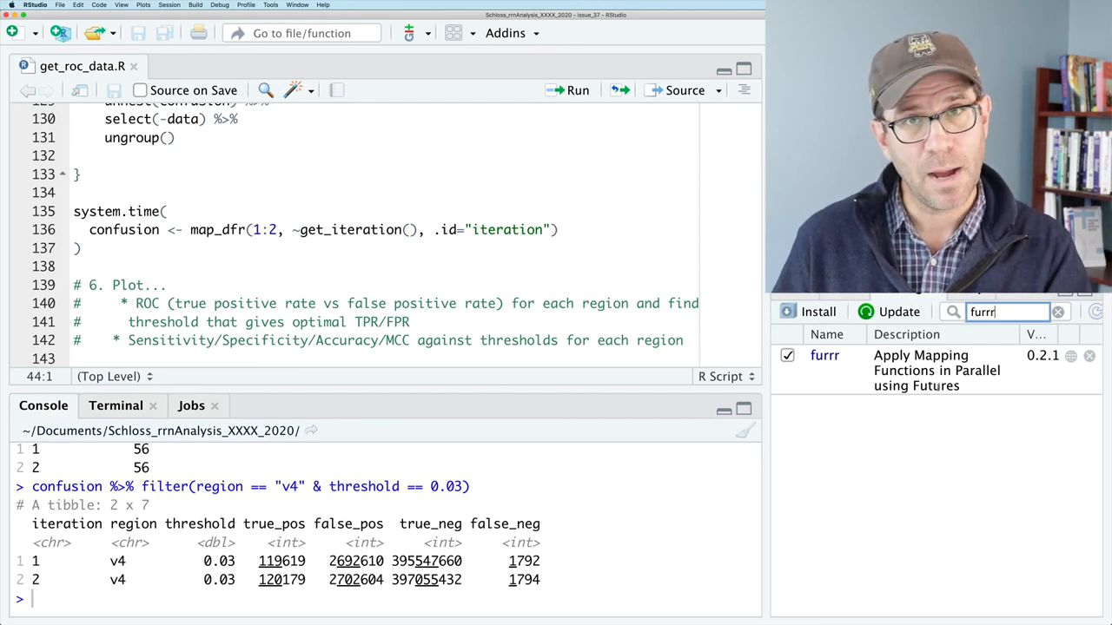
pyautogui.click(810, 311)
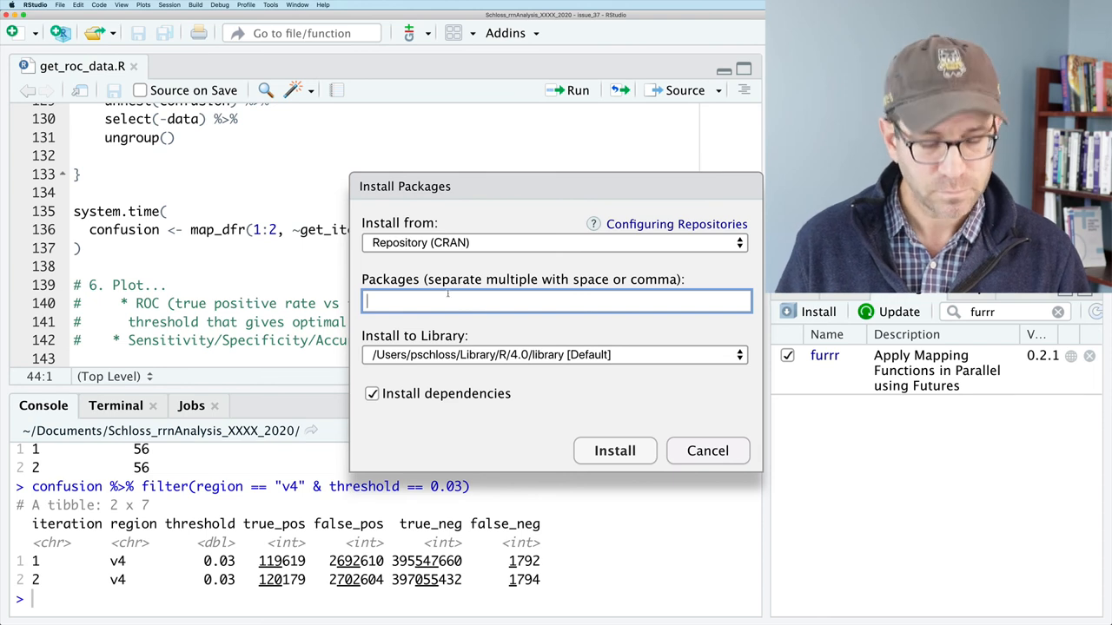
pyautogui.write('furr')
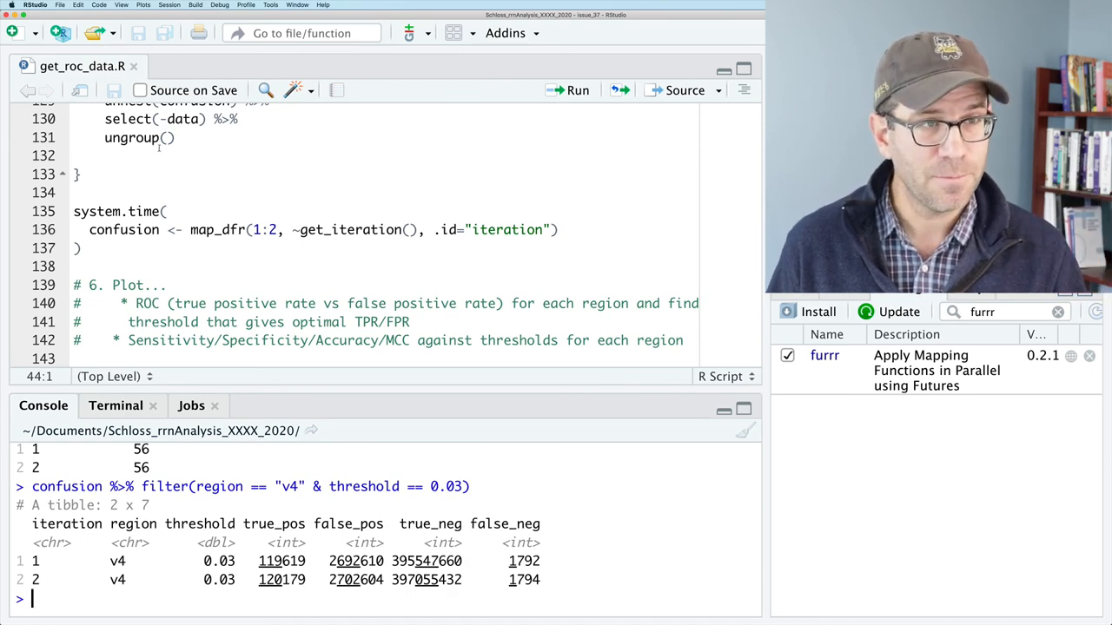
# - Switch to Atom and read get_roc_data.R down to the confusion-matrix and timing calls
pyautogui.press('cmd+tab')
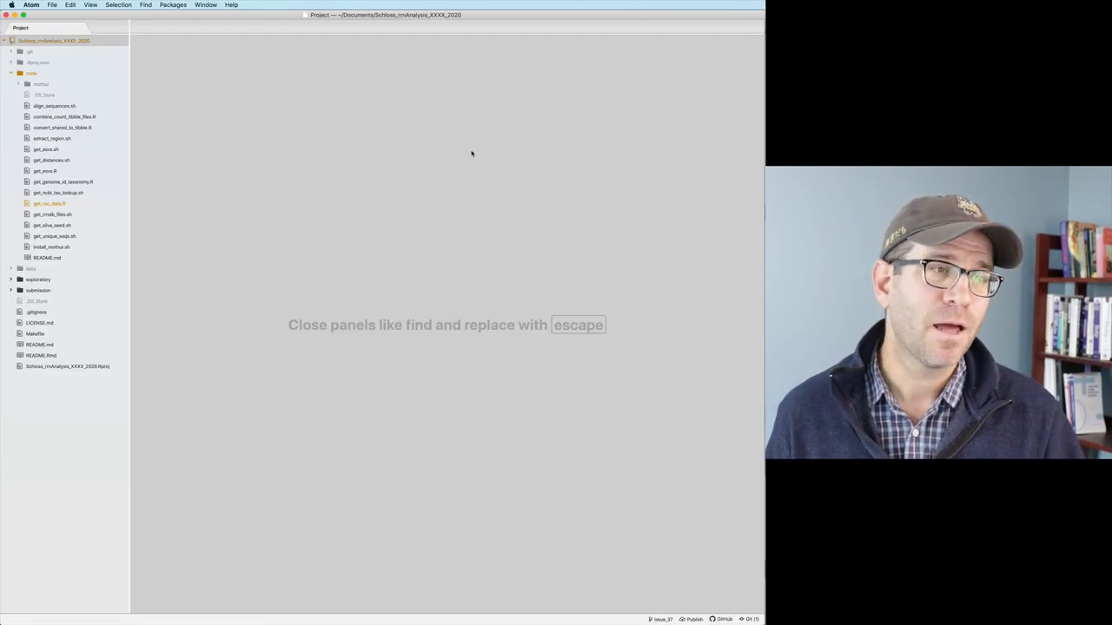
pyautogui.moveTo(187, 174)
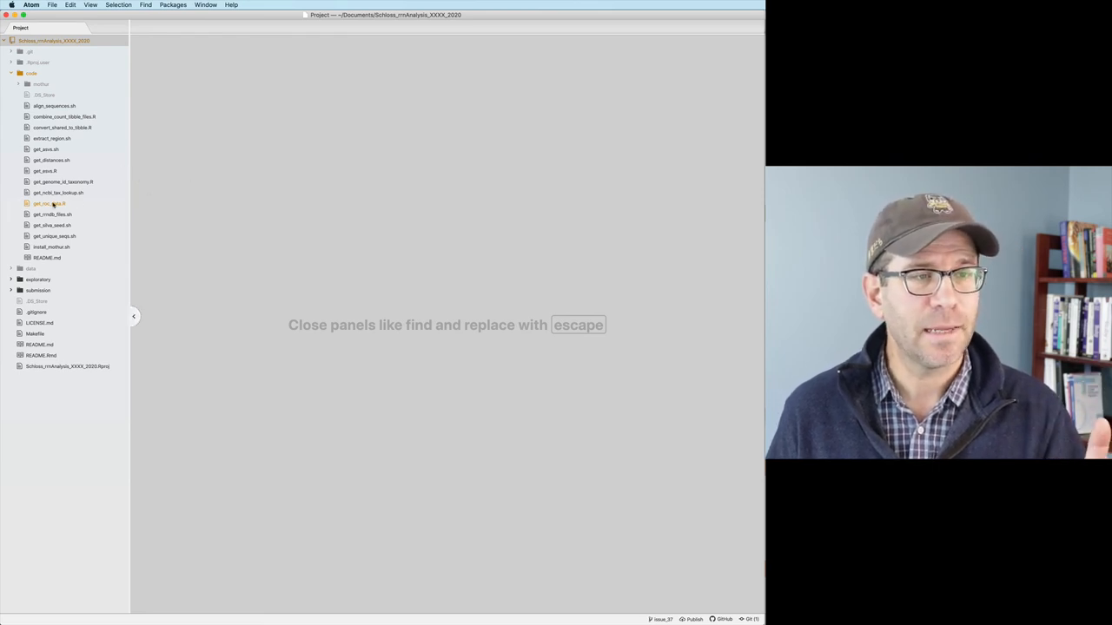
pyautogui.click(49, 203)
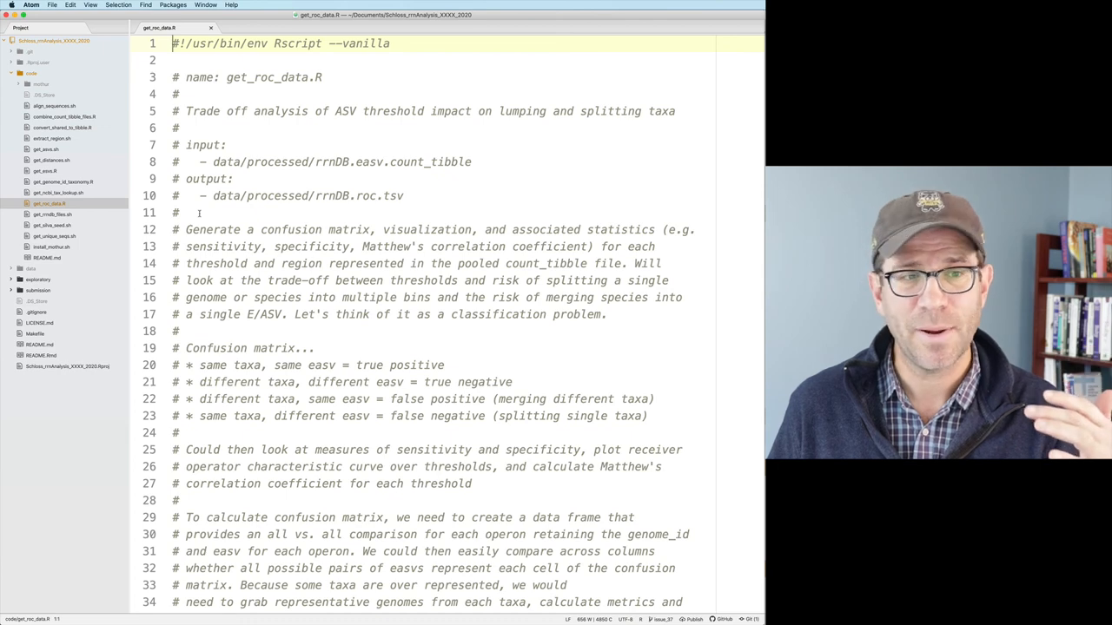
pyautogui.scroll(-3)
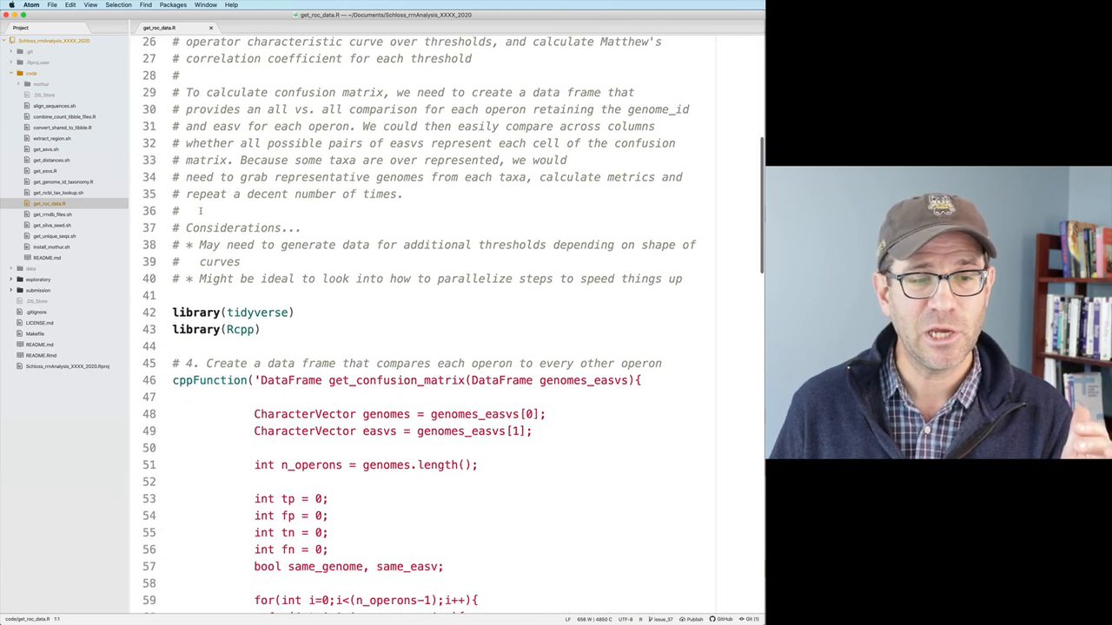
pyautogui.scroll(-3)
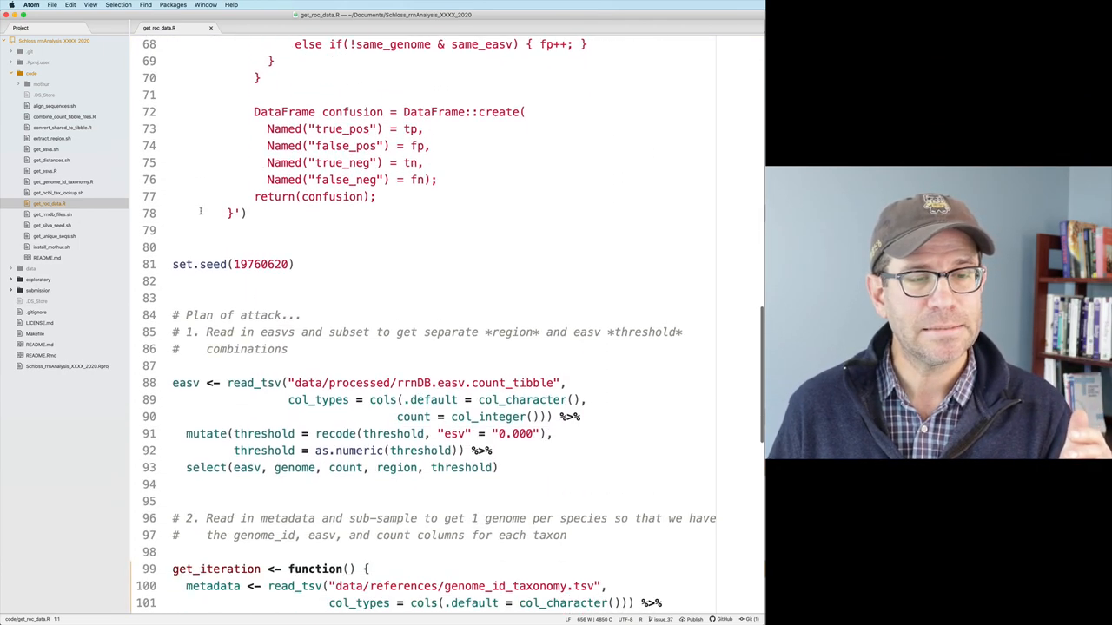
pyautogui.scroll(-3)
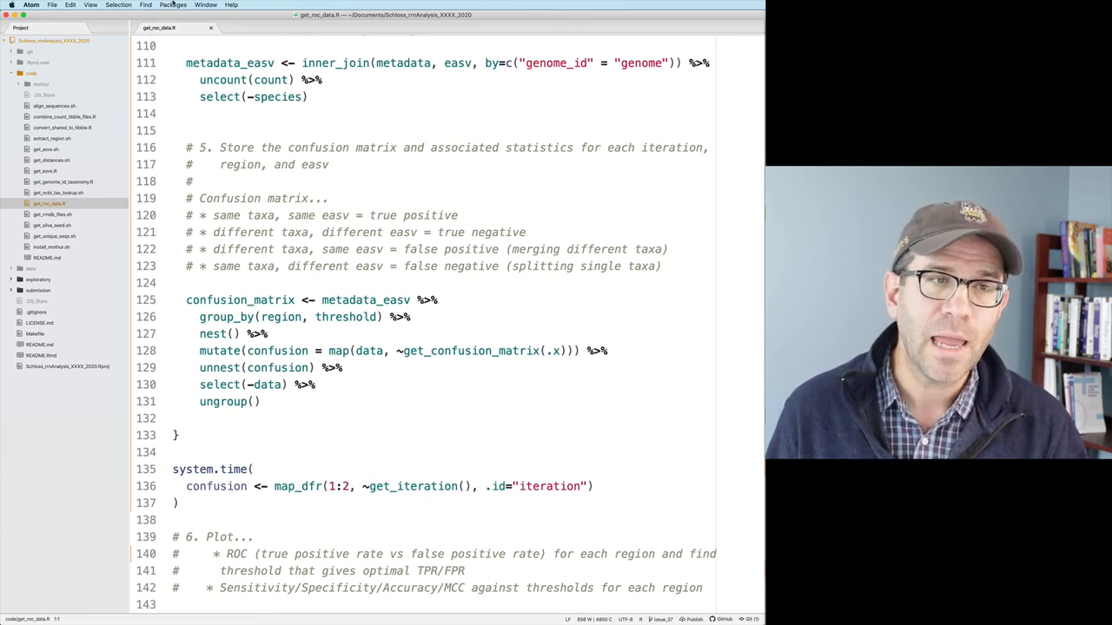
# - Return to the top of get_roc_data.R and add a new line after library(Rcpp)
pyautogui.click(174, 4)
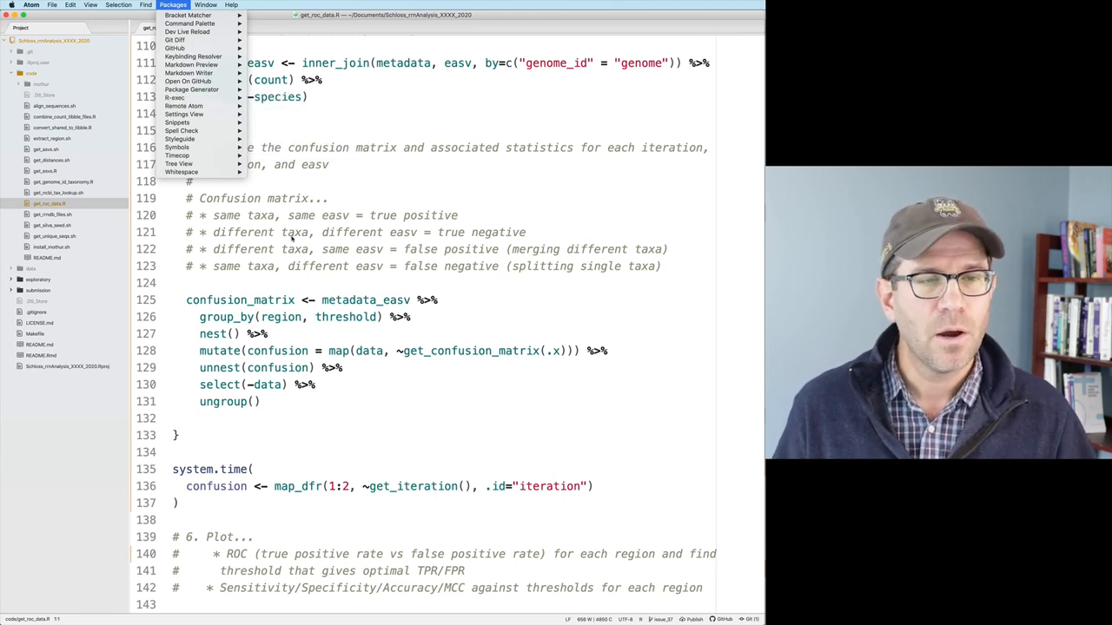
pyautogui.click(173, 6)
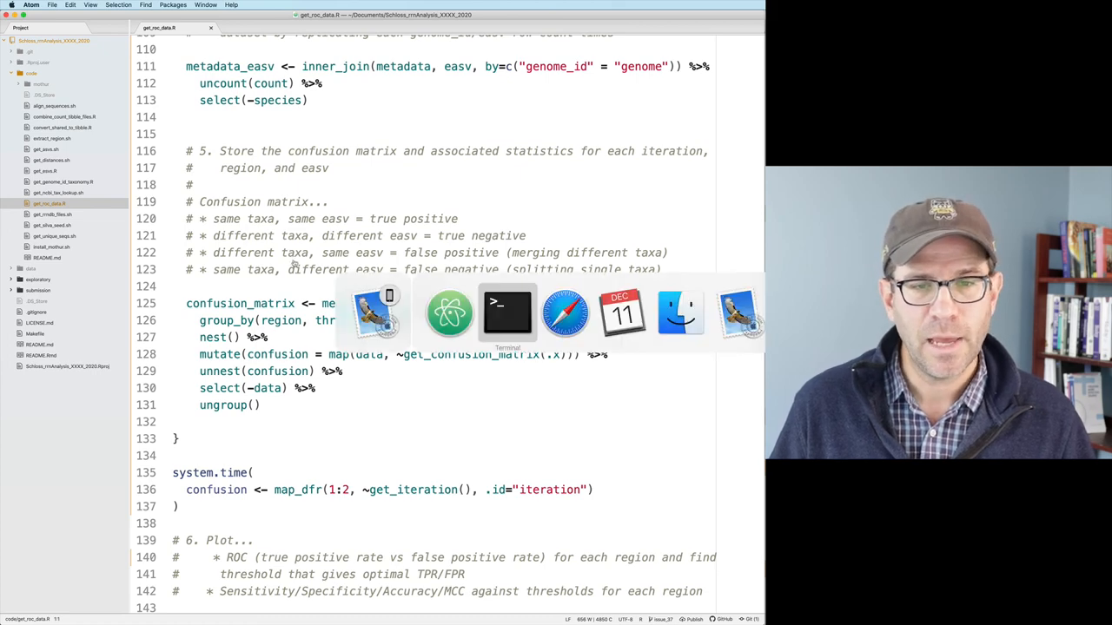
pyautogui.click(507, 313)
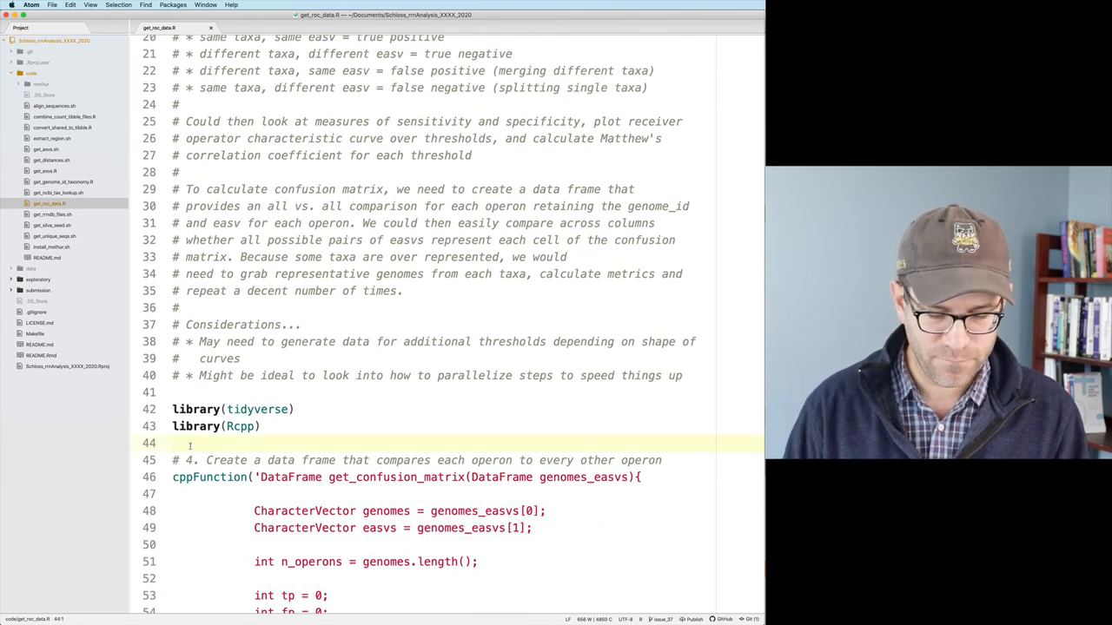
# - Add library(furrr) under the tidyverse and Rcpp library calls
pyautogui.write('library(furrr)')
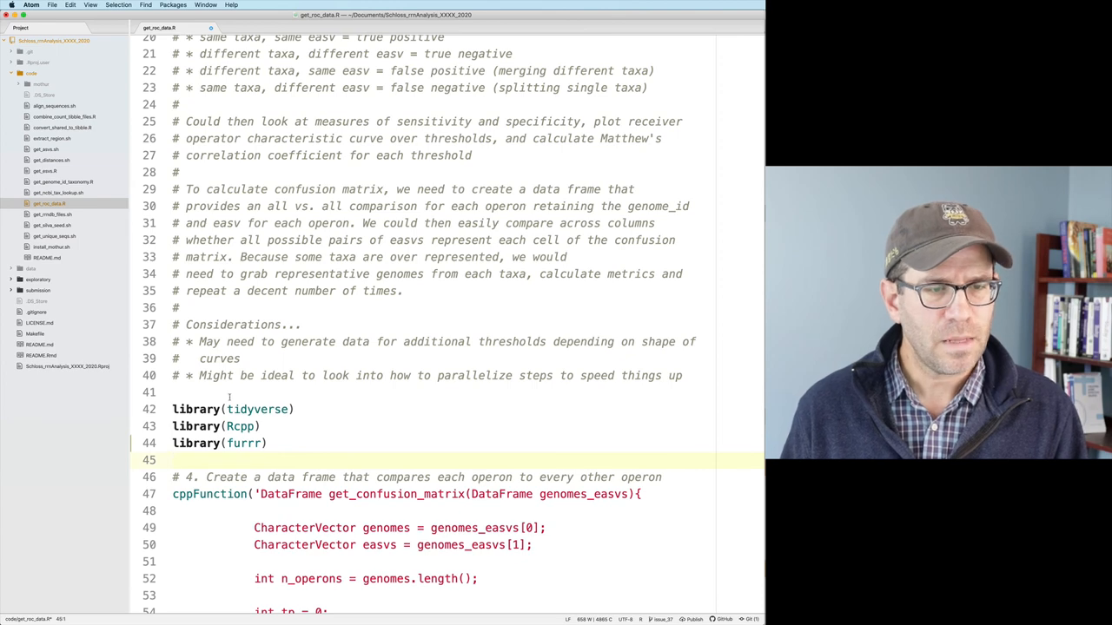
pyautogui.scroll(-3)
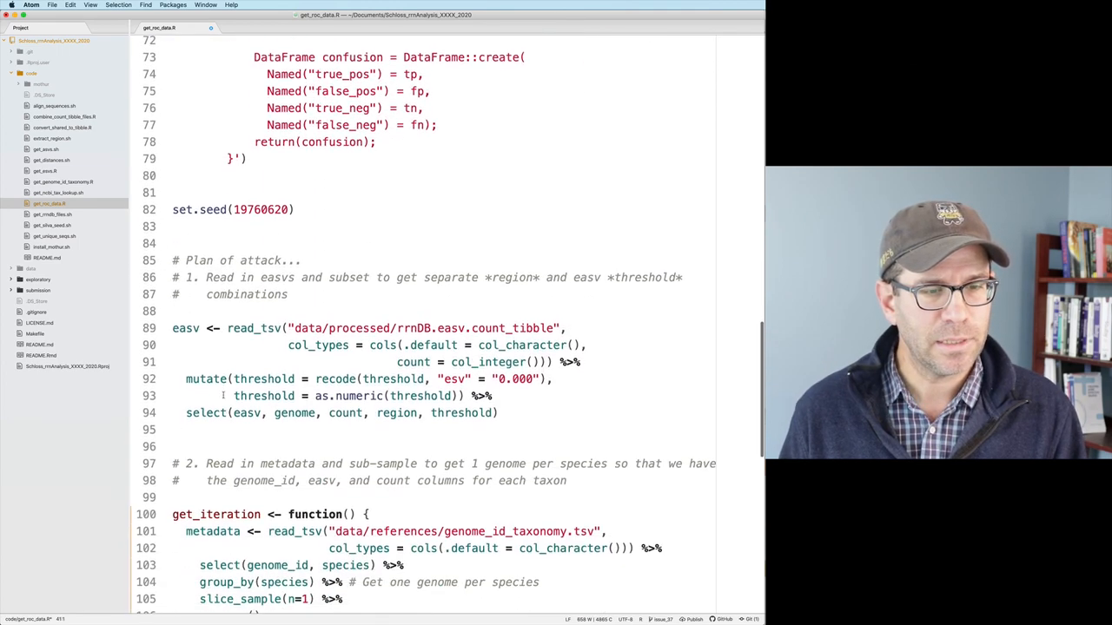
pyautogui.scroll(-3)
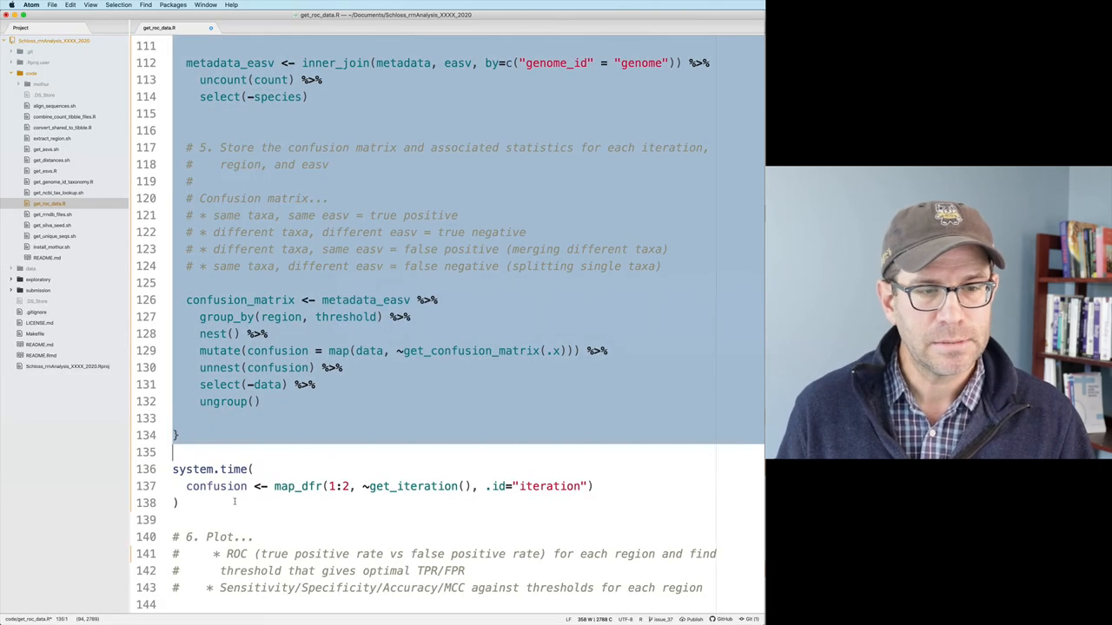
# - Send the code block to the R session and query availableCores()
pyautogui.doubleClick(215, 486)
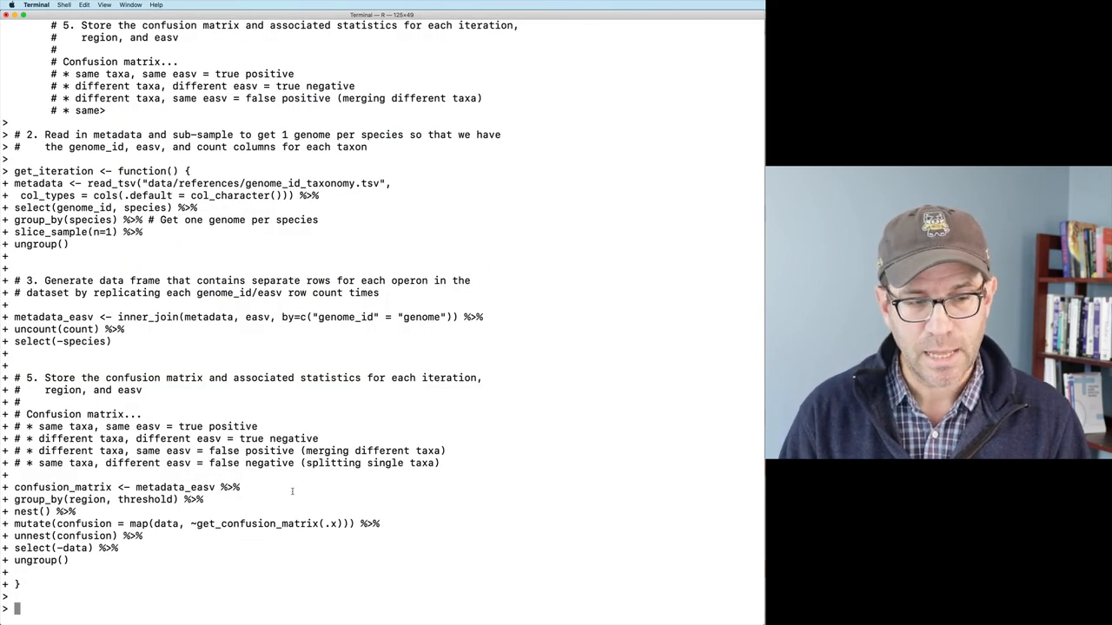
pyautogui.write('an')
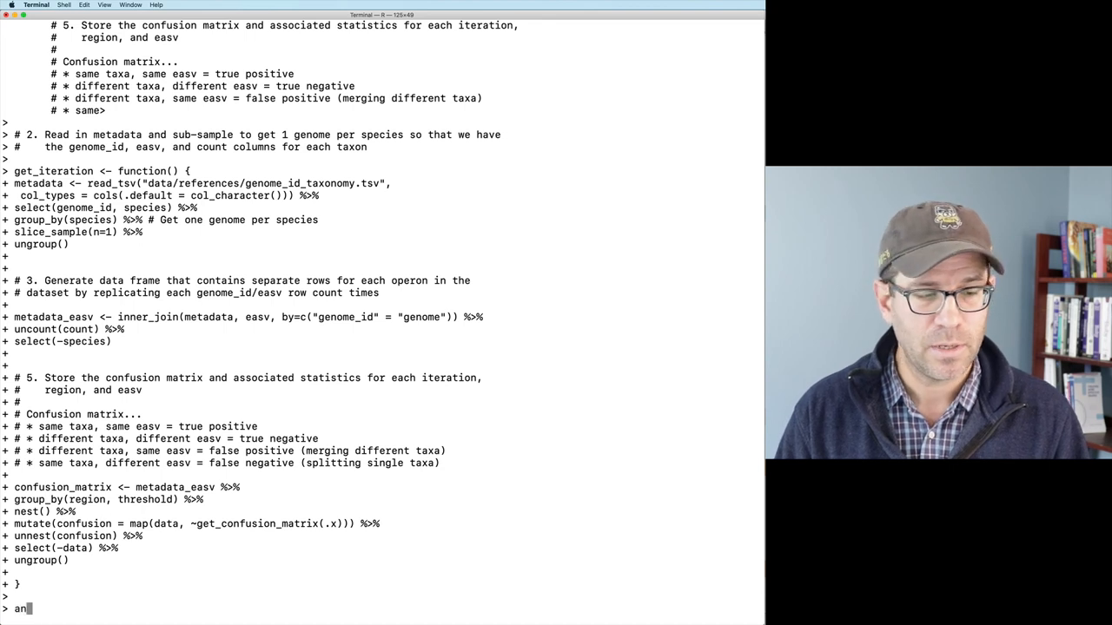
pyautogui.write('availableCr')
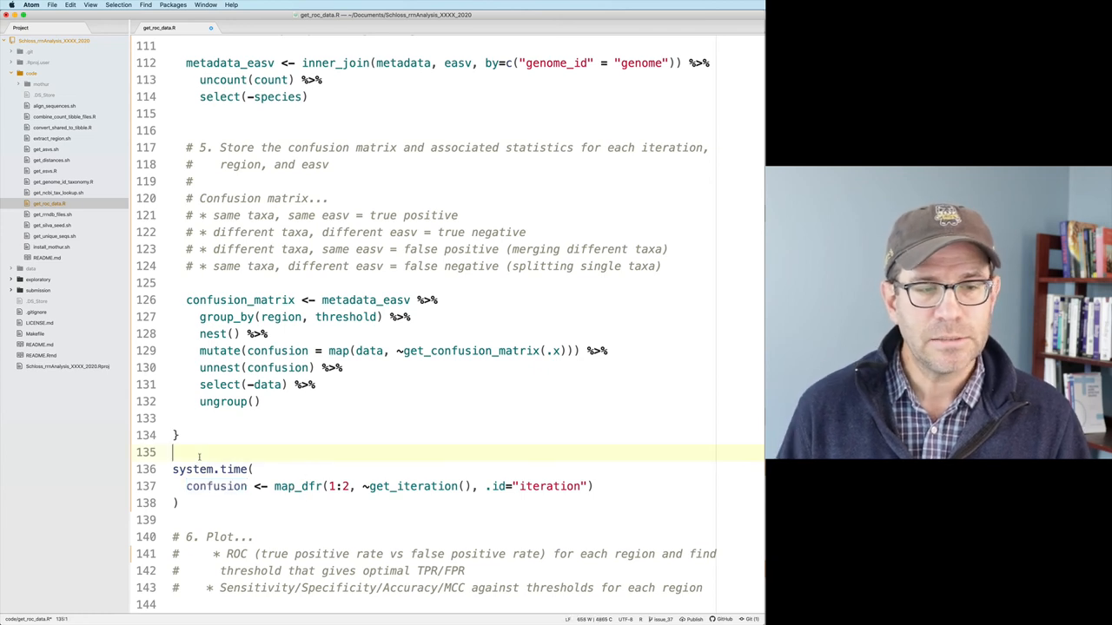
# - Insert plan(multicore) on blank lines above the system.time call
pyautogui.press('enter')
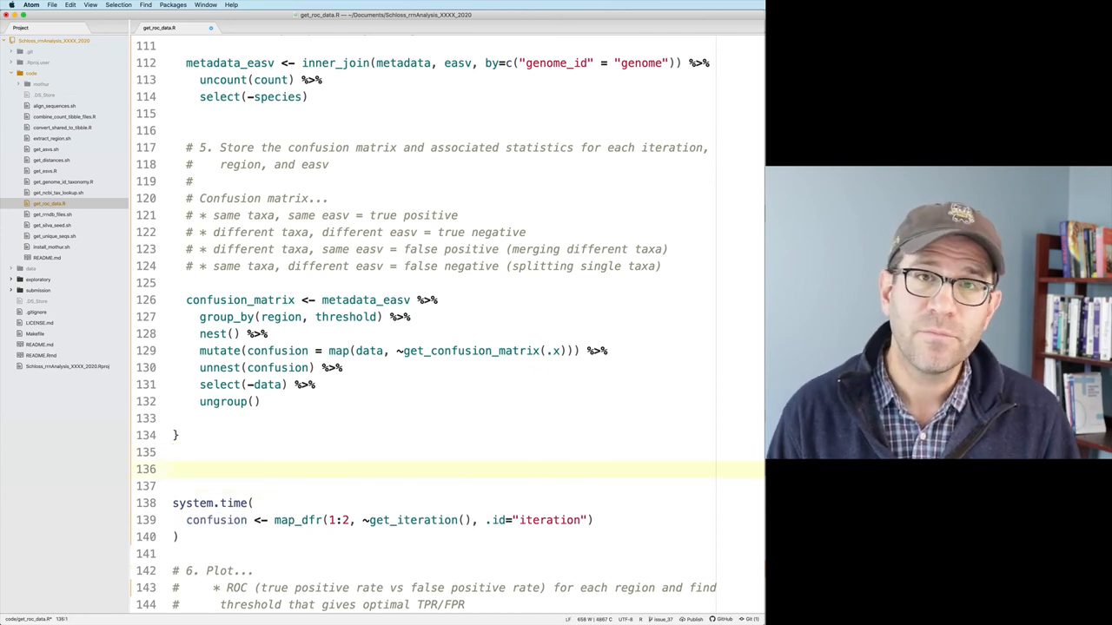
pyautogui.write('plan()')
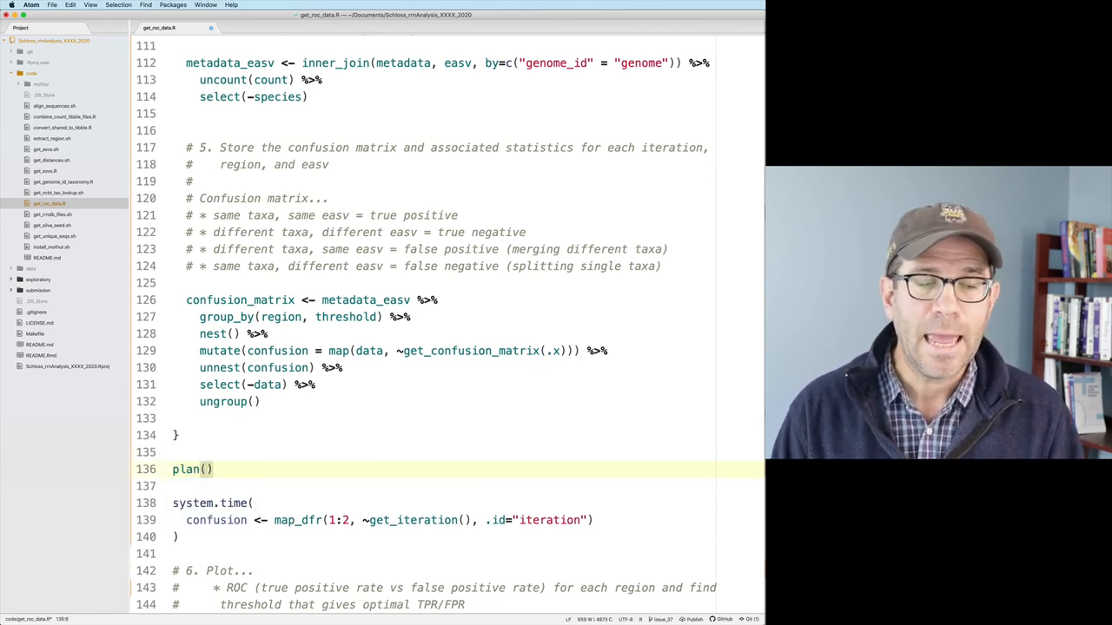
pyautogui.write('multicore')
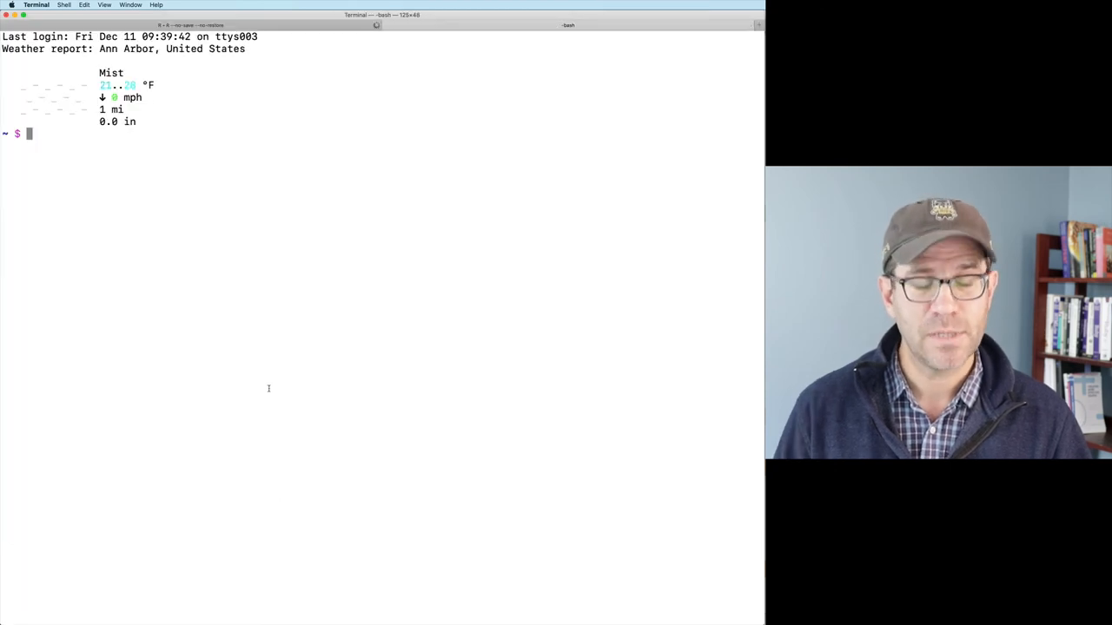
# - Run top in a fresh shell to watch processes during the parallel job
pyautogui.write('top')
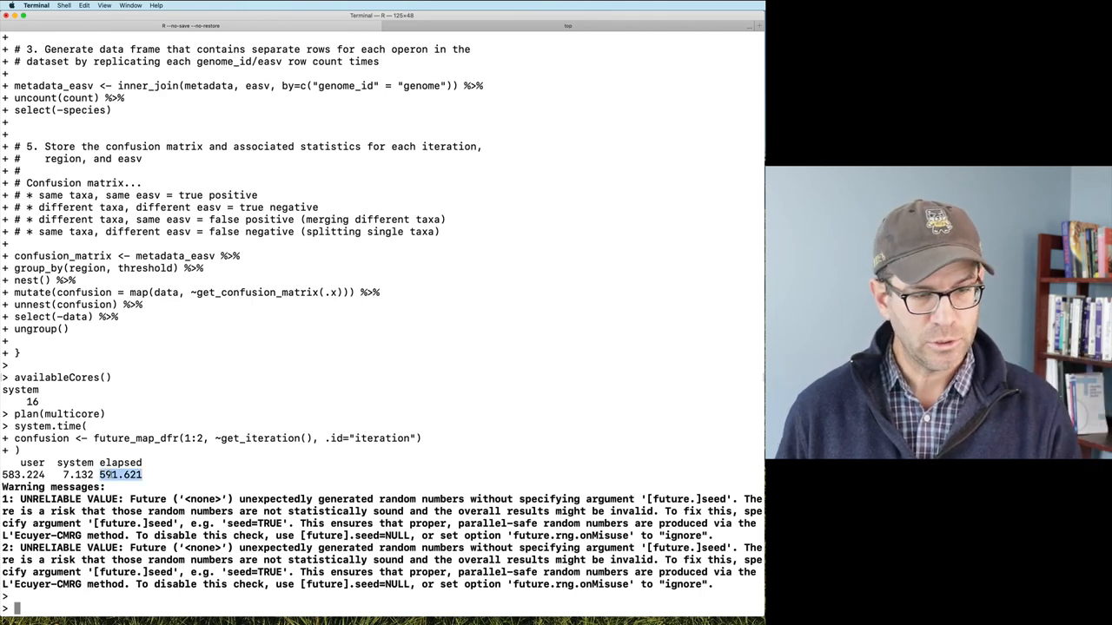
# - Compute 591.621/60 in R to get the elapsed time in minutes
pyautogui.write('591.621/')
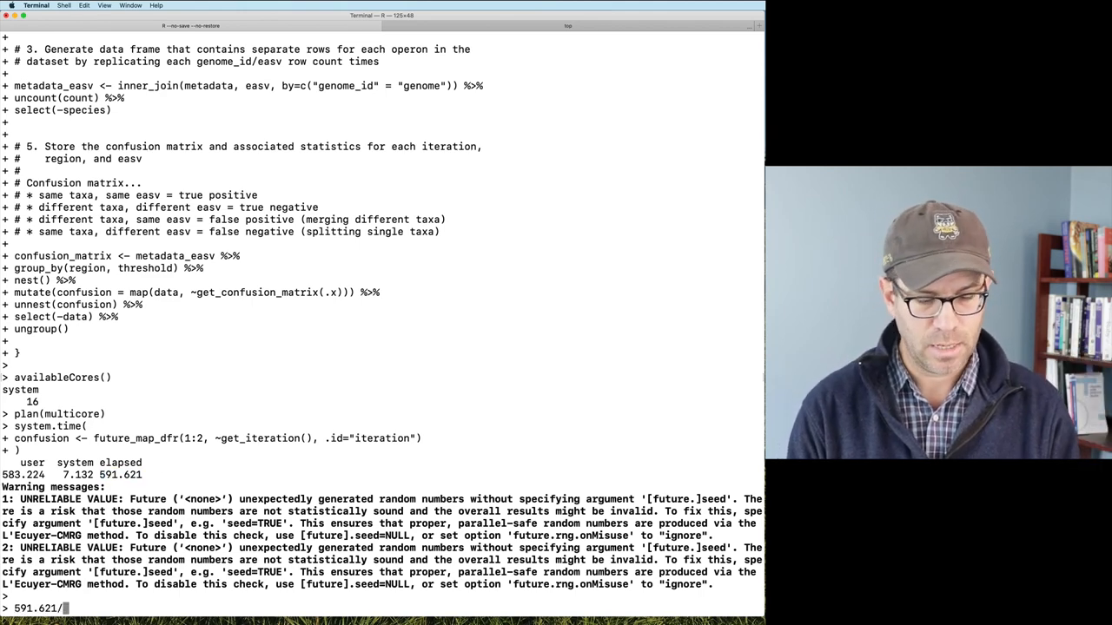
pyautogui.write('60')
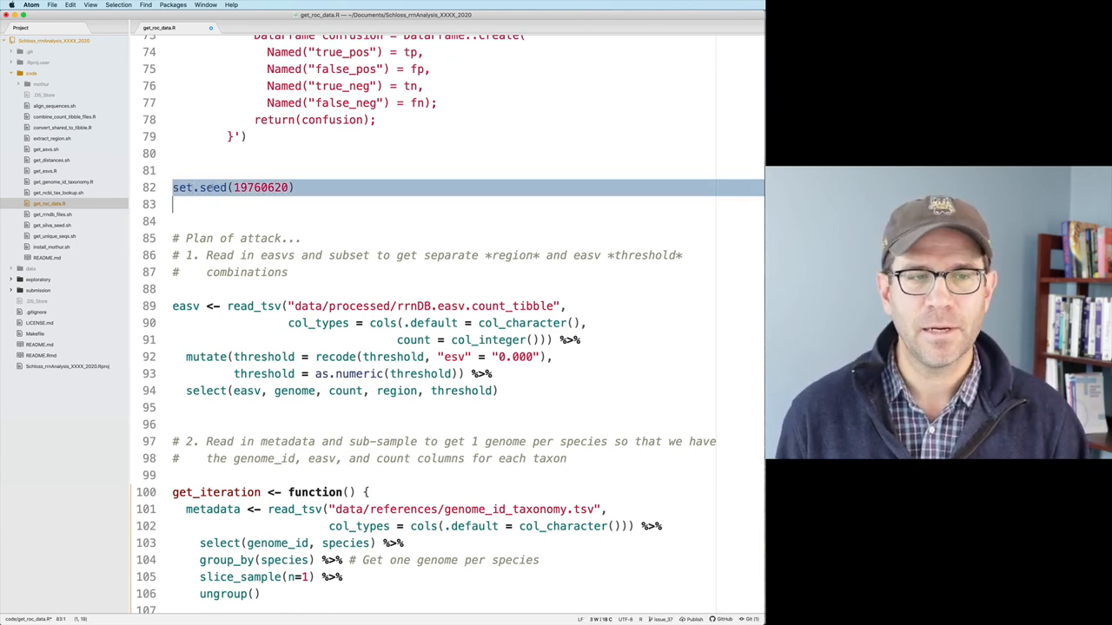
# - Scroll get_roc_data.R to bring the set.seed(19760620) line into view
pyautogui.scroll(-3)
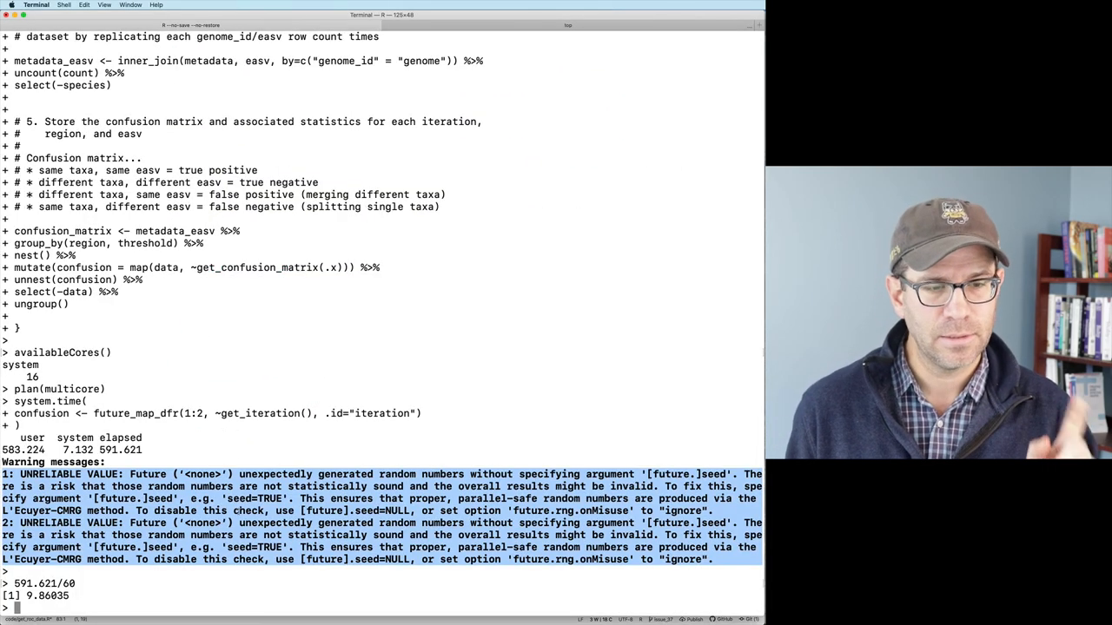
# - Read the ?future_map_dfr help page down to the furrr_options seed example
pyautogui.write('?ma')
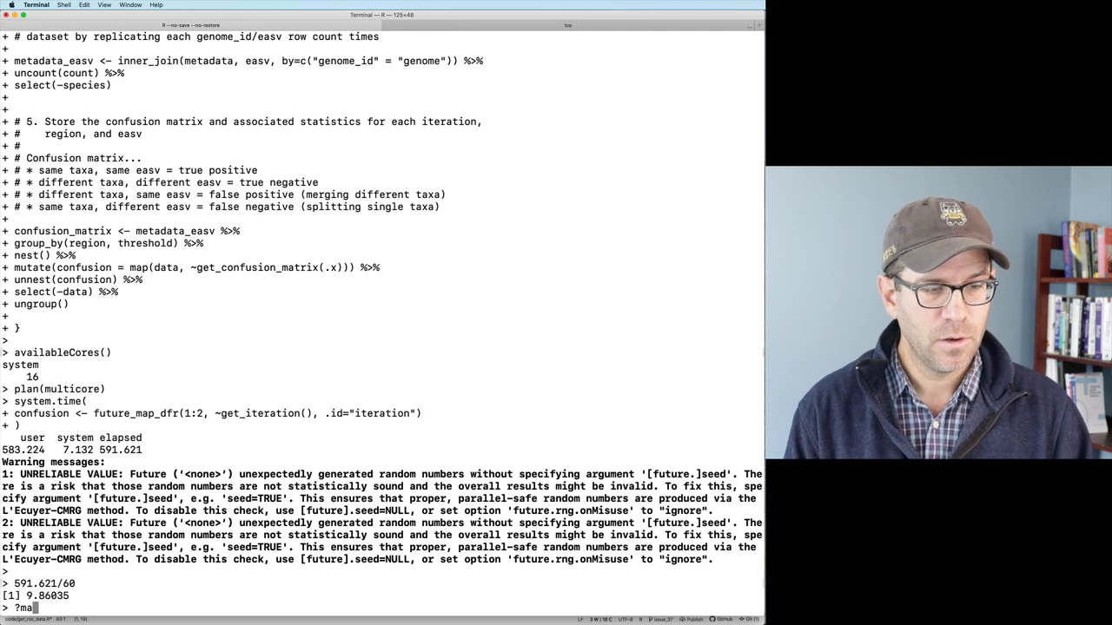
pyautogui.write('future_map_d')
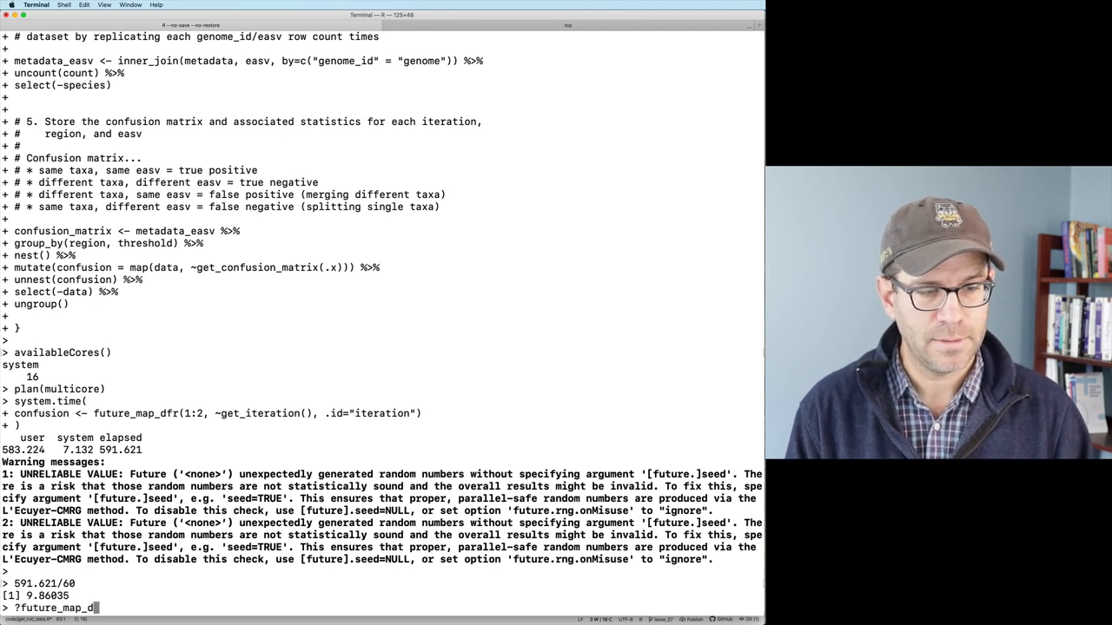
pyautogui.press('Return')
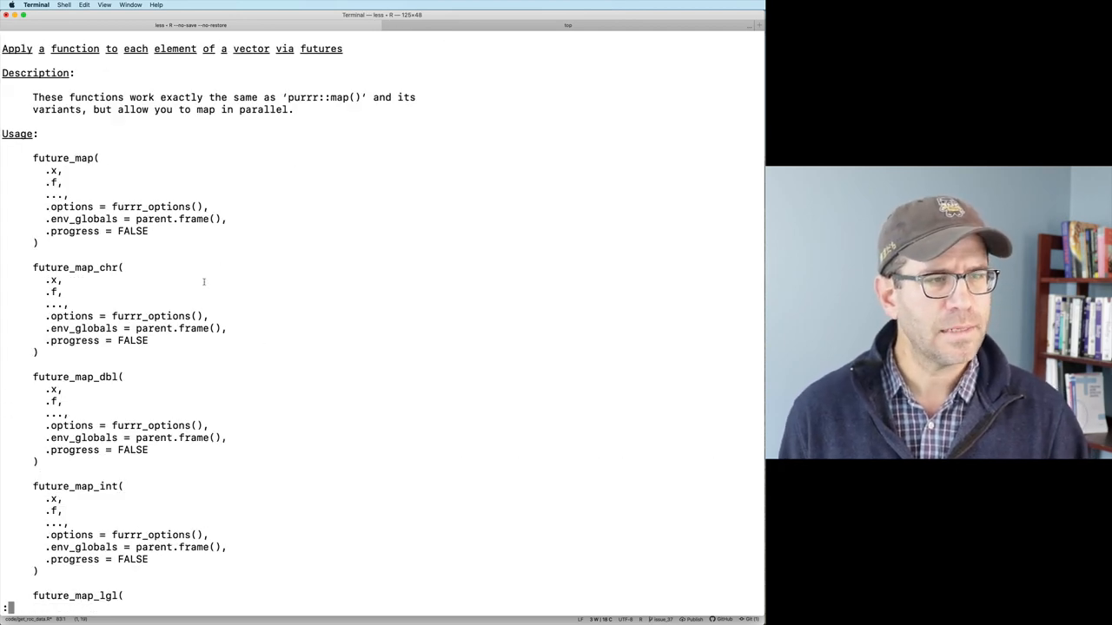
pyautogui.scroll(-3)
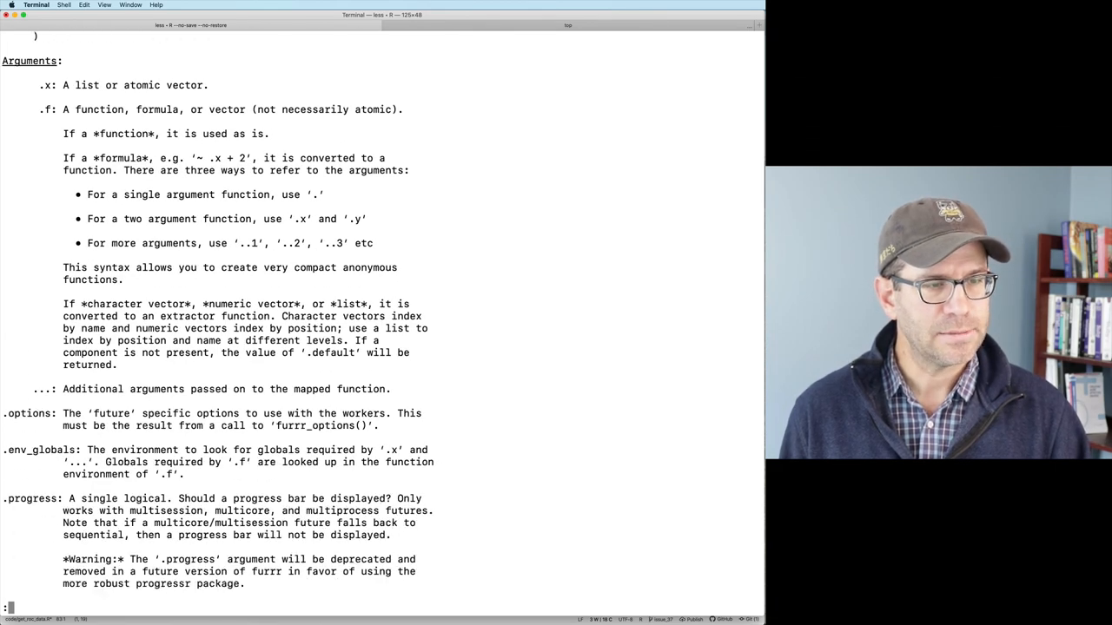
pyautogui.scroll(-3)
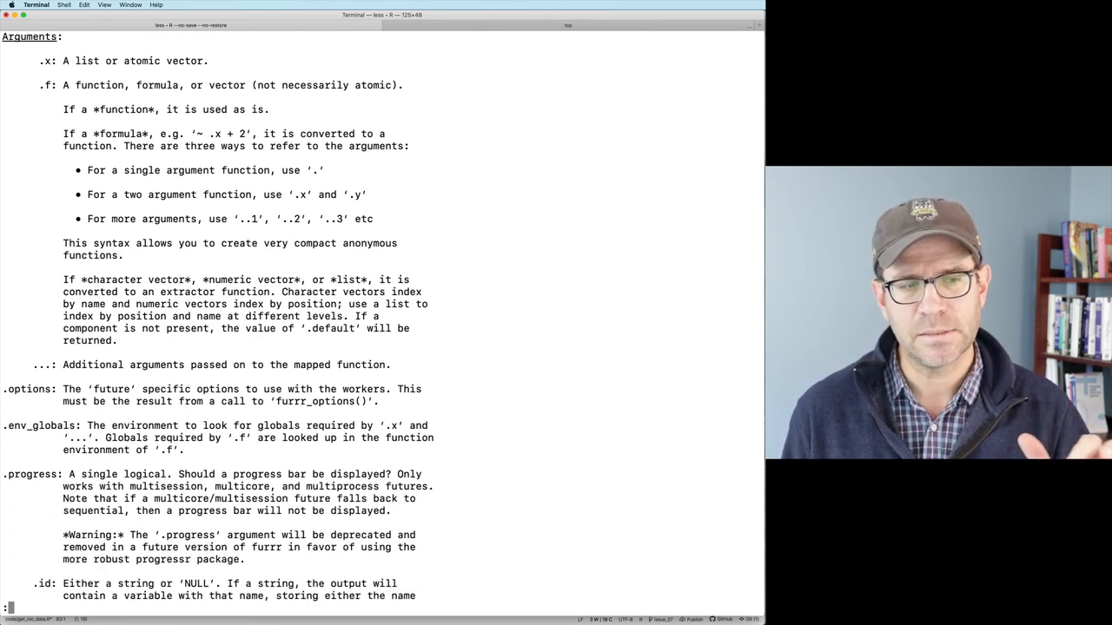
pyautogui.scroll(-3)
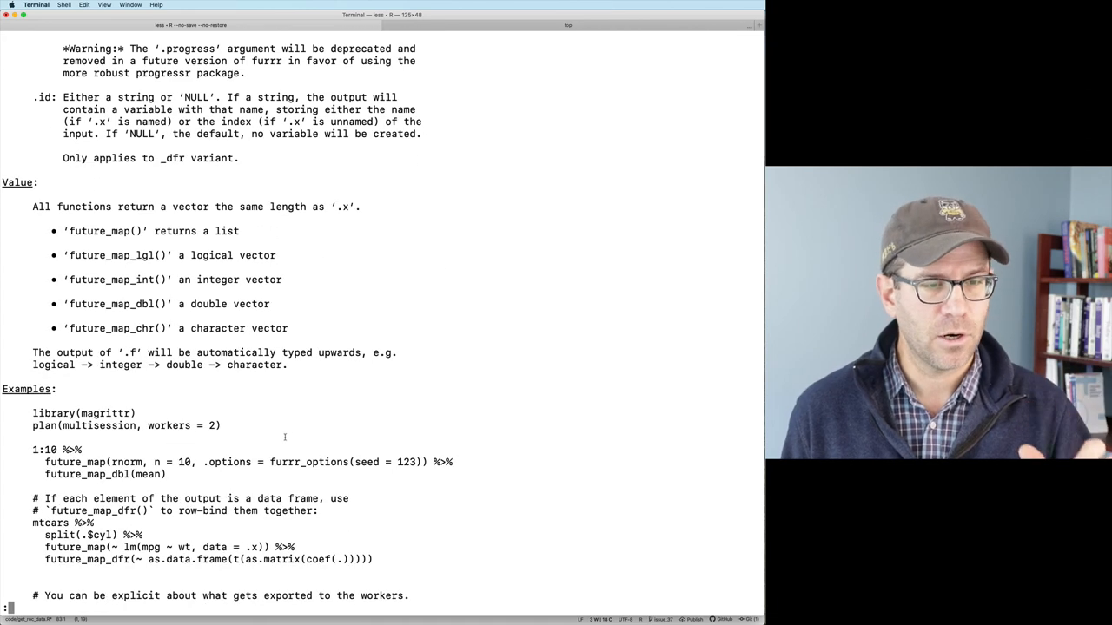
pyautogui.moveTo(204, 463); pyautogui.dragTo(417, 462)
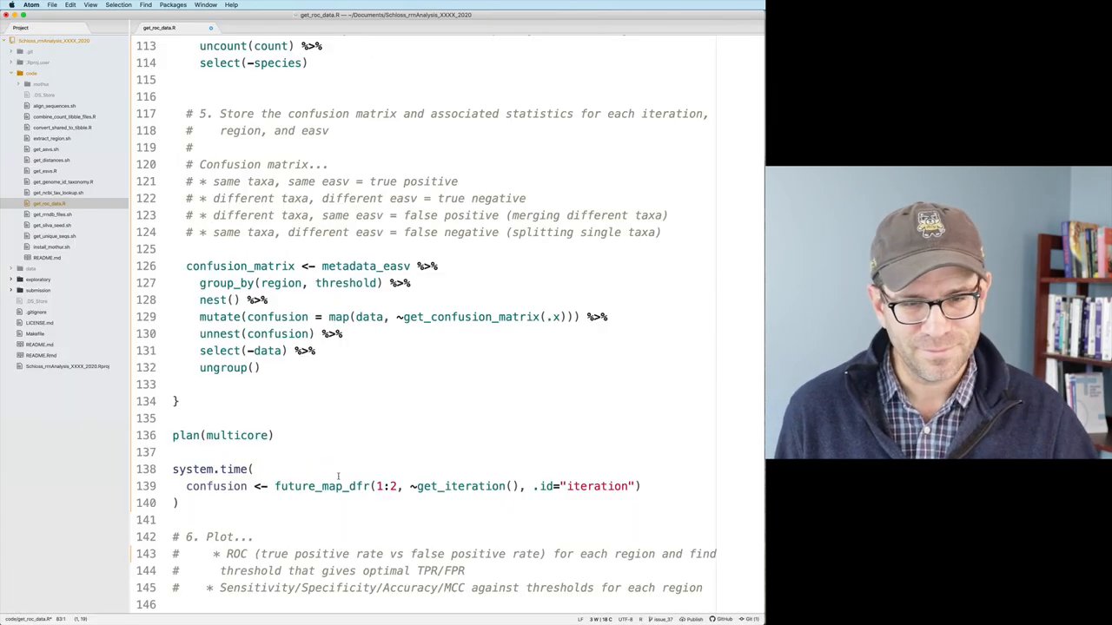
# - Add .options = furrr_options(seed = 19760620) to the future_map_dfr call, replacing set.seed
pyautogui.click(410, 487)
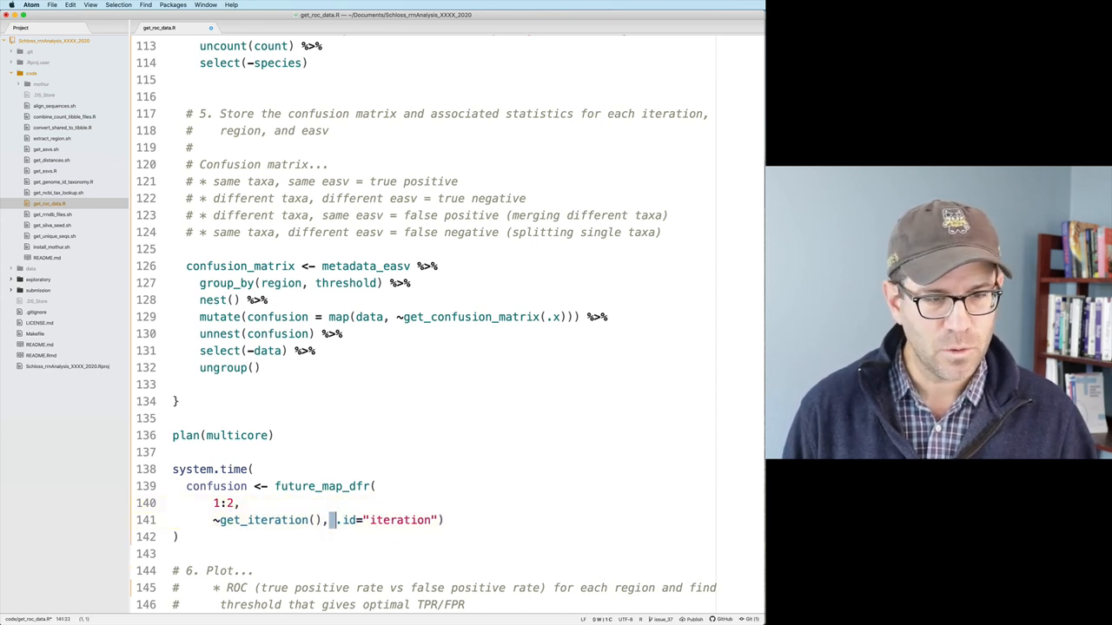
pyautogui.write('.options = furrr_options(seed = 123)')
pyautogui.write(',')
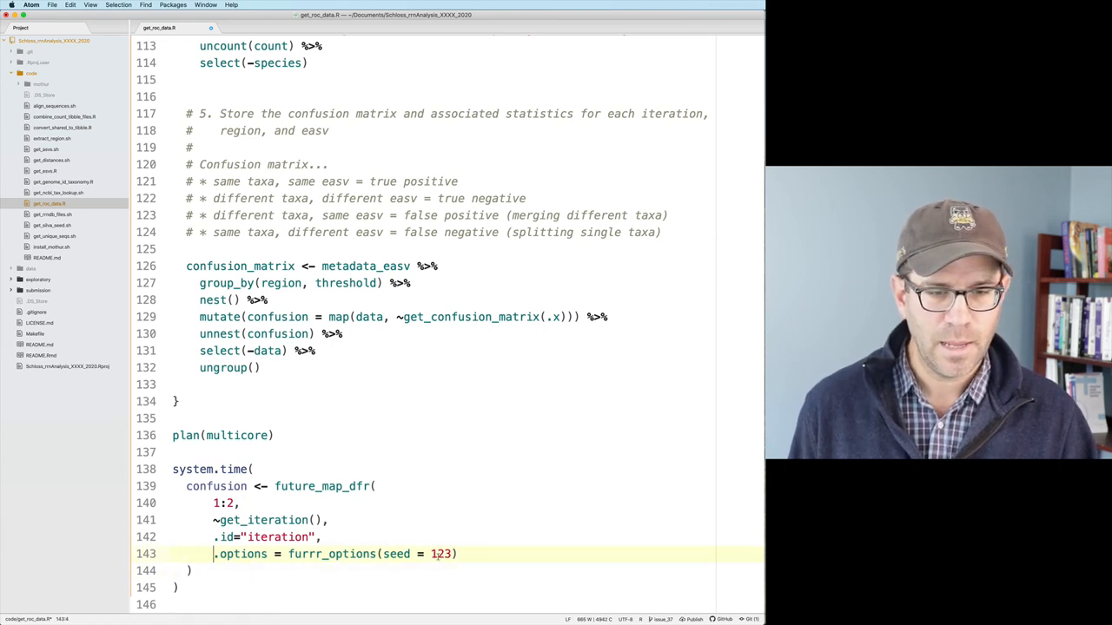
pyautogui.write('19')
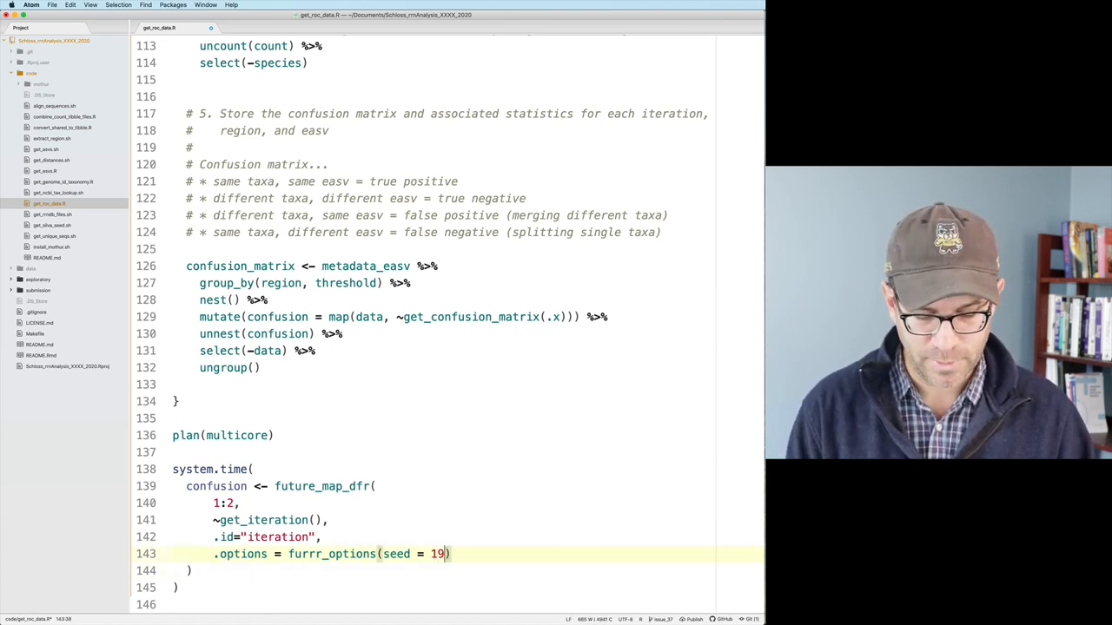
pyautogui.write('760620')
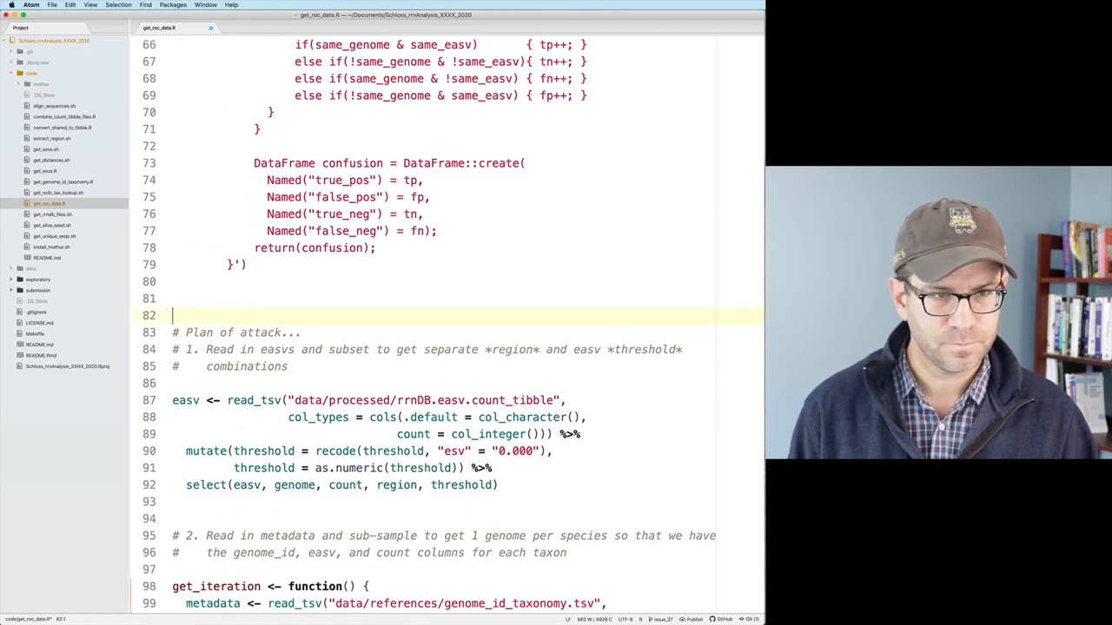
pyautogui.scroll(-3)
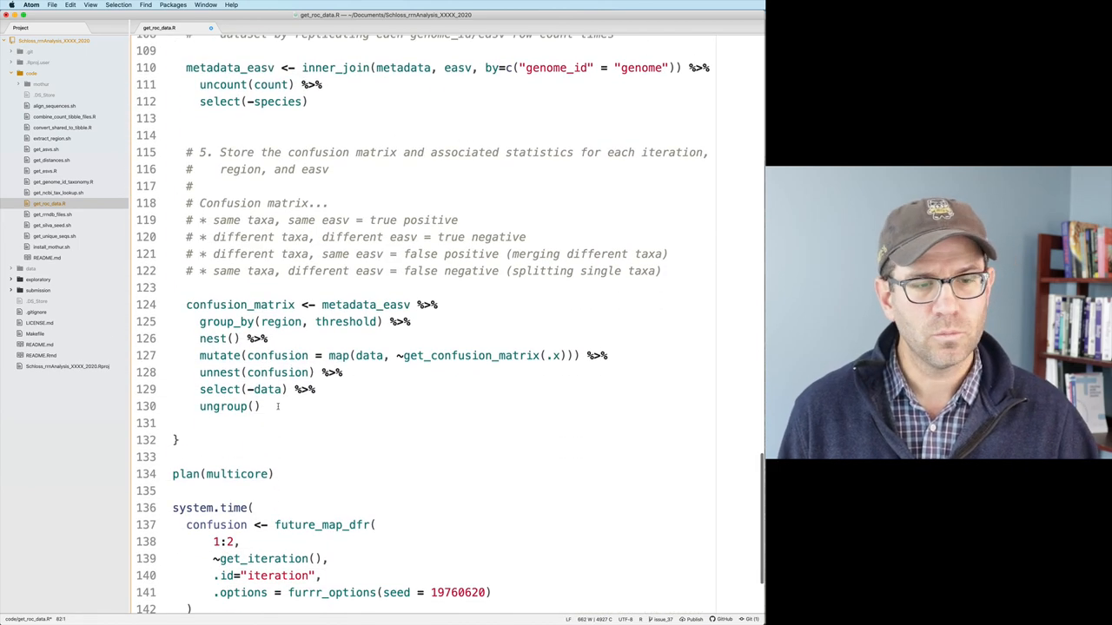
pyautogui.scroll(-3)
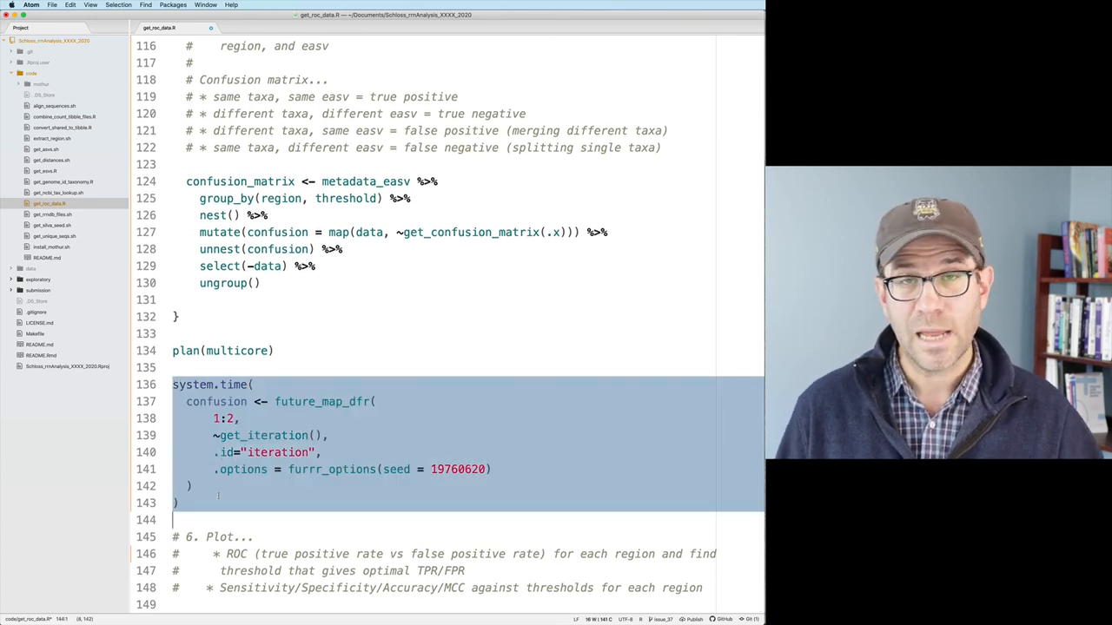
pyautogui.click(195, 486)
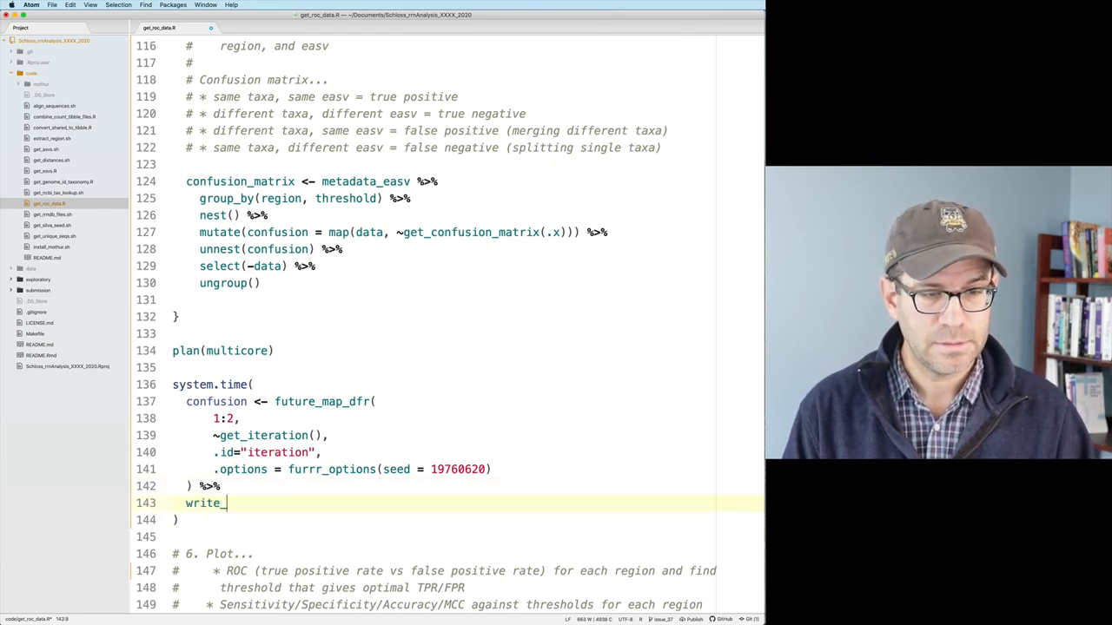
# - Pipe the future_map_dfr result into write_tsv("data/processed/rrnDB.roc.tsv") and run the block
pyautogui.write('tsv("")')
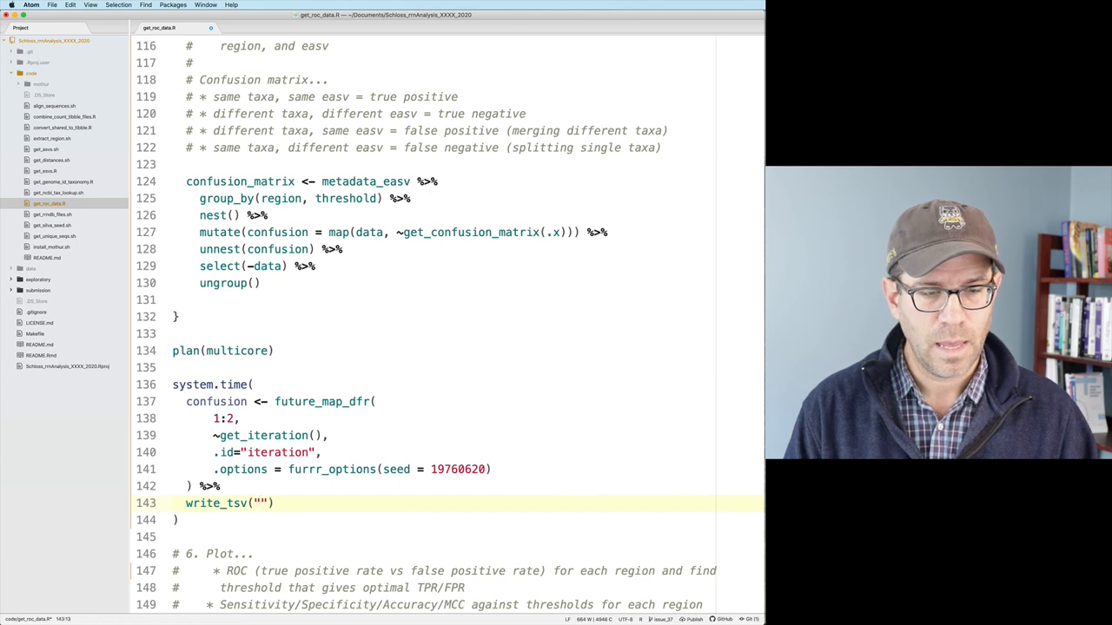
pyautogui.write('processe')
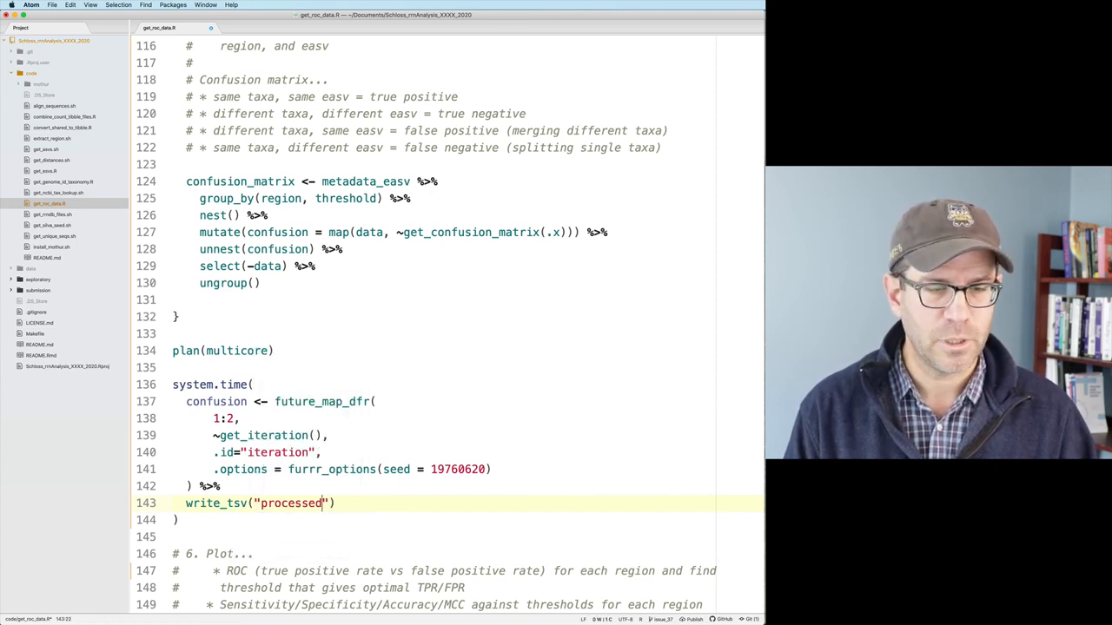
pyautogui.write('data/proces')
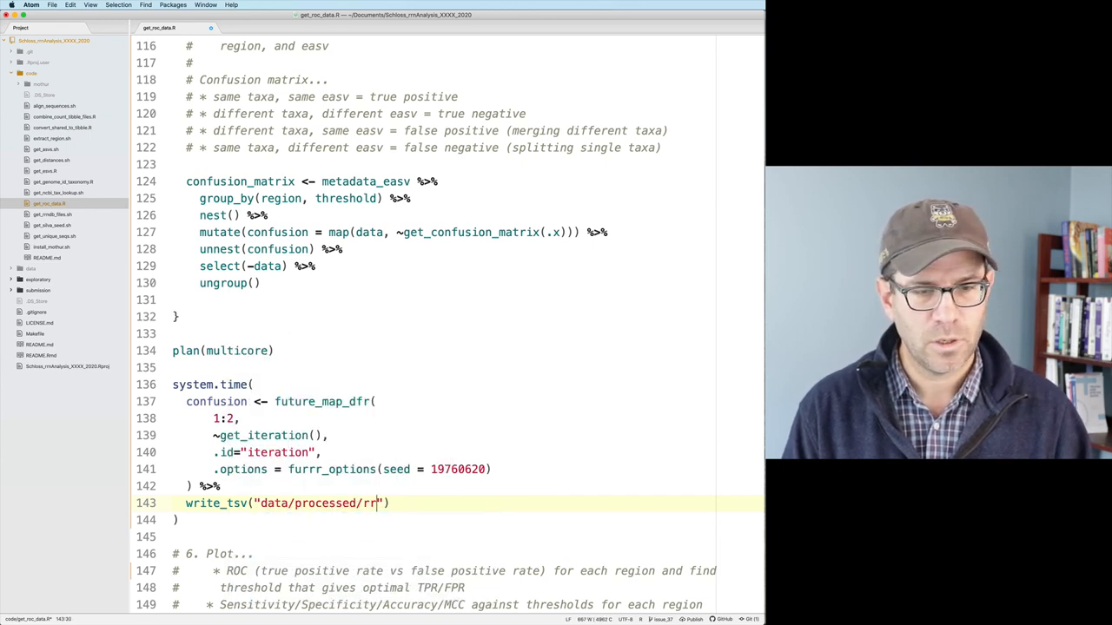
pyautogui.write('DB.roc.t')
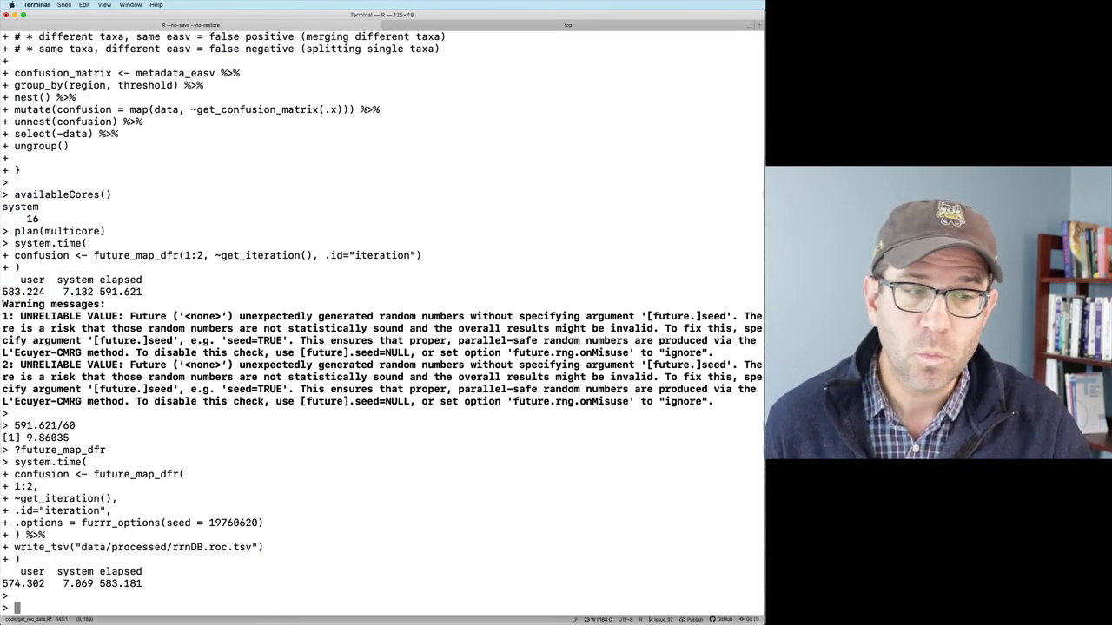
# - Filter confusion to region == "v4" & threshold == 0.03 at the R prompt
pyautogui.write('confu')
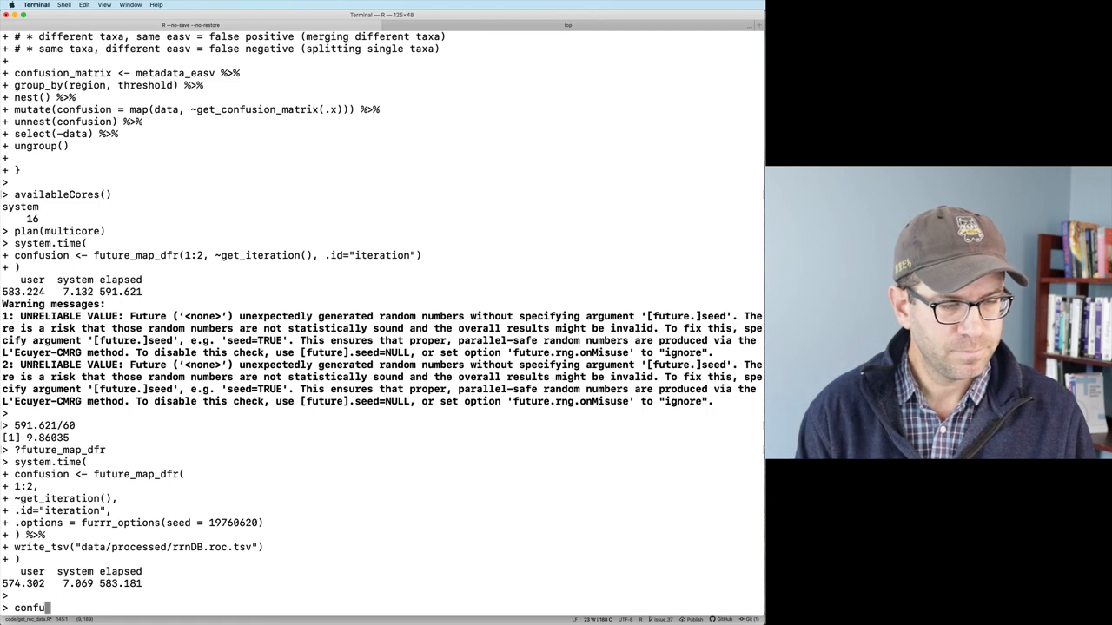
pyautogui.write('on')
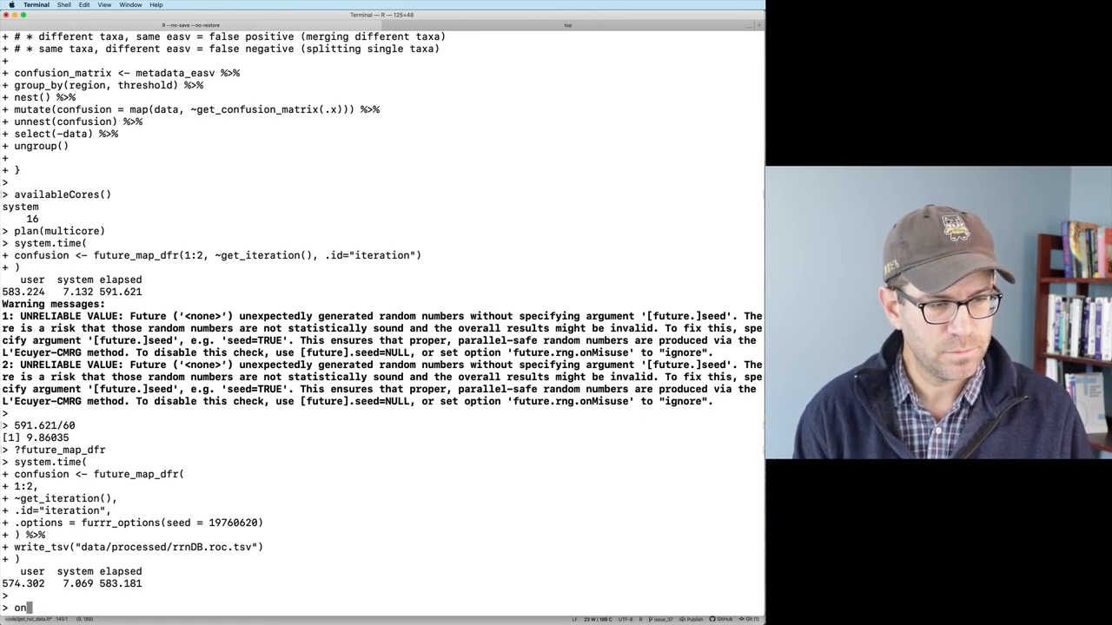
pyautogui.write('confusion %>% fi')
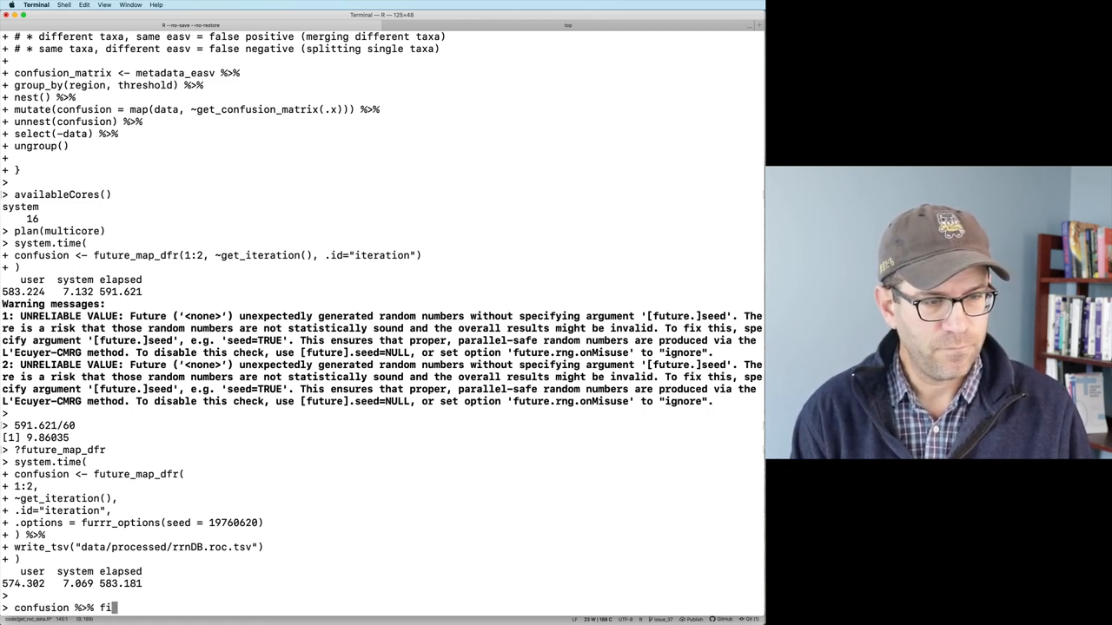
pyautogui.write('lter(')
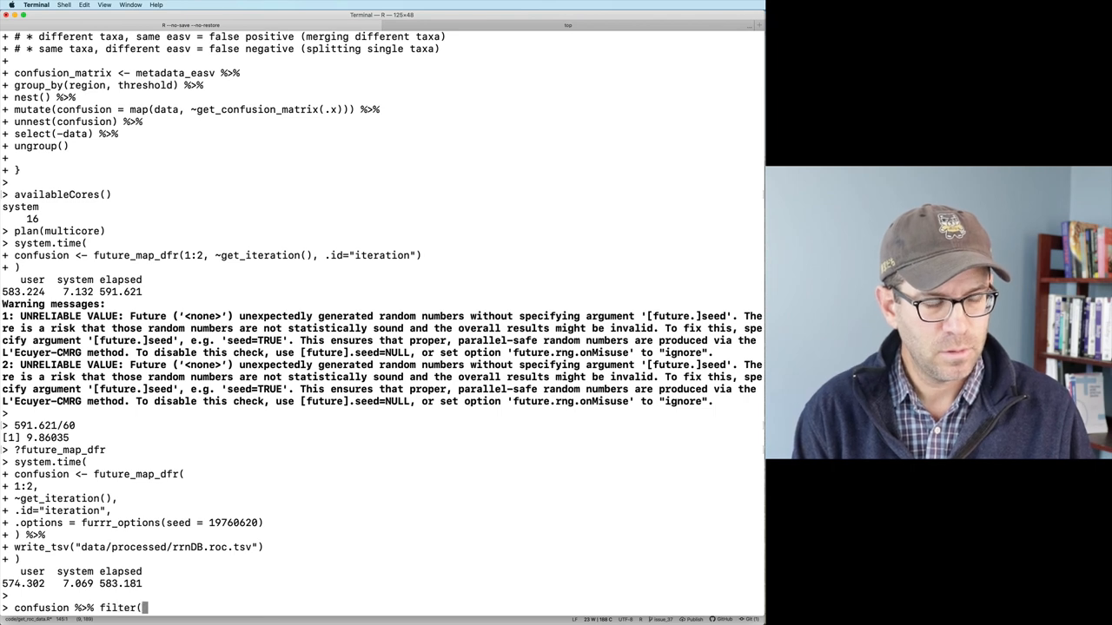
pyautogui.write('region == "')
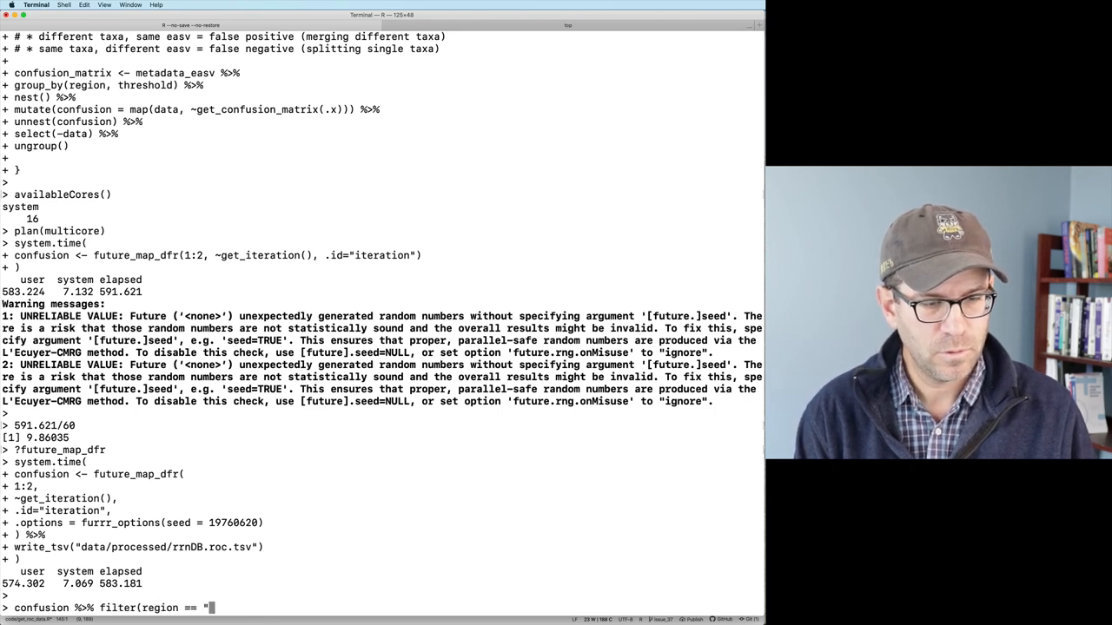
pyautogui.write('v4" & threshold')
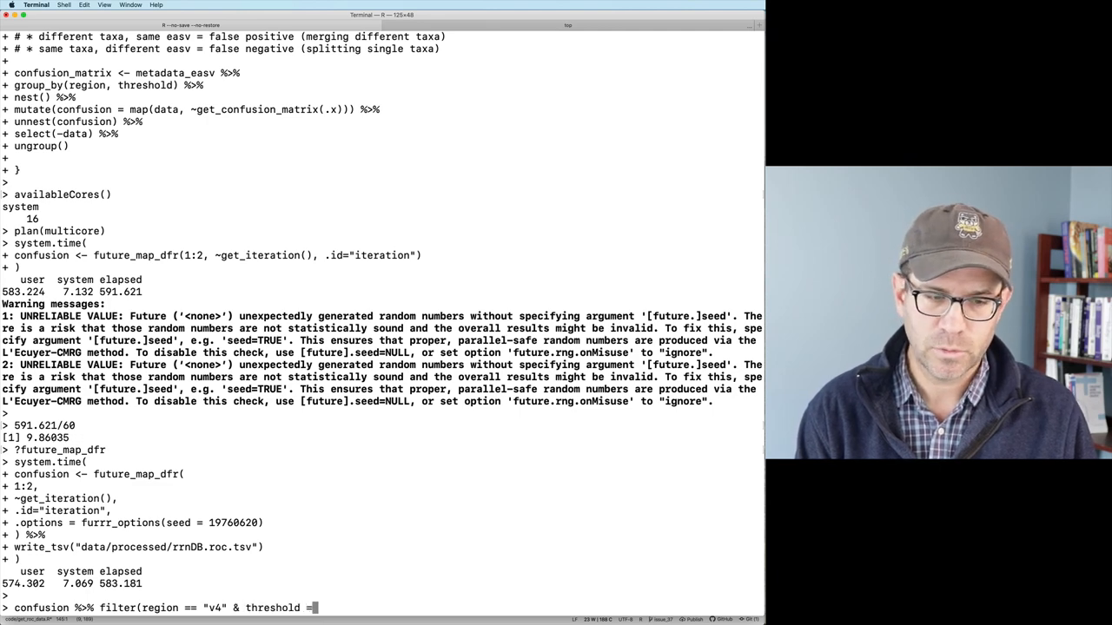
pyautogui.write('=0.03)')
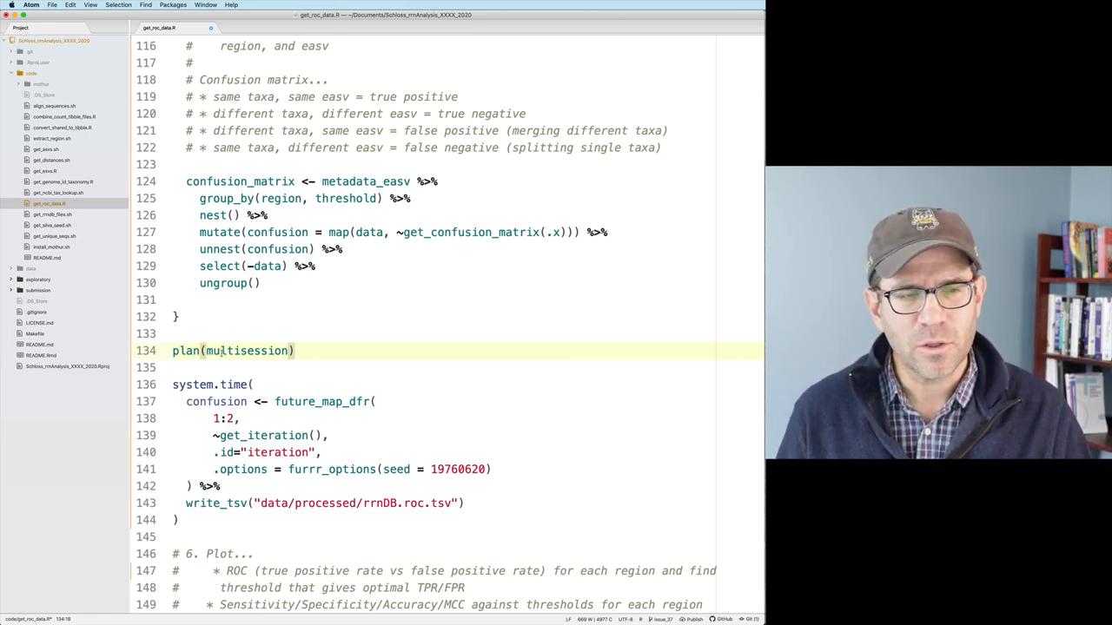
# - Select the plan(multisession) line and the timed confusion block to copy for R
pyautogui.moveTo(173, 351); pyautogui.dragTo(177, 528)
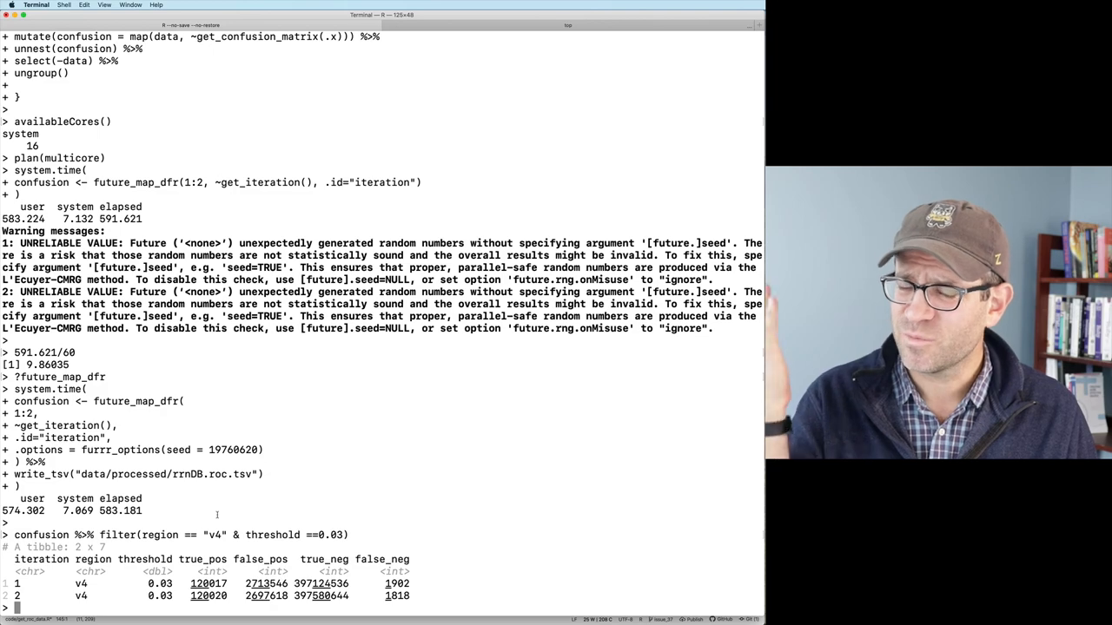
# - Run plan(multisession) with the timed block in R; it fails with a NULL value mutate error
pyautogui.write('plan(multisession)')
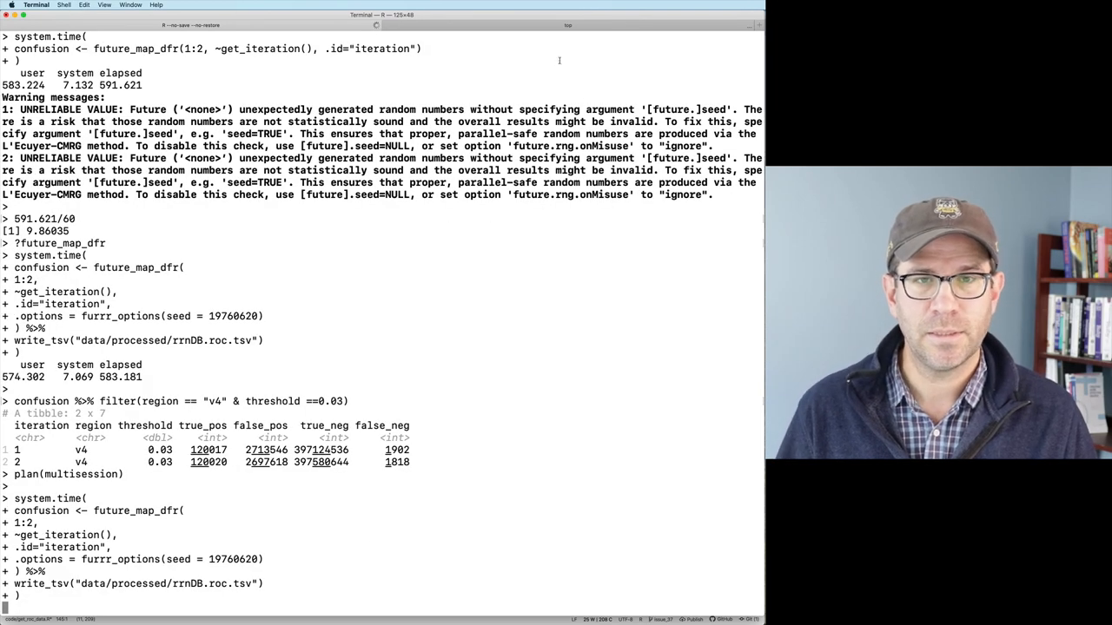
pyautogui.press('Return')
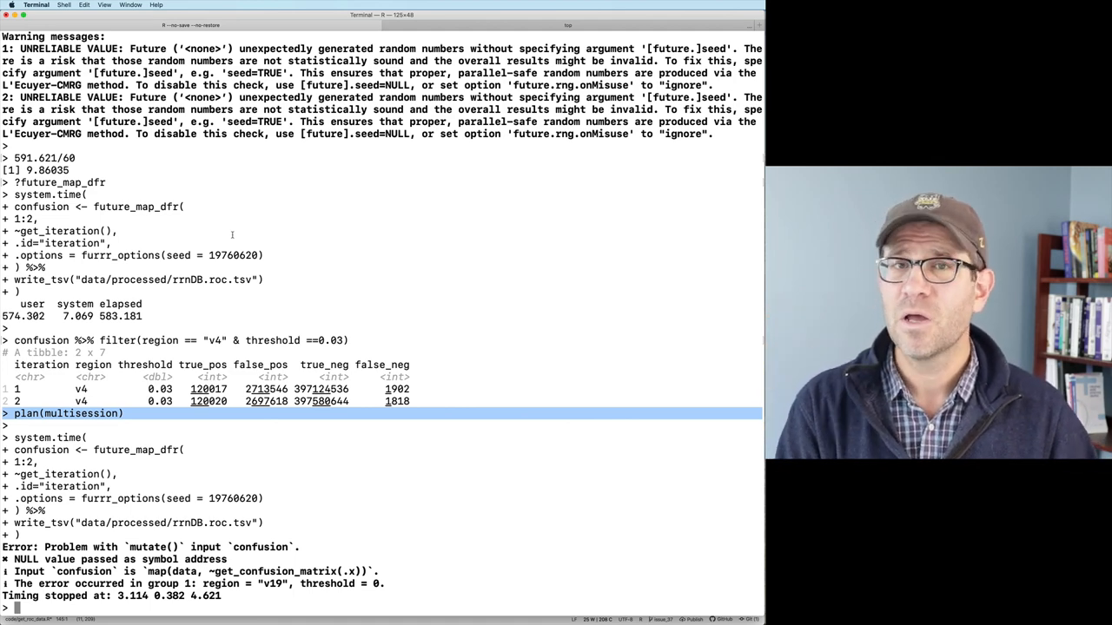
pyautogui.moveTo(306, 179)
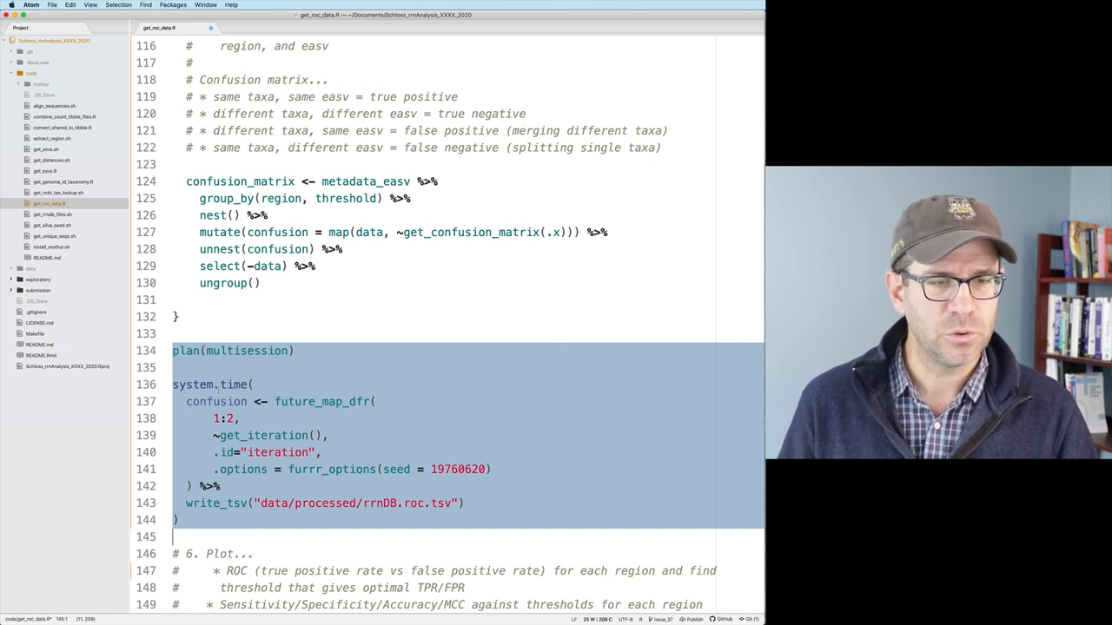
# - Switch back to plan(multicore), drop system.time and map over 1:100 iterations
pyautogui.click(217, 386)
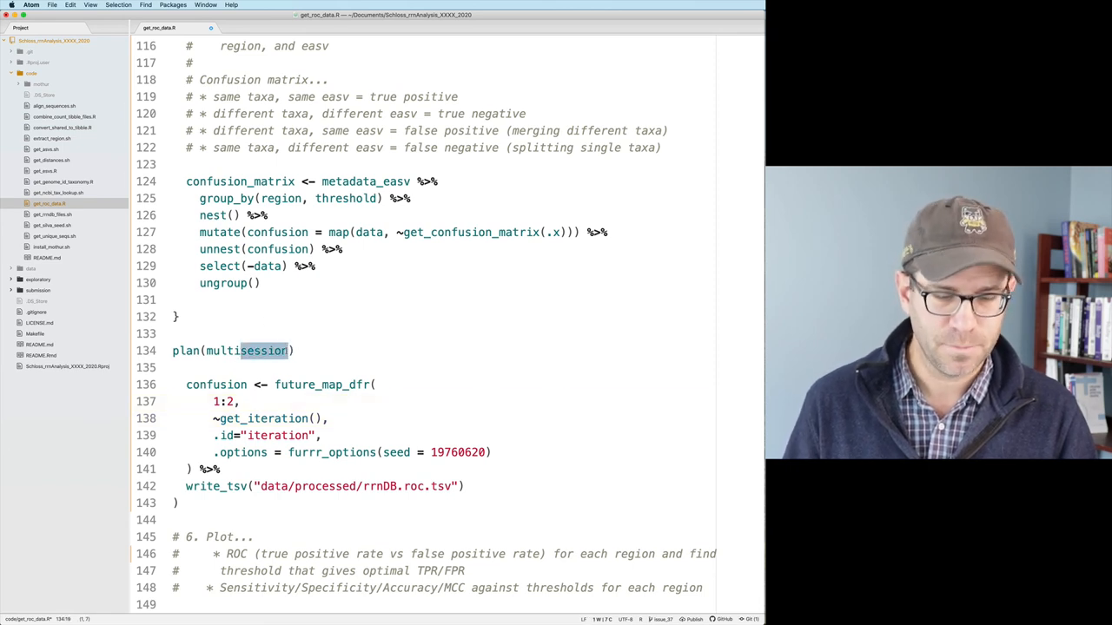
pyautogui.write('multicore')
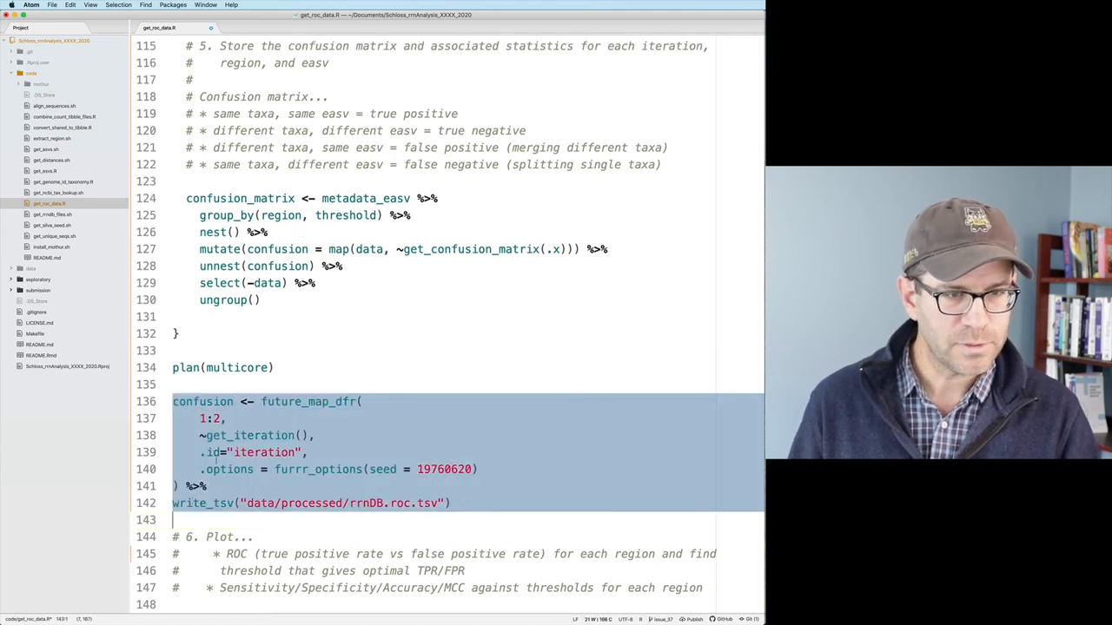
pyautogui.write('0')
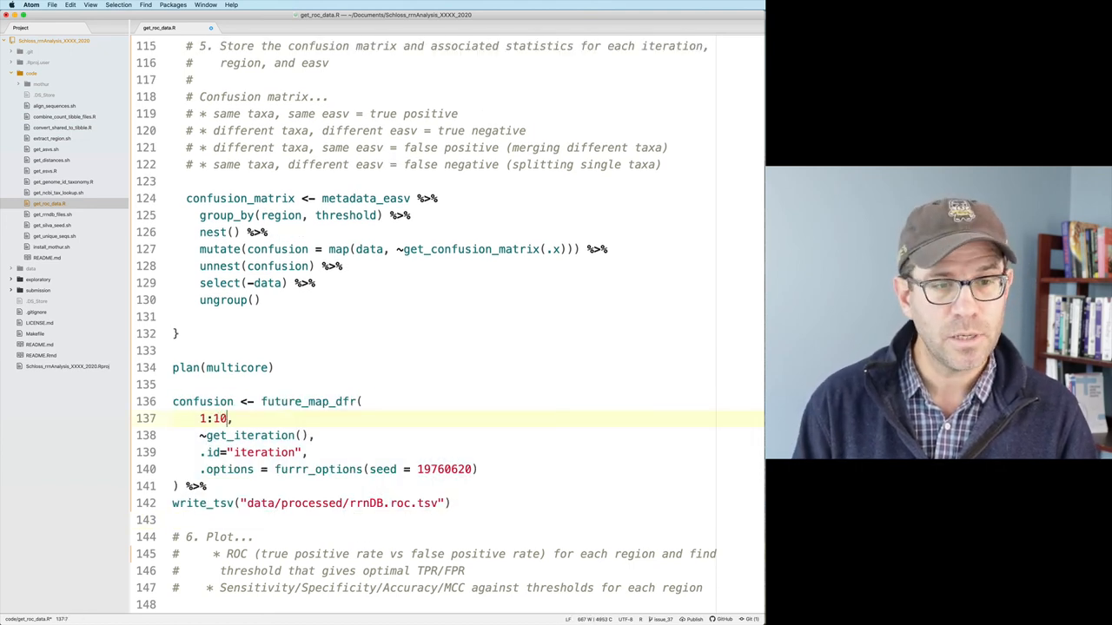
pyautogui.write('0')
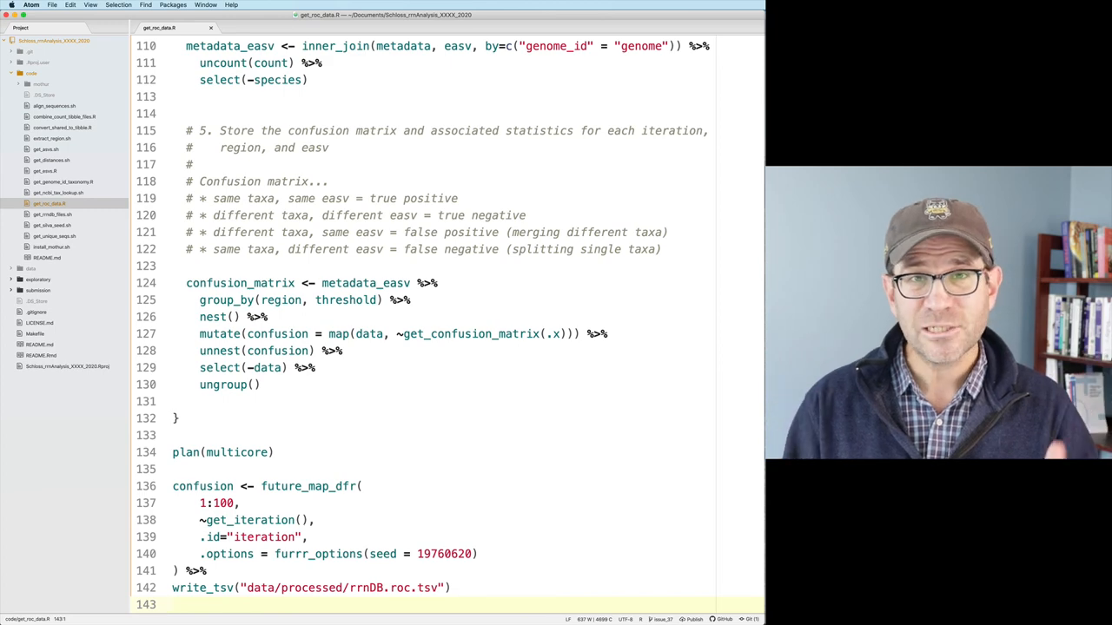
pyautogui.doubleClick(261, 587)
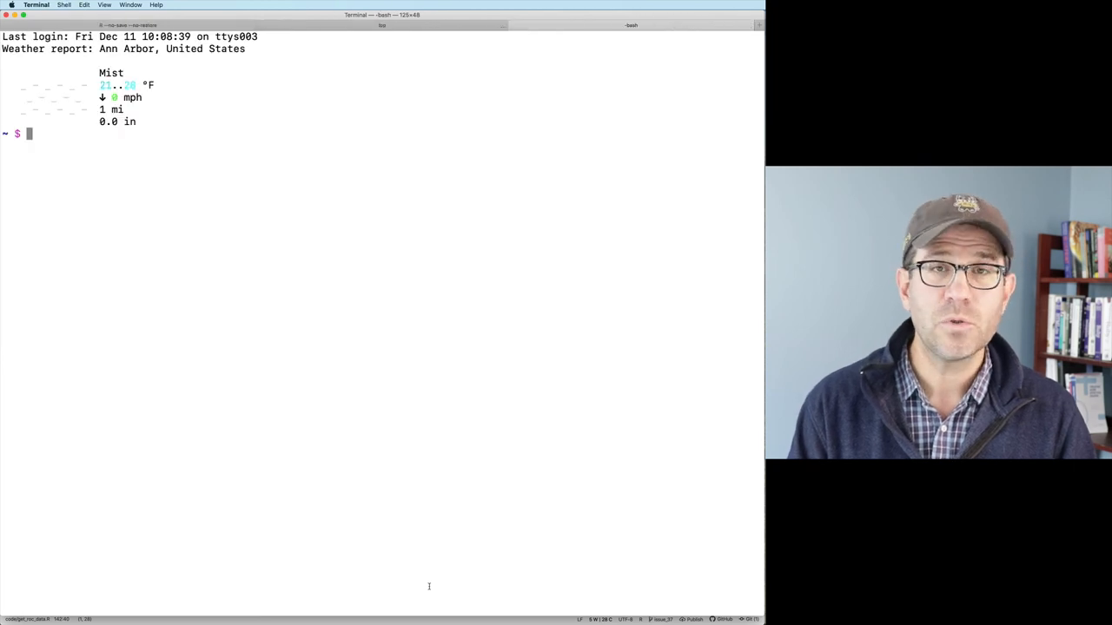
# - Inspect data/processed/rrnDB.roc.tsv with head and wc -l, then select its path to reuse
pyautogui.write('rrn')
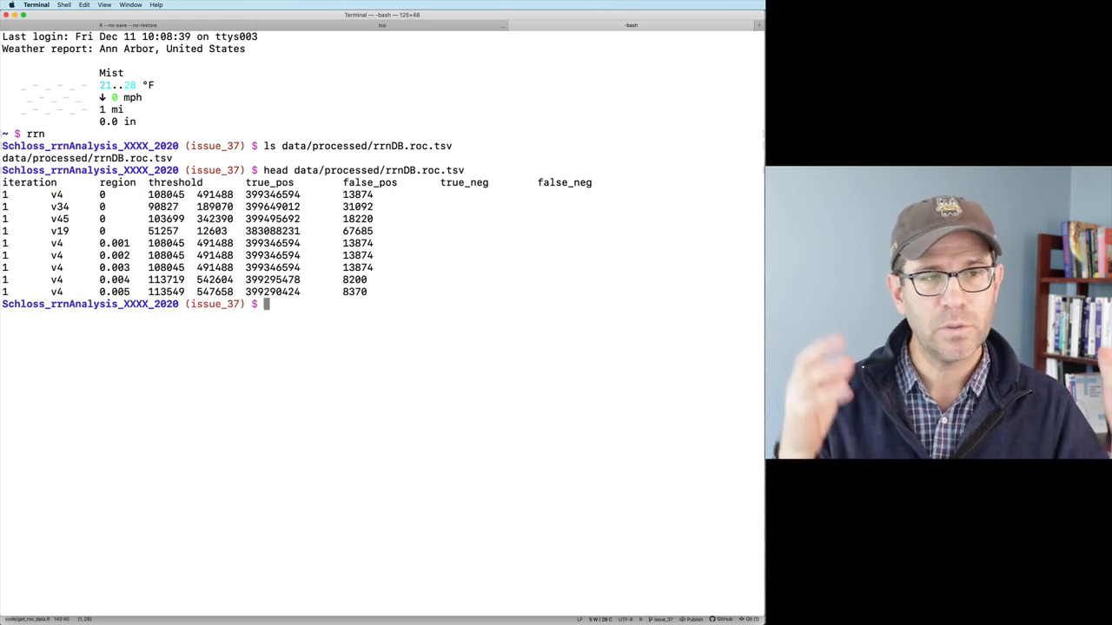
pyautogui.write('wc -l')
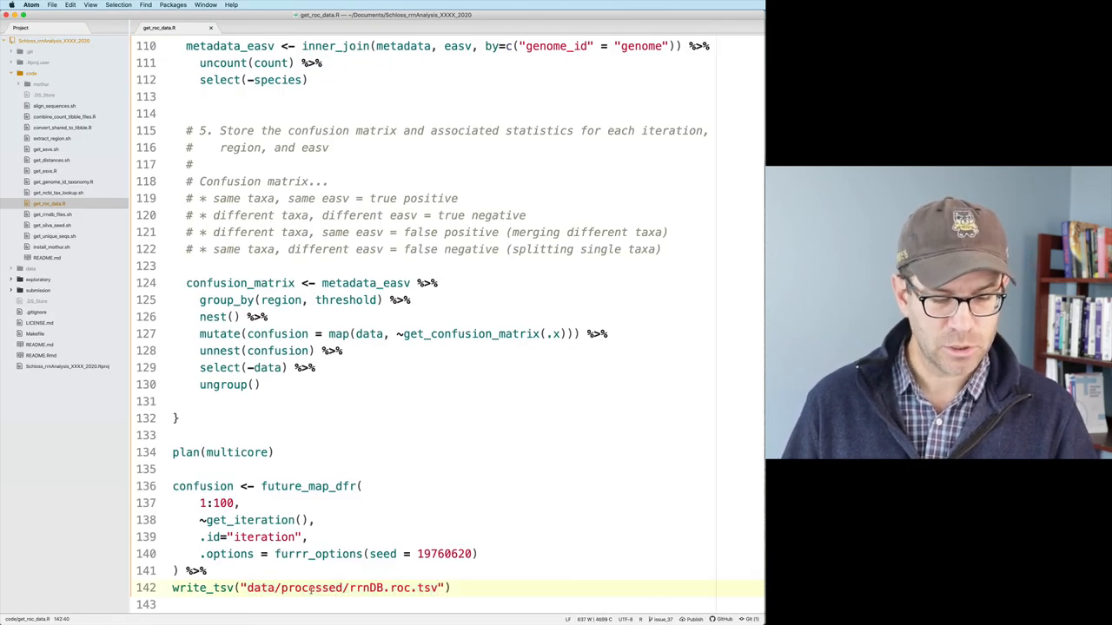
pyautogui.doubleClick(261, 587)
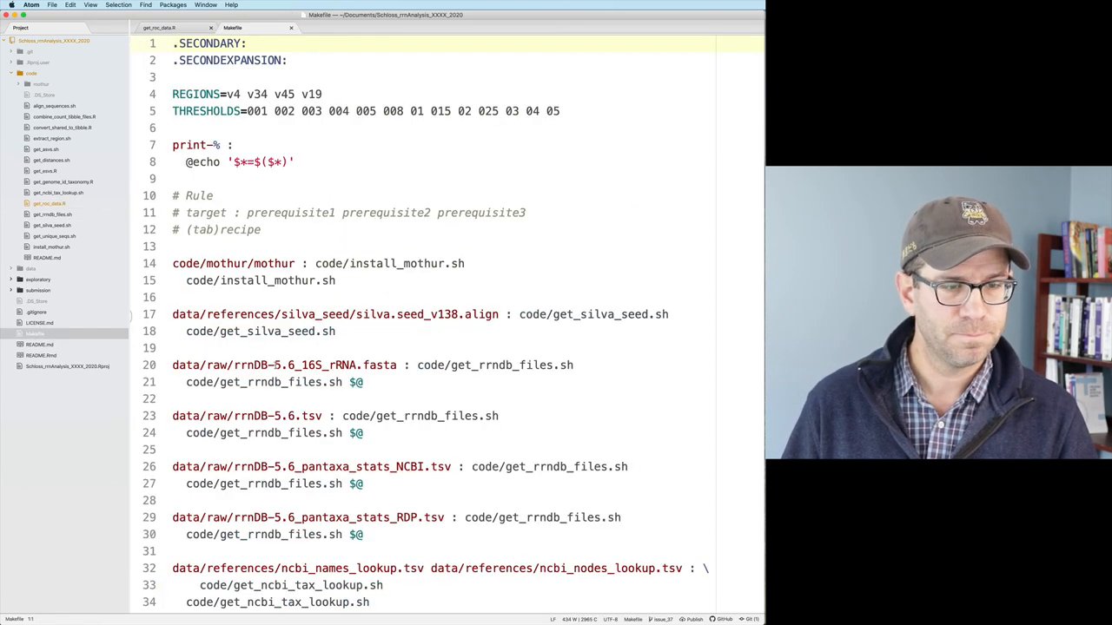
# - Write the data/processed/rrnDB.roc.tsv : code/get_roc_data.R rule with its dependencies and $^ recipe
pyautogui.scroll(-3)
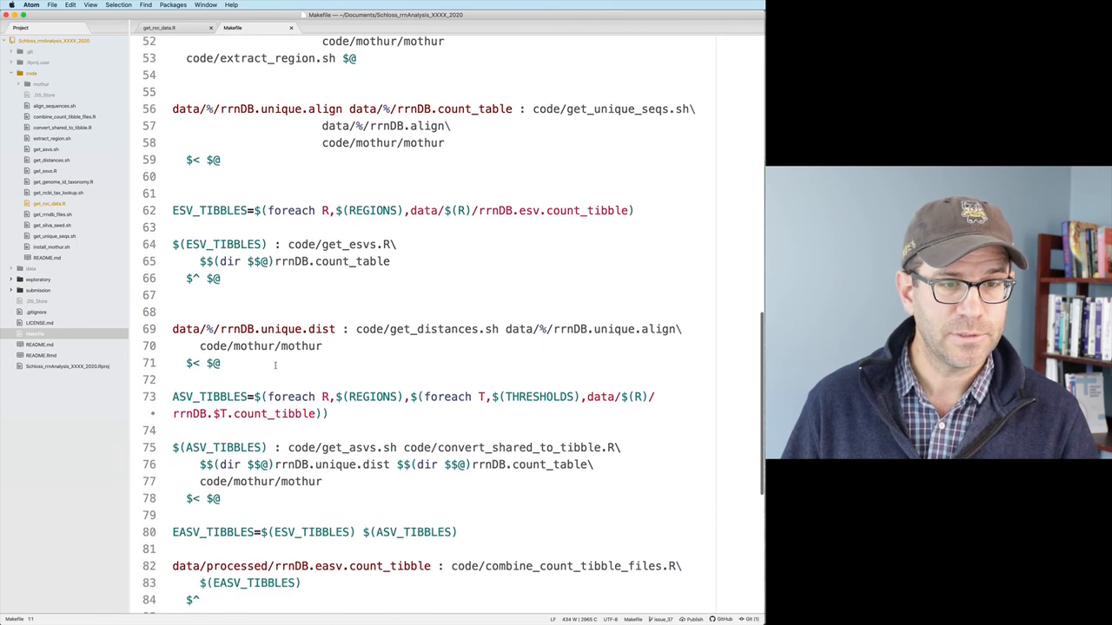
pyautogui.scroll(-3)
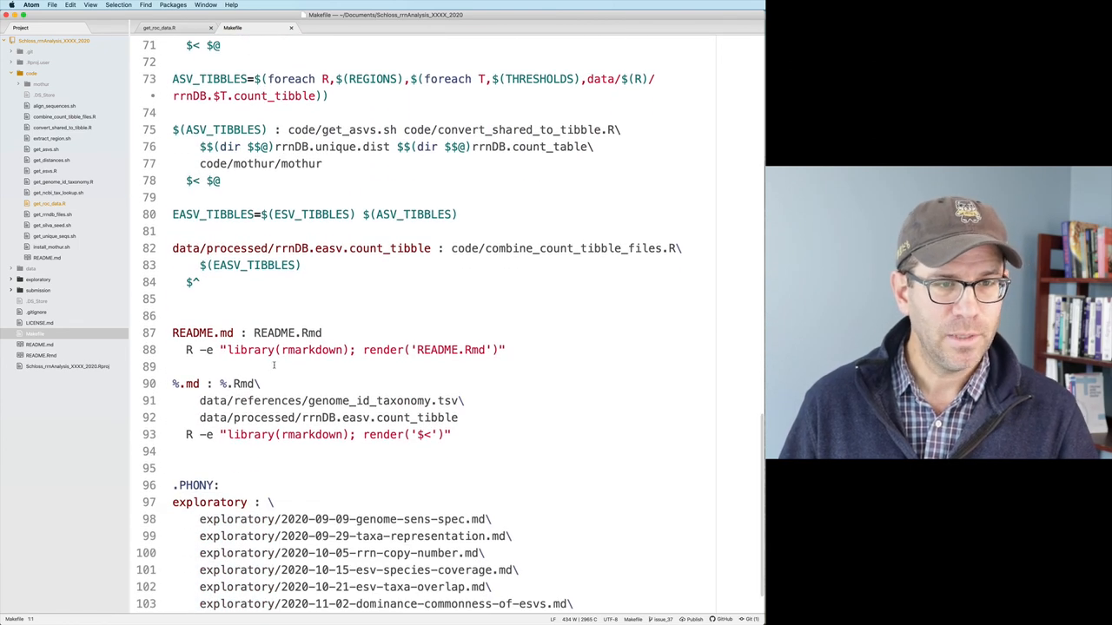
pyautogui.write('data/processed/rrnDB.roc.tsv : code/')
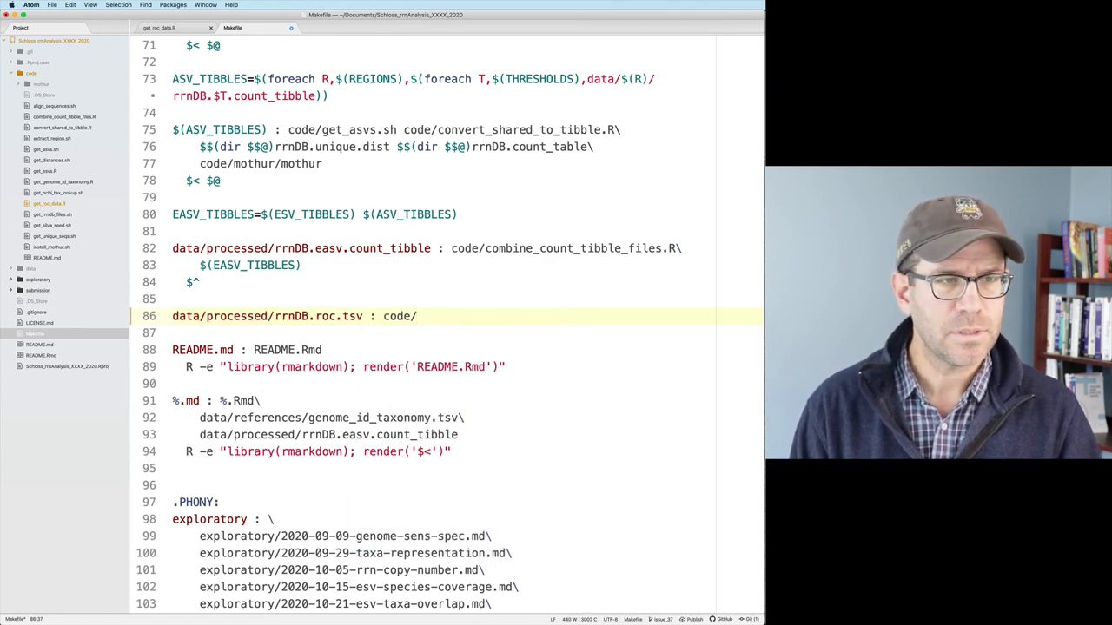
pyautogui.write('get_roc_data.R')
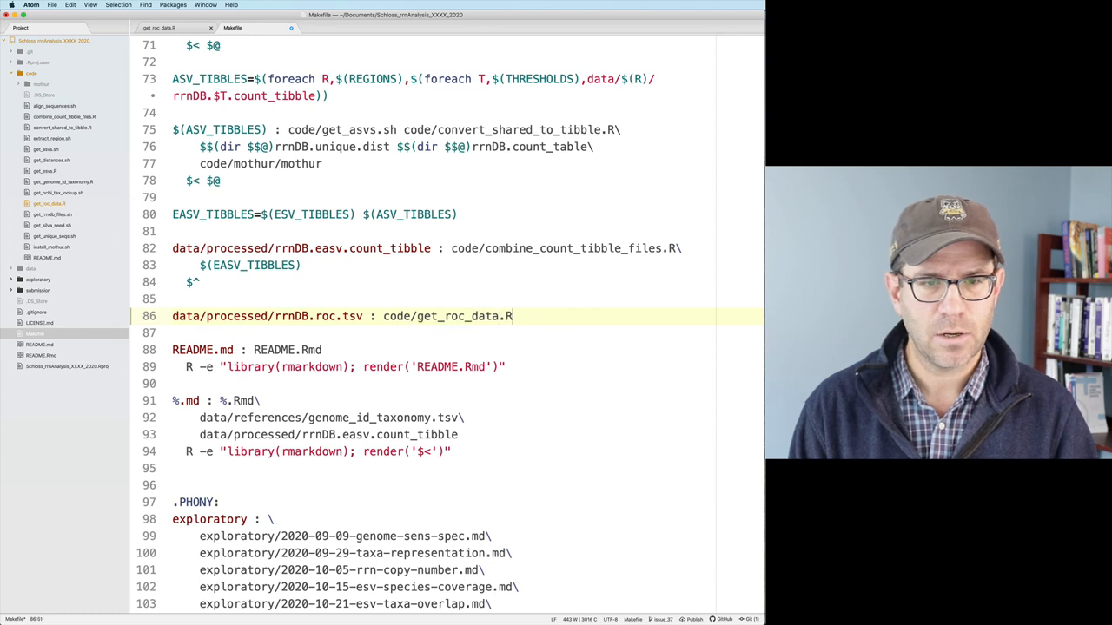
pyautogui.write('\\')
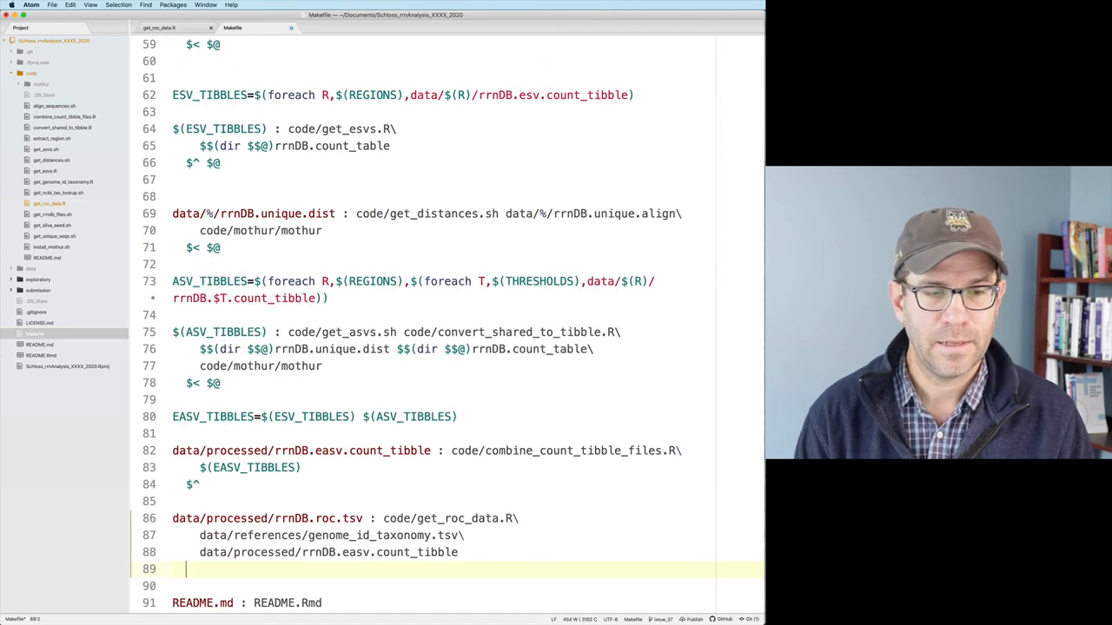
pyautogui.write('$^')
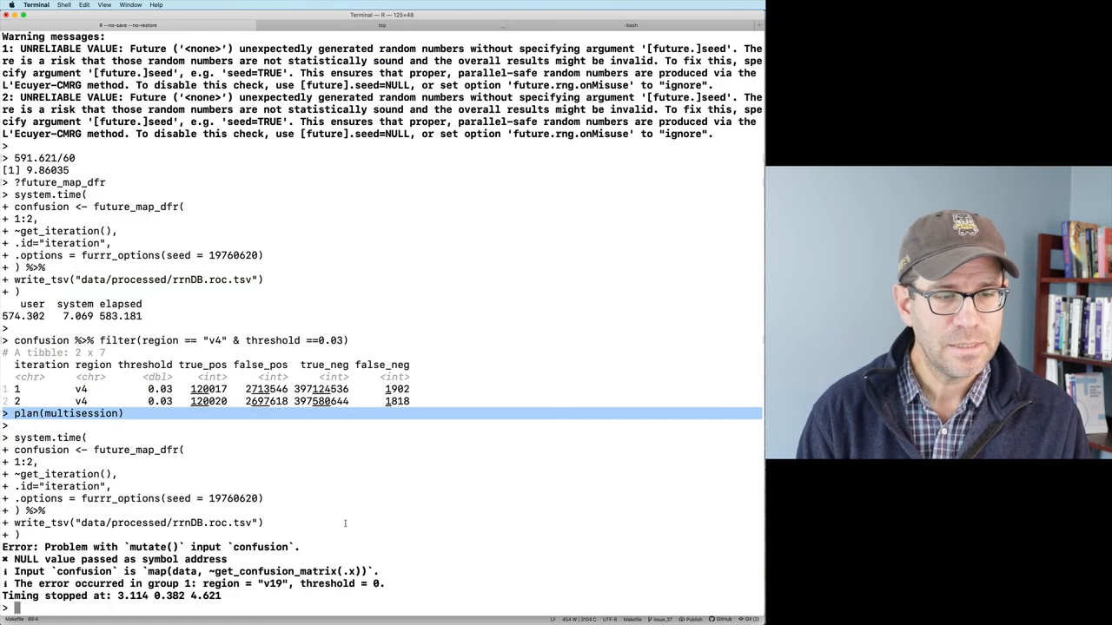
# - Quit R and make code/get_roc_data.R executable with chmod
pyautogui.write('q()')
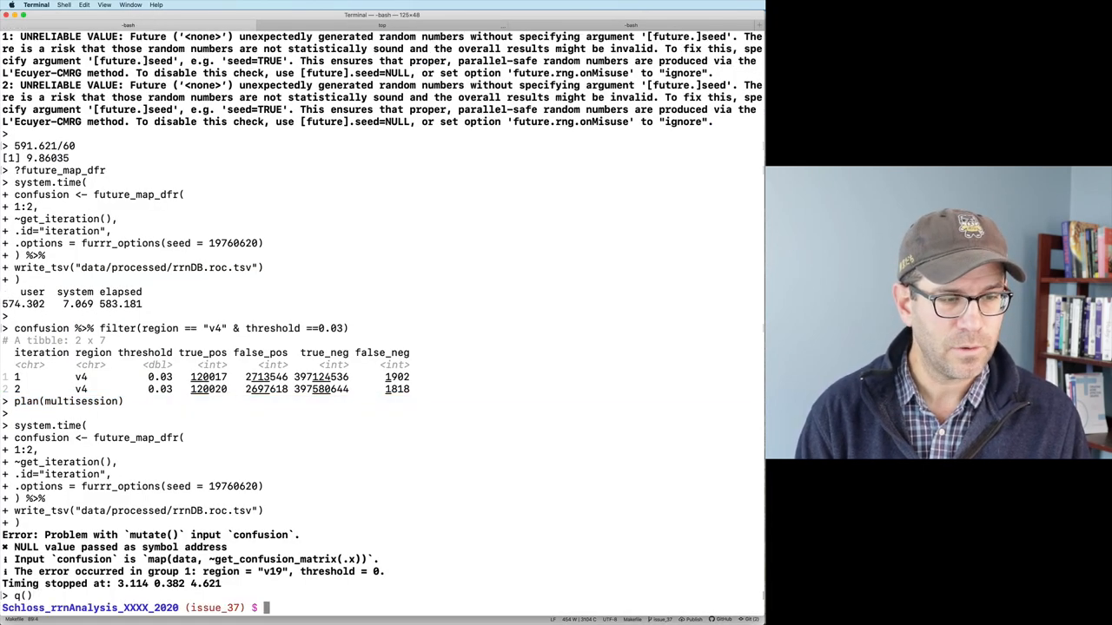
pyautogui.write('chmod +x')
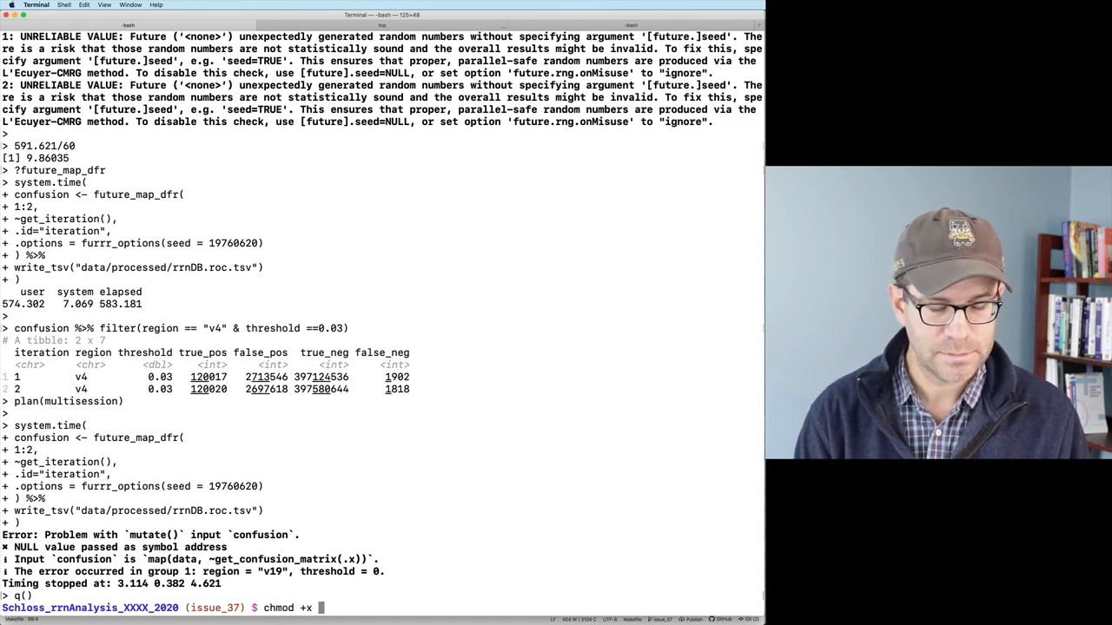
pyautogui.write('code/get_roc_data.R')
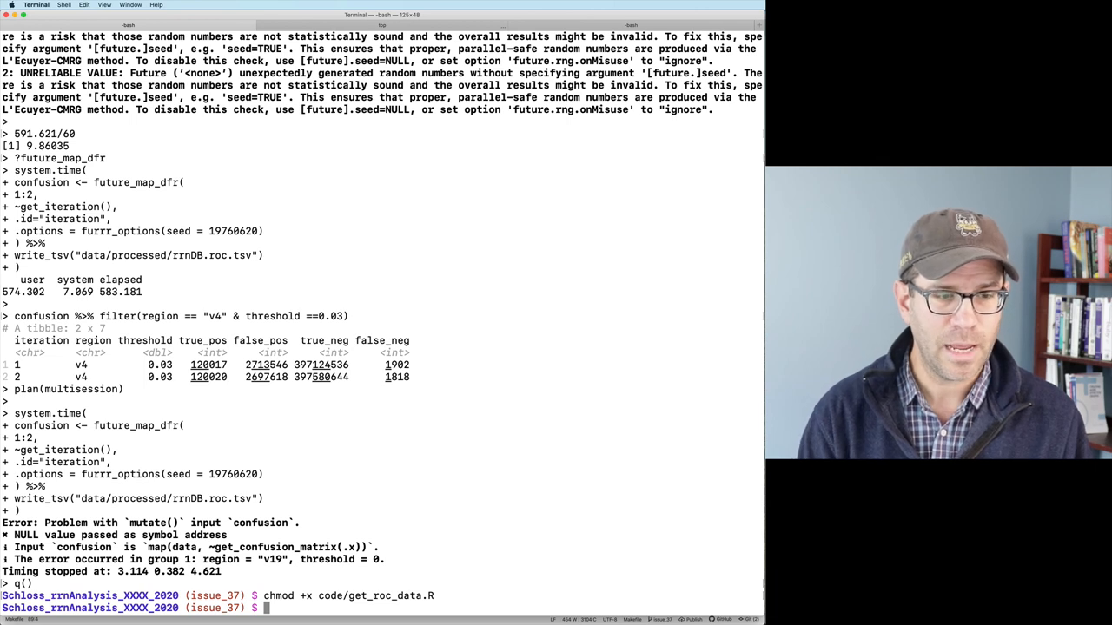
# - Run make data/processed/rrnDB.roc.tsv to build the ROC data file
pyautogui.write('make c')
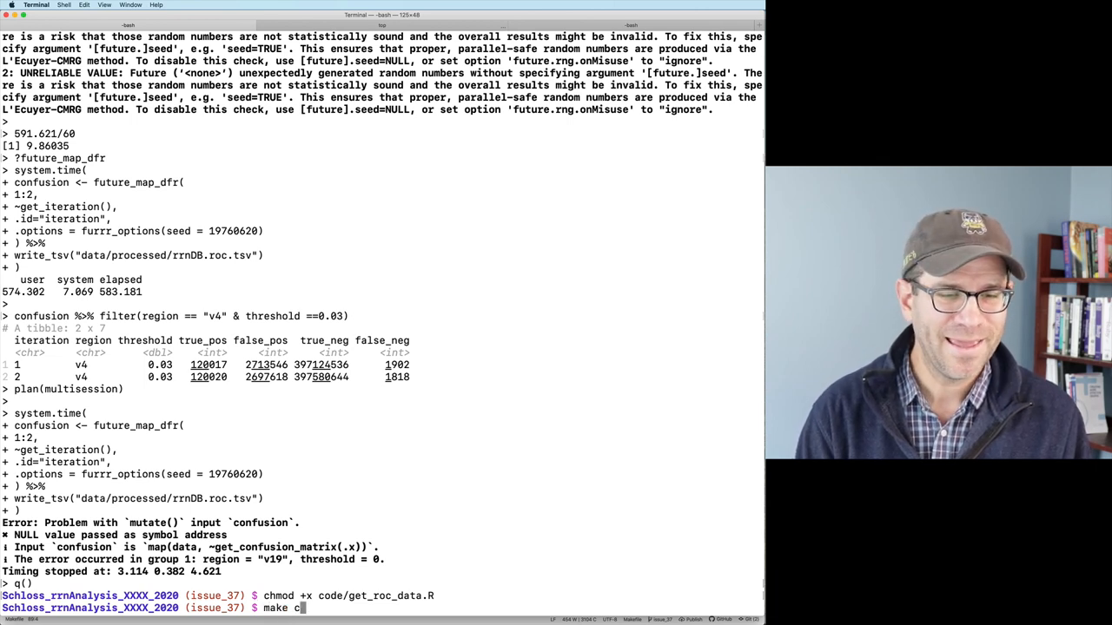
pyautogui.write('data/processed/')
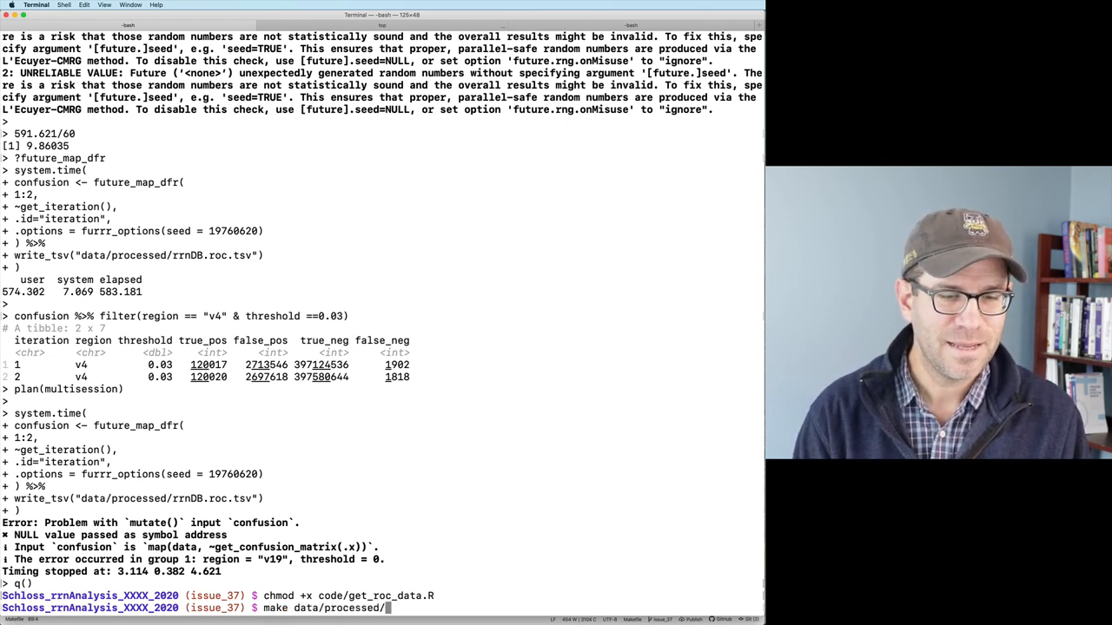
pyautogui.write('rrnDB.roc.tsv')
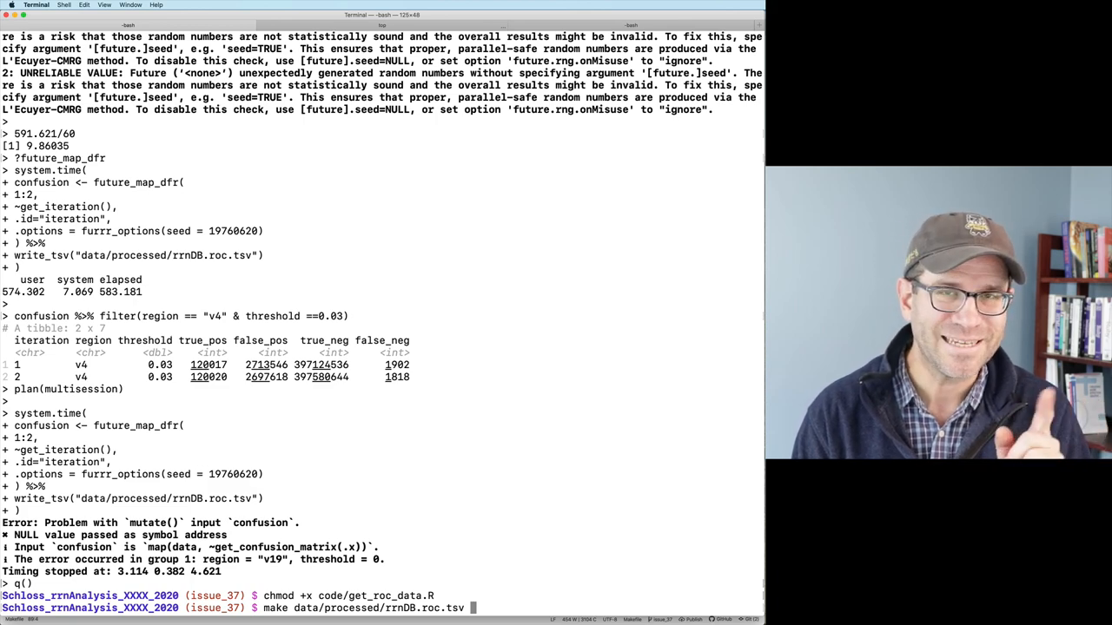
pyautogui.press('Return')
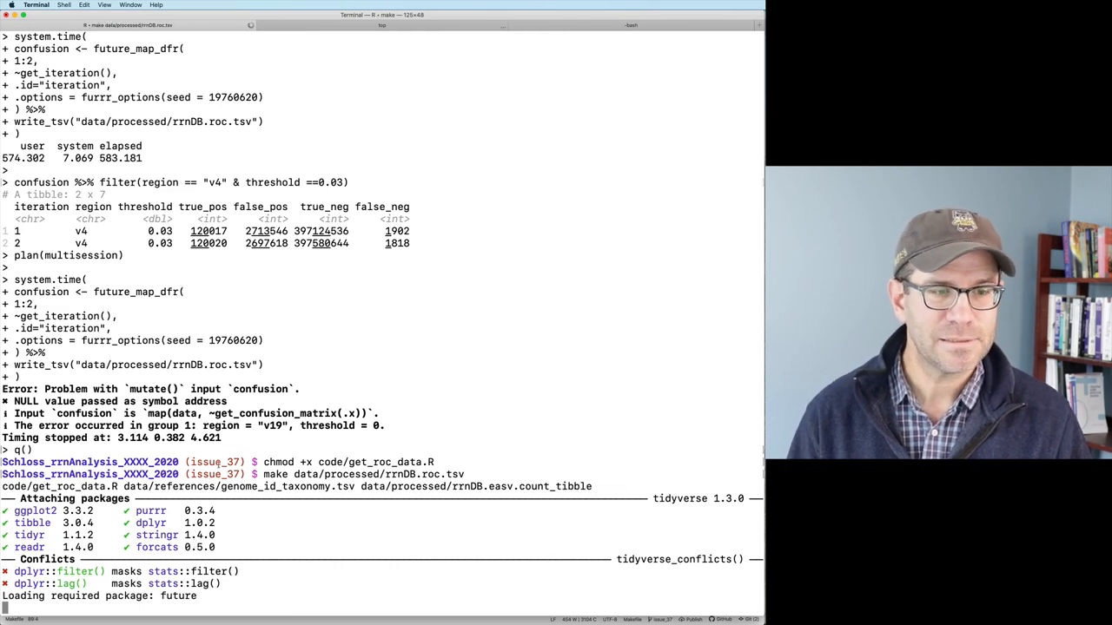
# - Switch to the README.Rmd tab while the build finishes
pyautogui.click(381, 25)
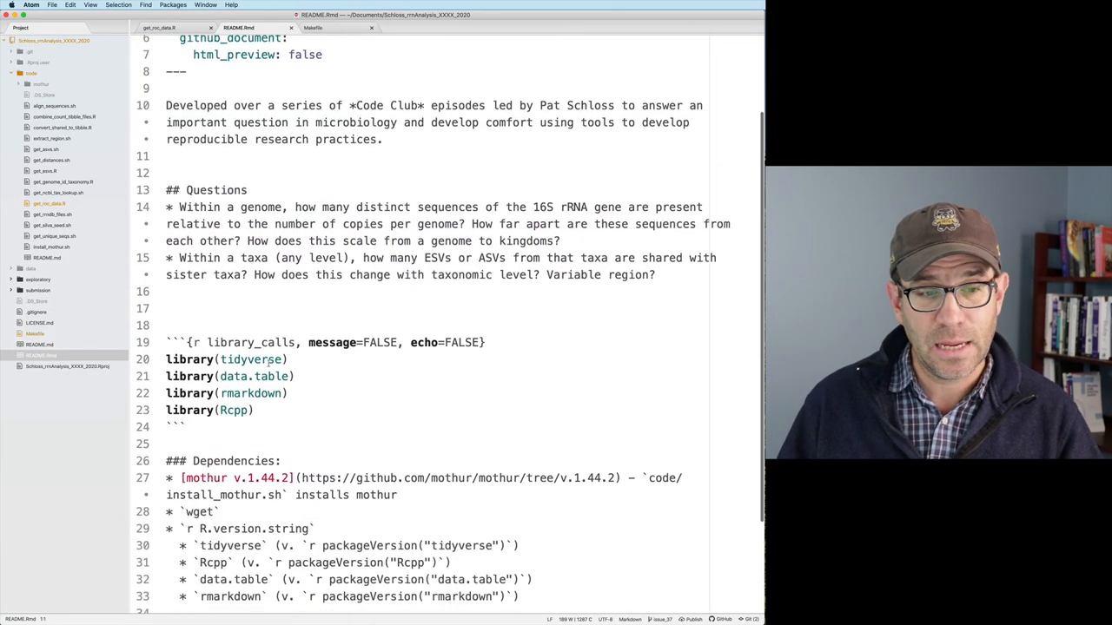
# - Insert library(furrr) in the setup chunk and a furrr packageVersion line under Dependencies
pyautogui.write('library(furrr')
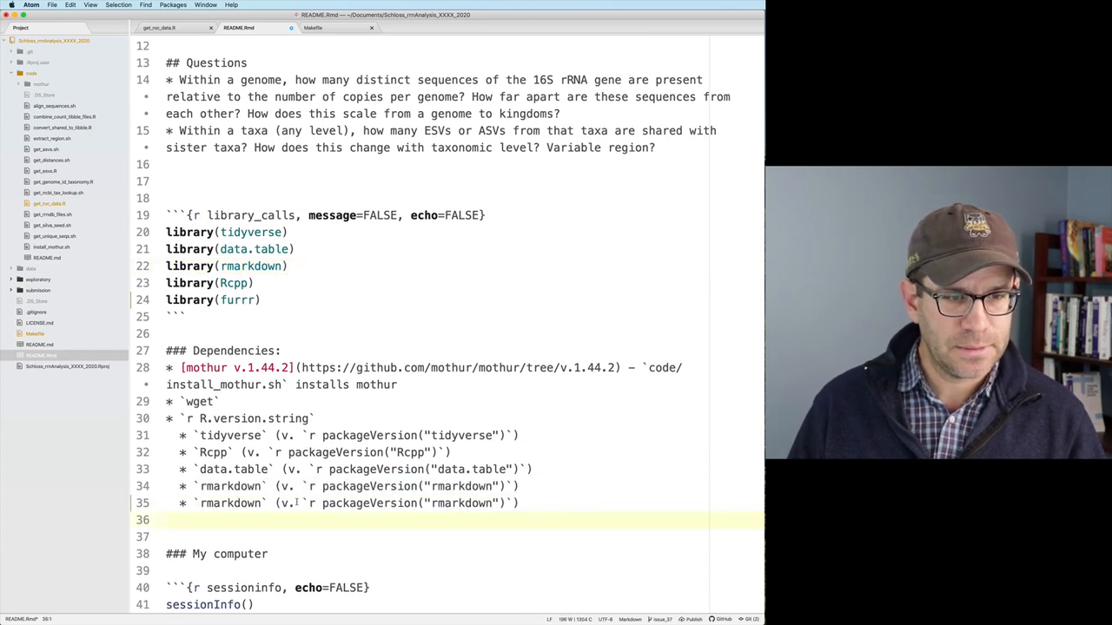
pyautogui.write('furrr')
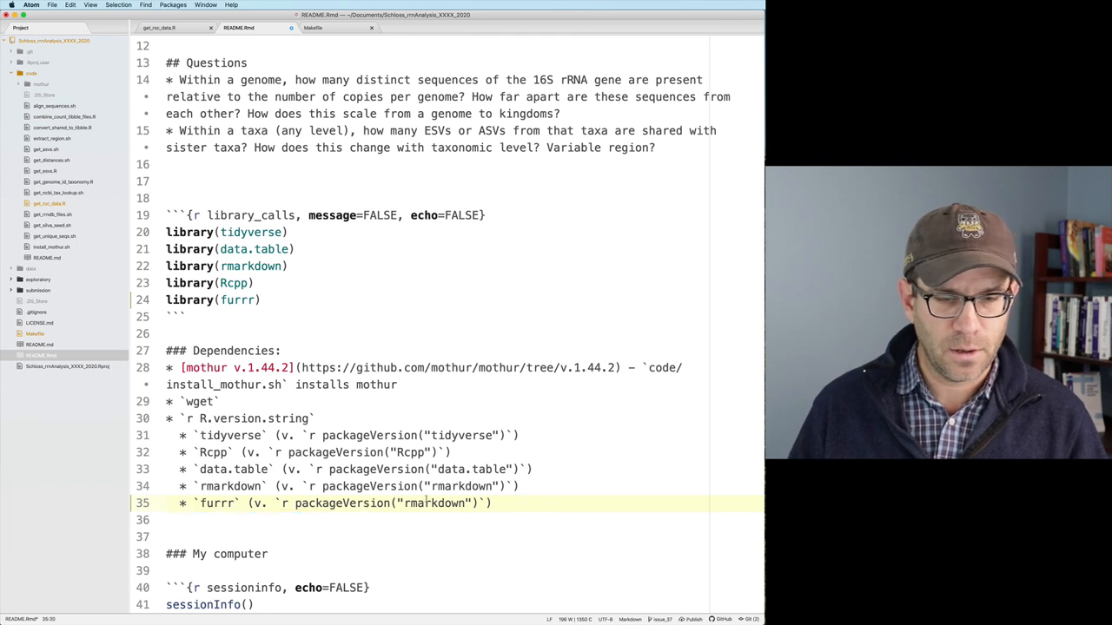
pyautogui.write('furrr')
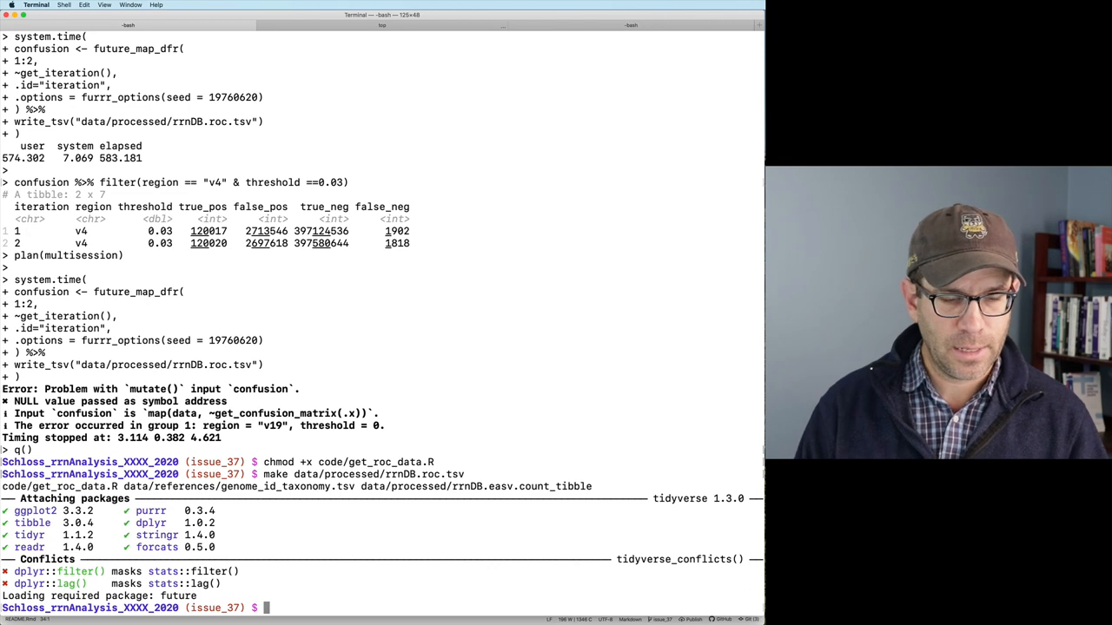
# - Rebuild README.md with make, then check git status for modified files
pyautogui.write('make README')
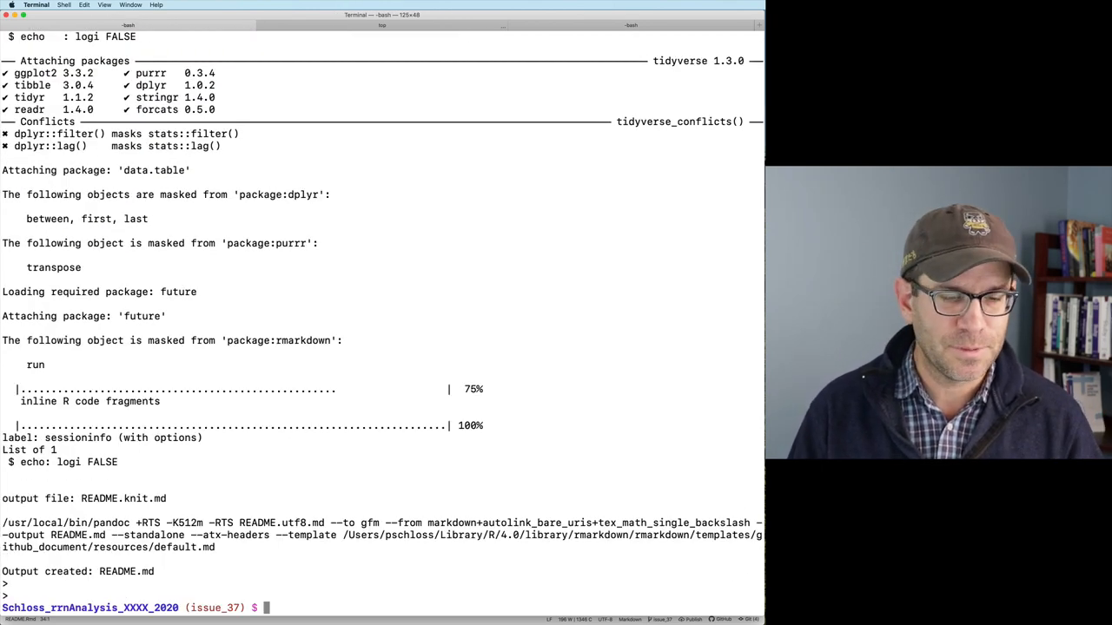
pyautogui.write('gi tst')
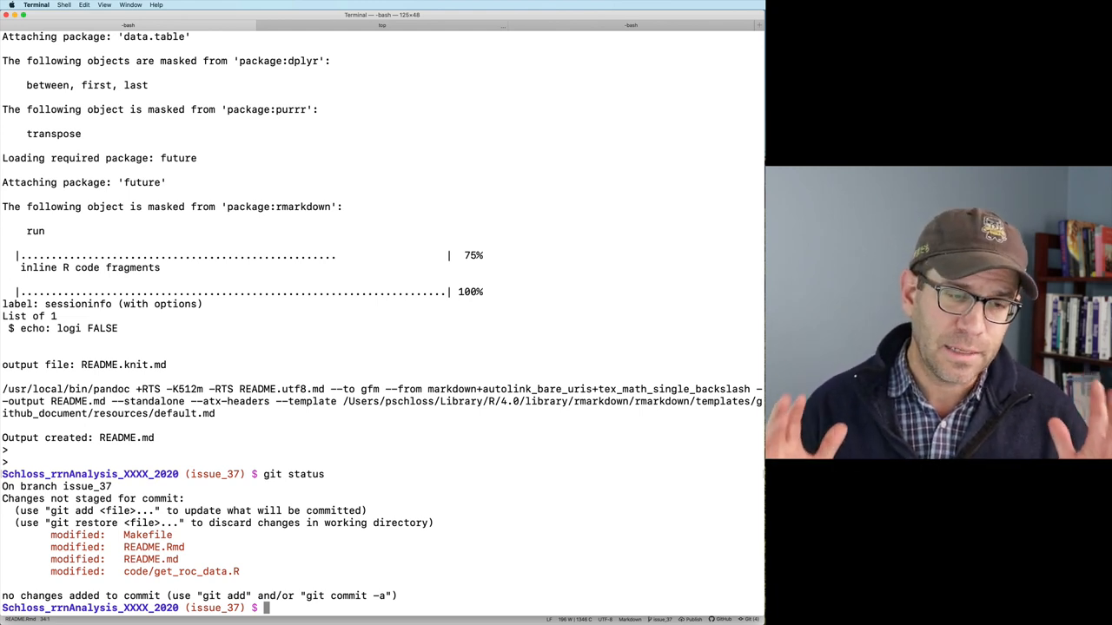
# - Count the lines of data/processed/rrnDB.roc.tsv with wc -l (5601 lines)
pyautogui.write('wc -l dat')
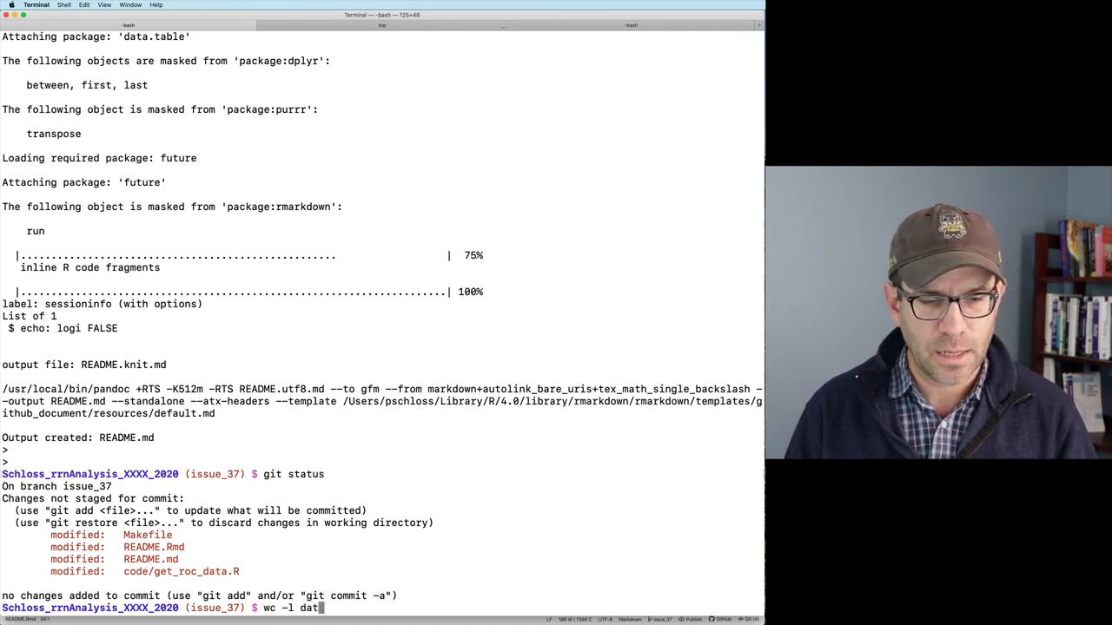
pyautogui.write('a/processed/')
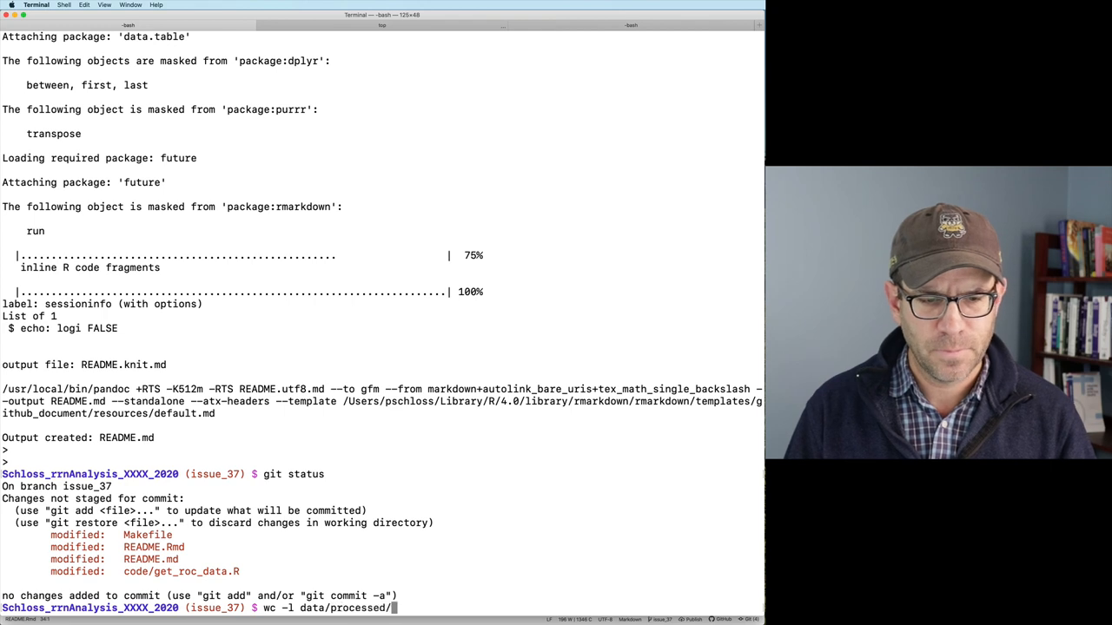
pyautogui.write('rrnDB')
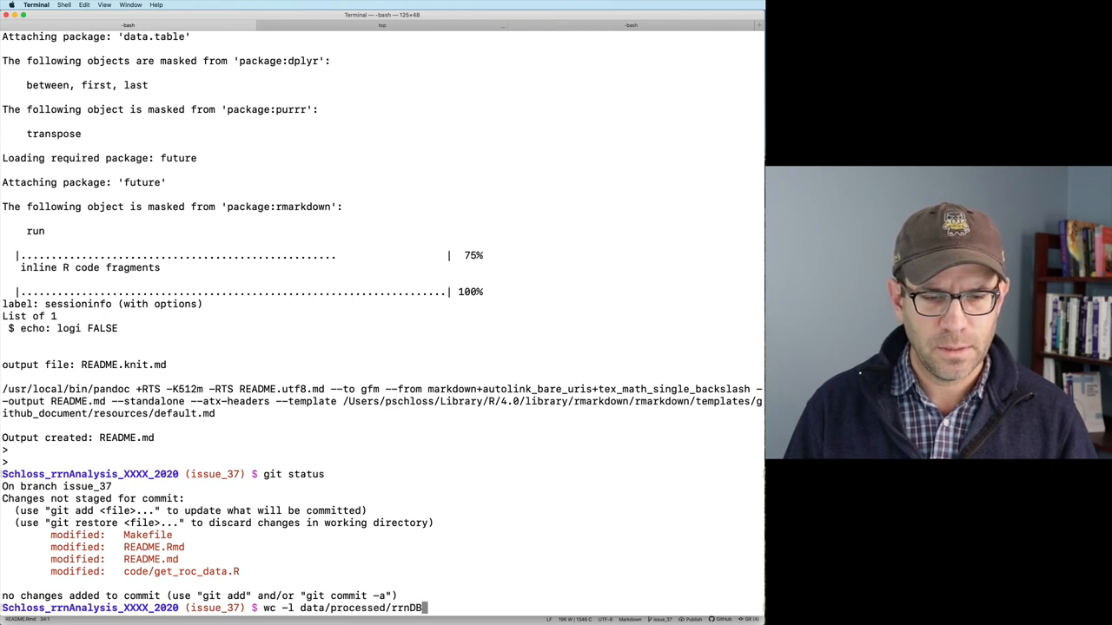
pyautogui.write('.roc.tsv')
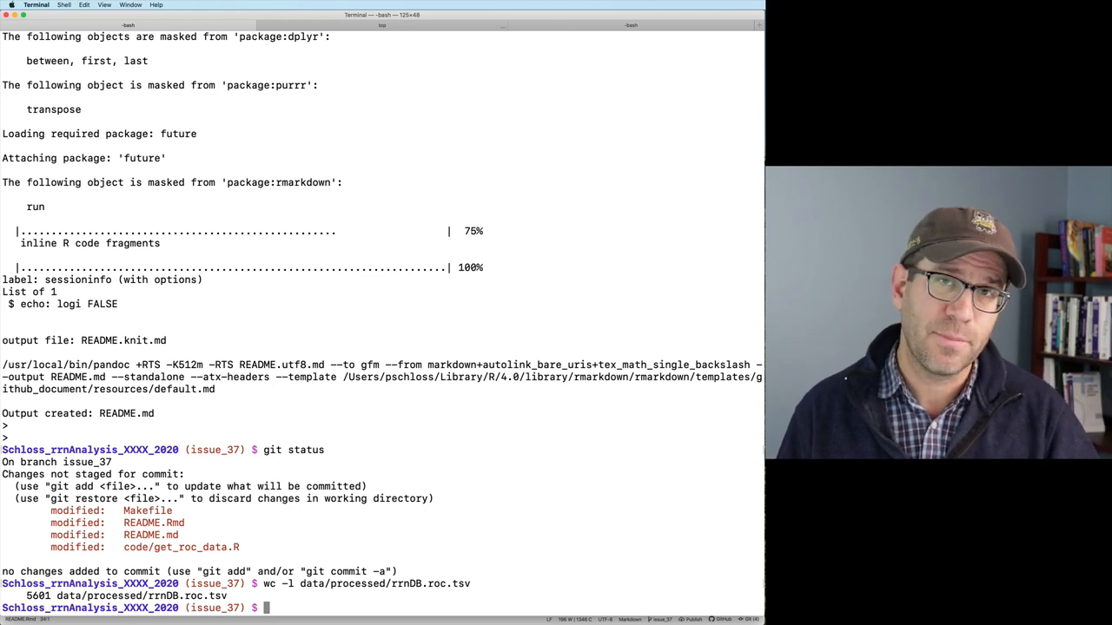
# - Stage data/processed/ with git add and check the file size with ls -lth (228K)
pyautogui.write('git')
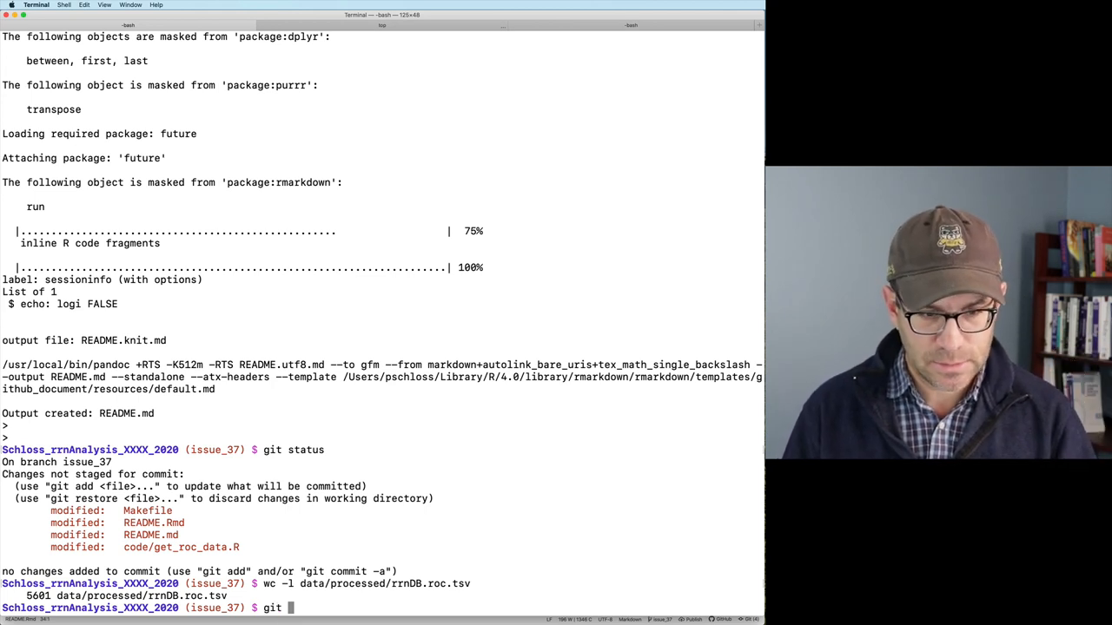
pyautogui.write('add data/processed/')
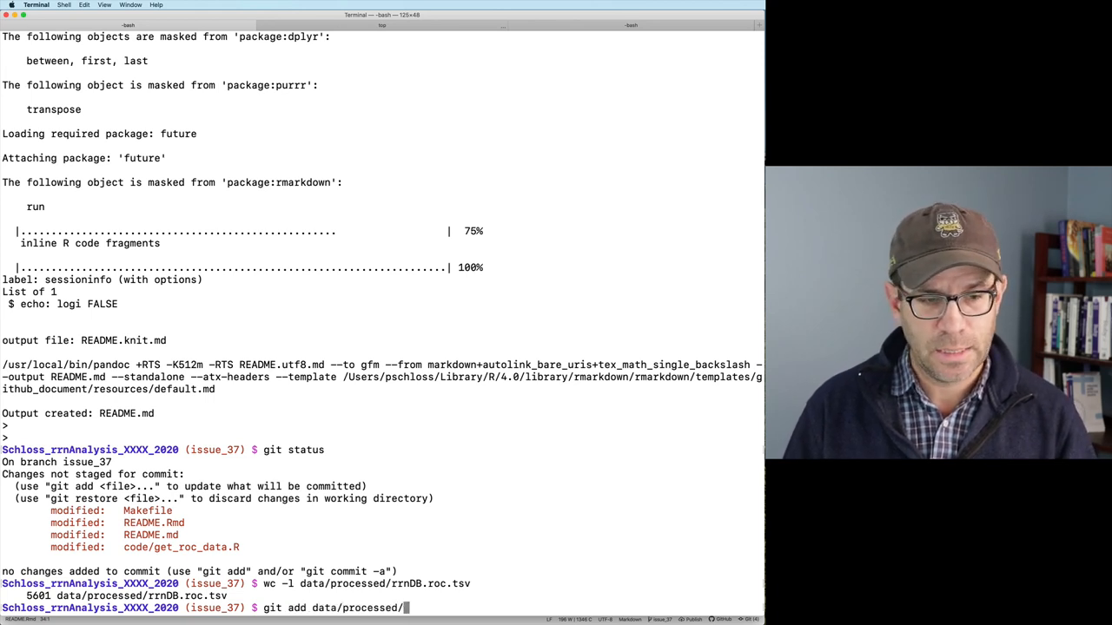
pyautogui.write('ls -lth')
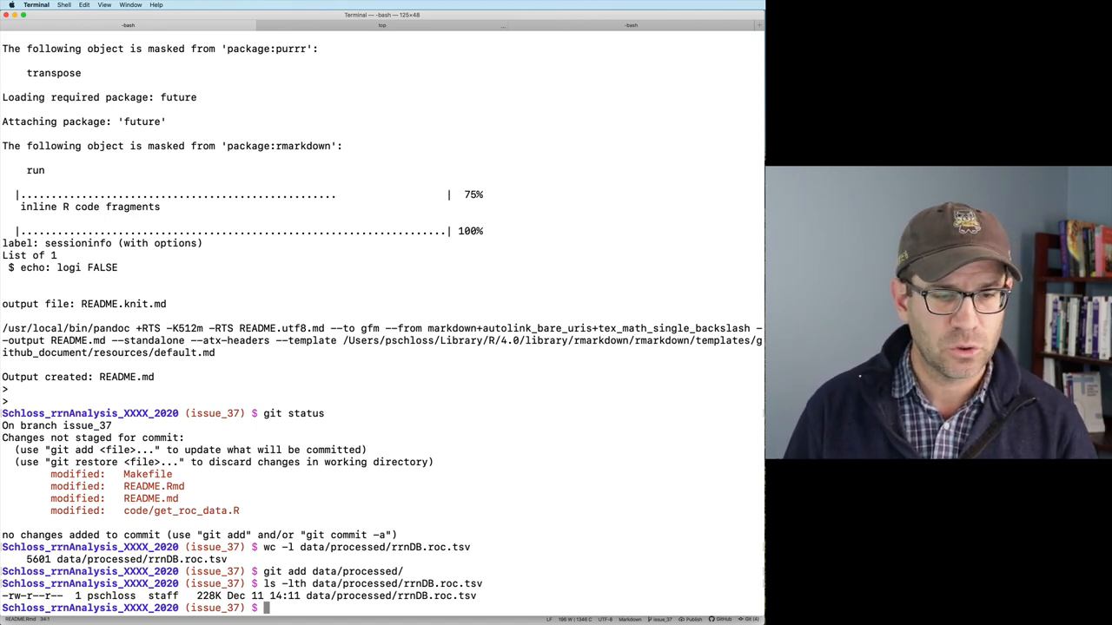
# - Force-add rrnDB.roc.tsv, README.Rmd, README.md and code/get_roc_data.R, then stage the Makefile
pyautogui.write('git add data/processed/rrnDB.roc.tsv')
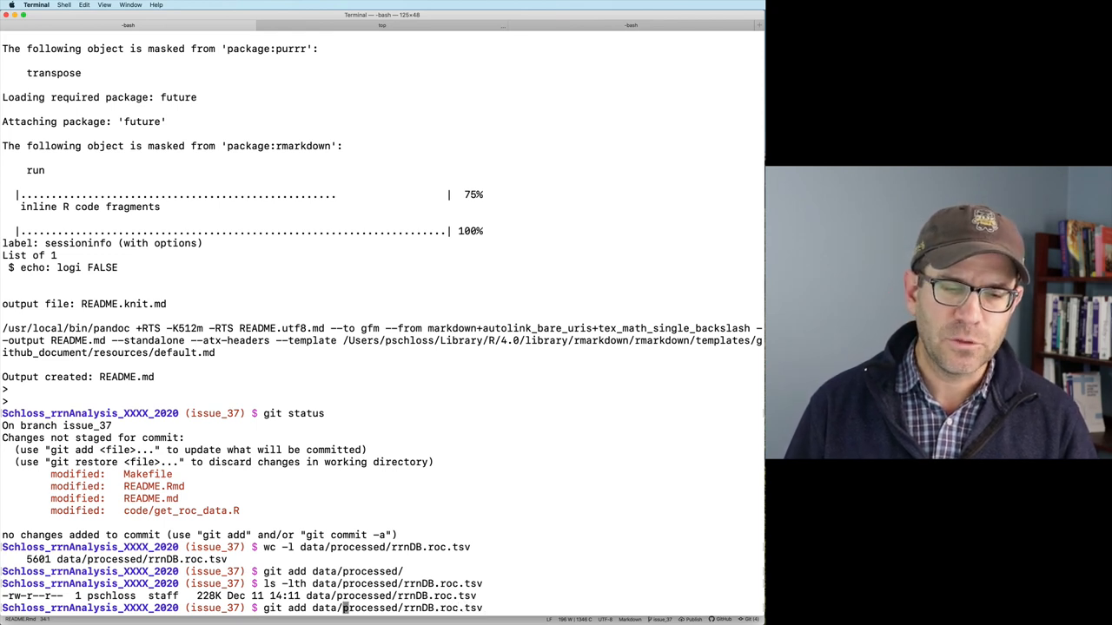
pyautogui.write('-f')
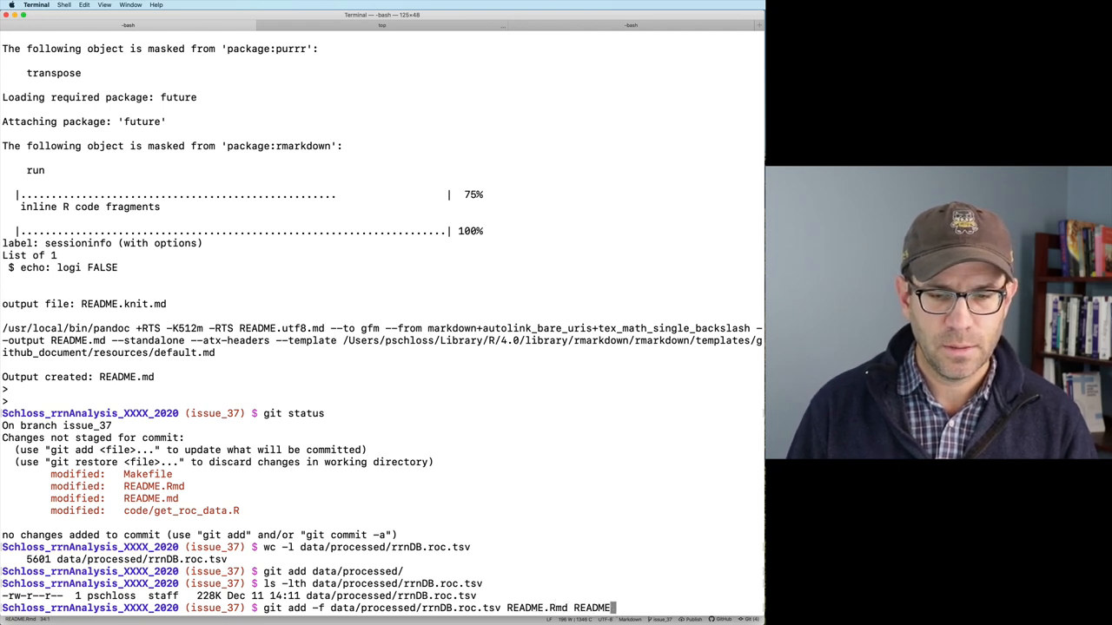
pyautogui.write('code')
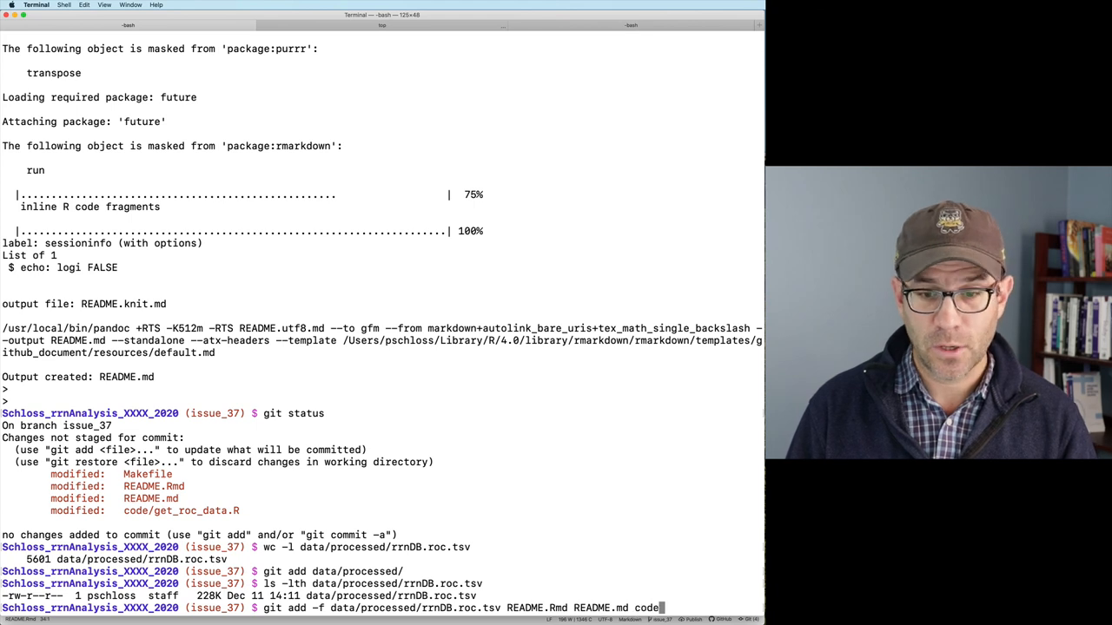
pyautogui.write('/get_roc_data.R')
pyautogui.write('git status')
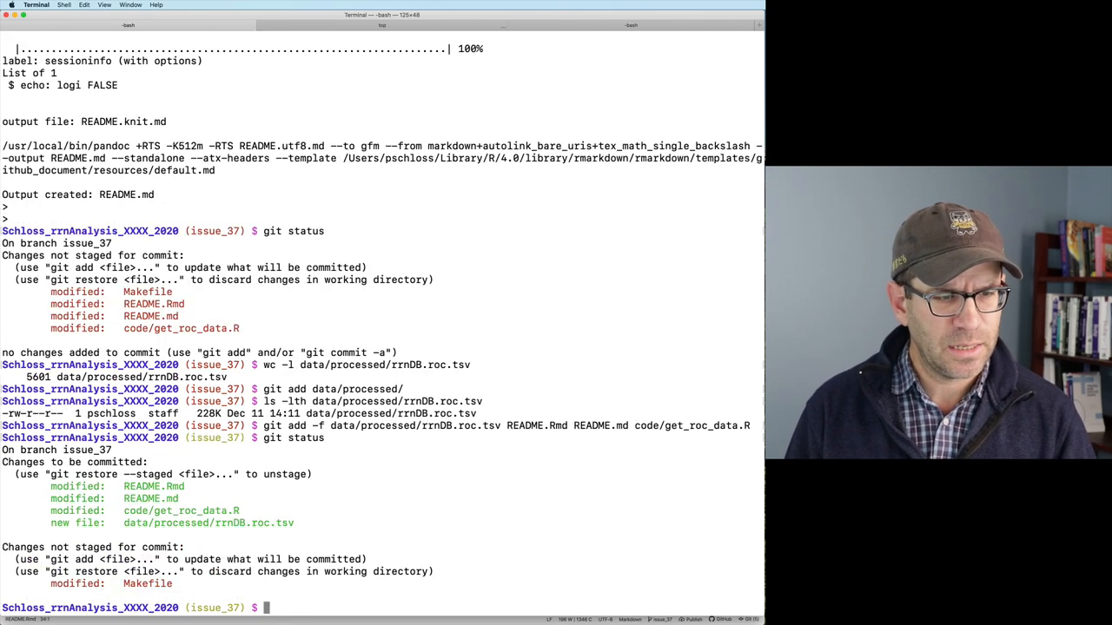
pyautogui.write('git commit -m "')
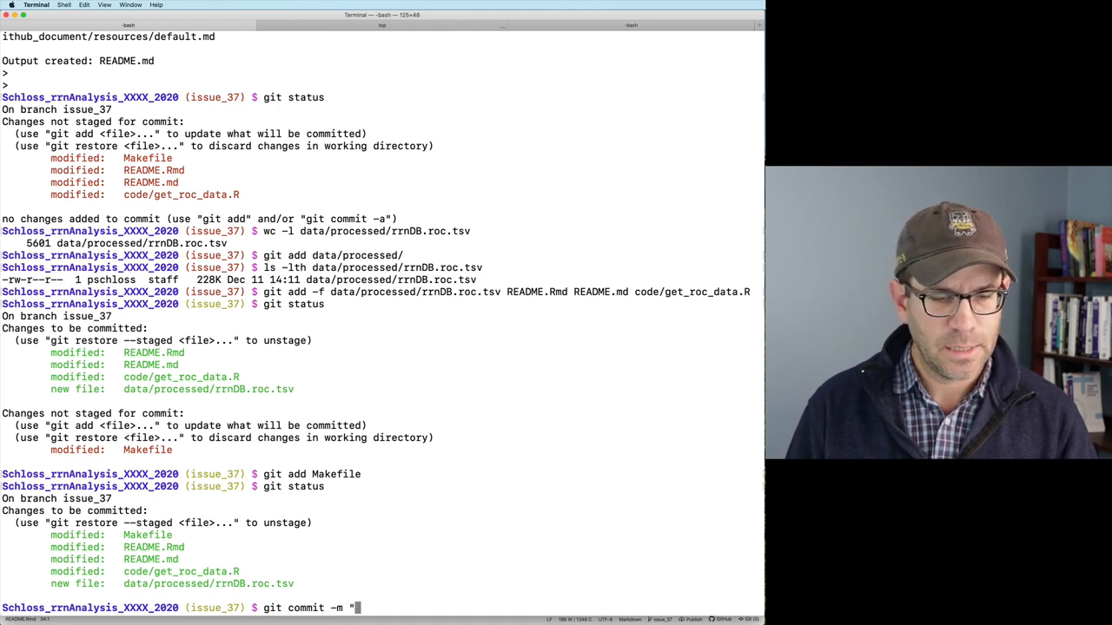
# - Start the git commit message describing the ROC data build
pyautogui.write('Deplot')
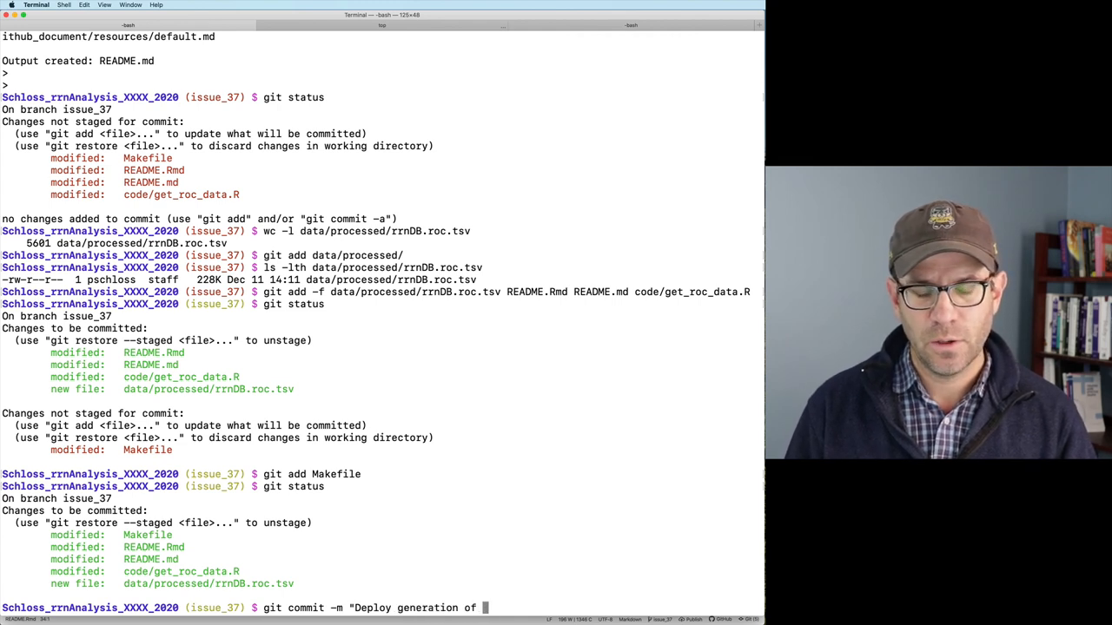
pyautogui.write('confusion matrix data for')
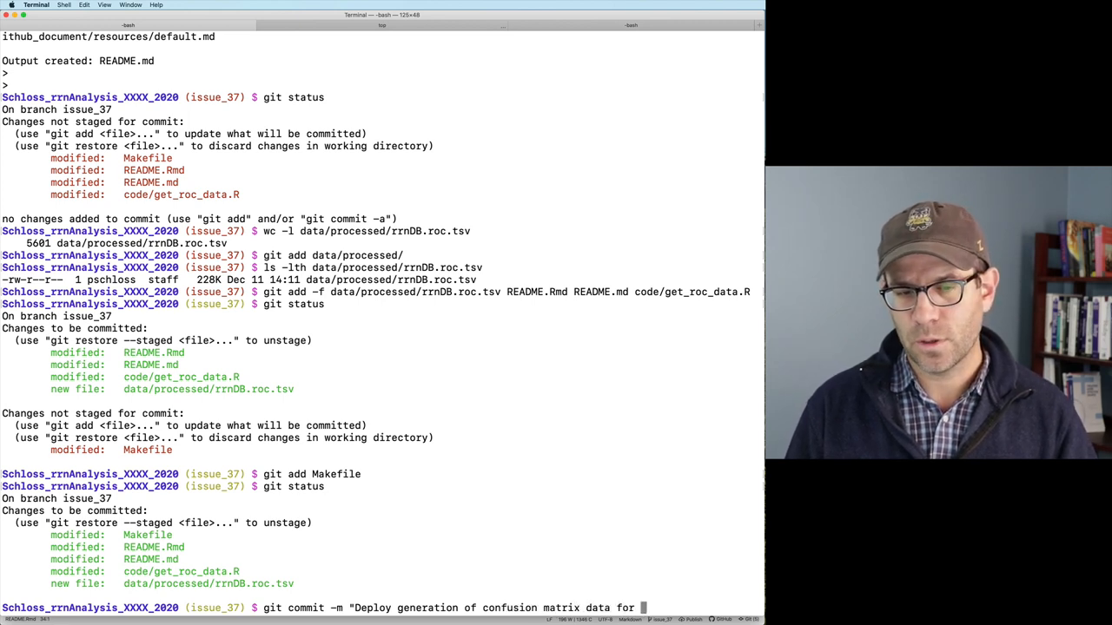
pyautogui.write('100')
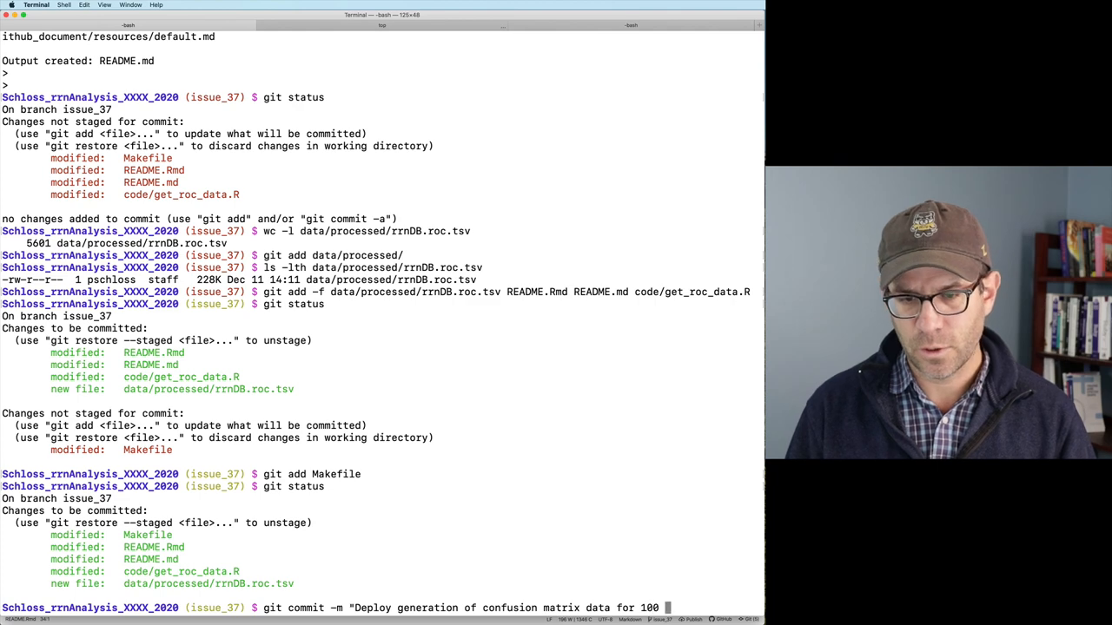